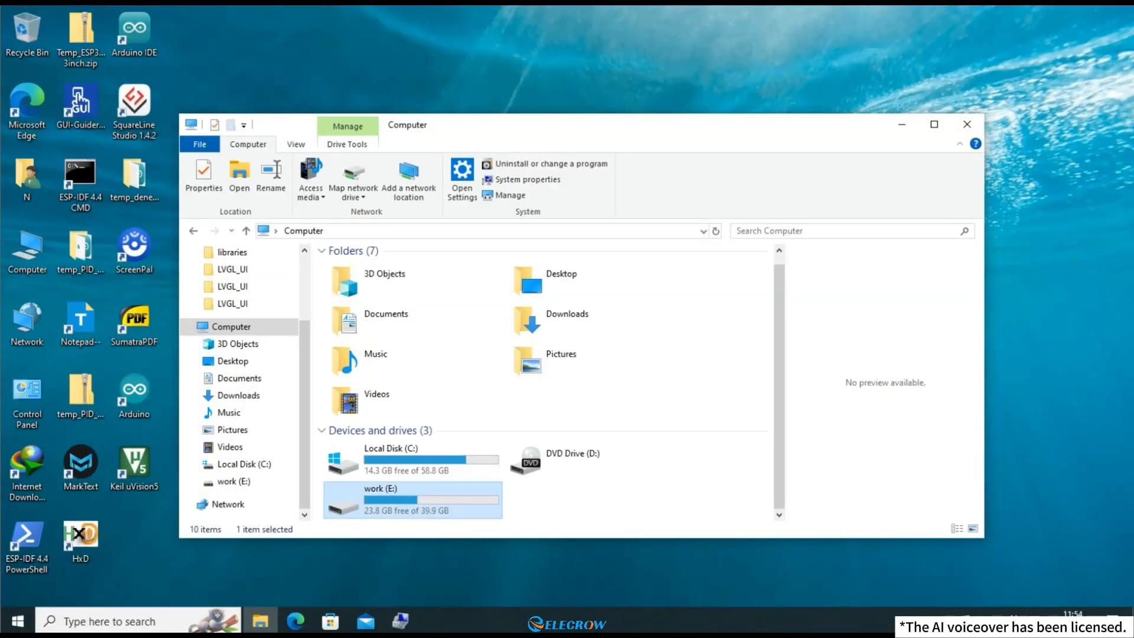
Step: Browse from work (E:) through CrowPanel_Pico_Course_File and Code into Lesson_8_temperature_chart's LVGL_UI folder
double_click(412, 499)
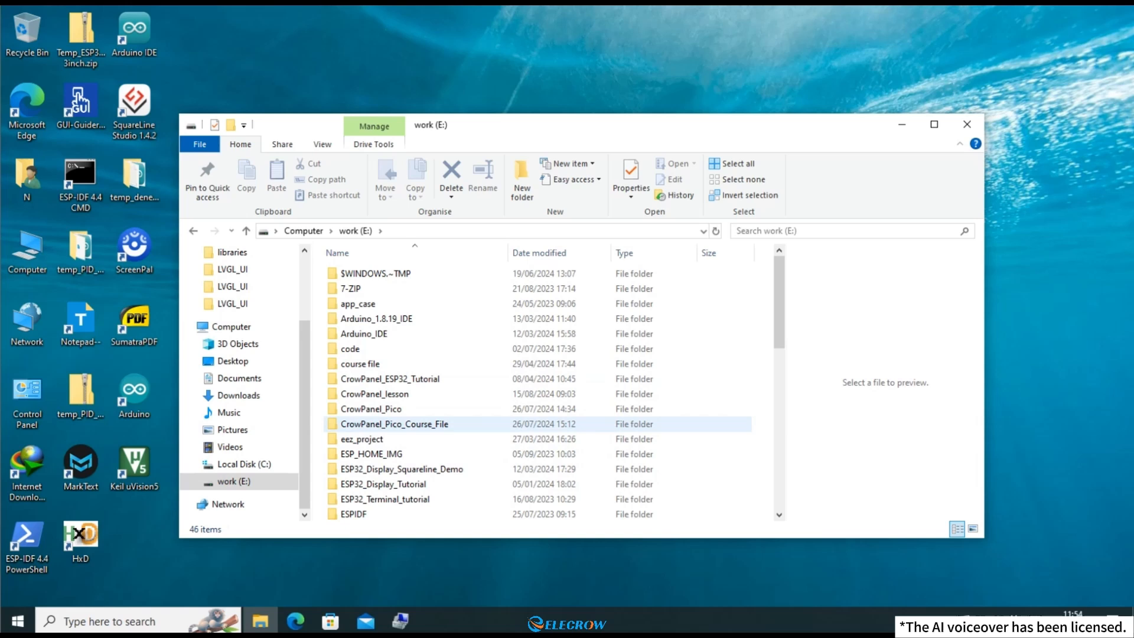
double_click(394, 424)
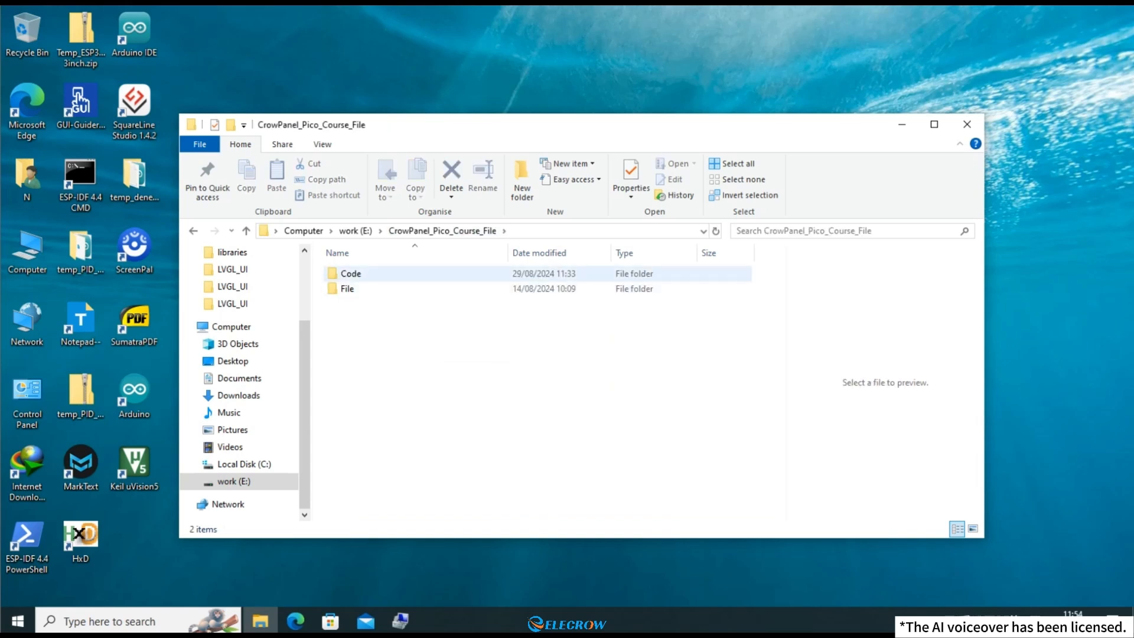
double_click(350, 273)
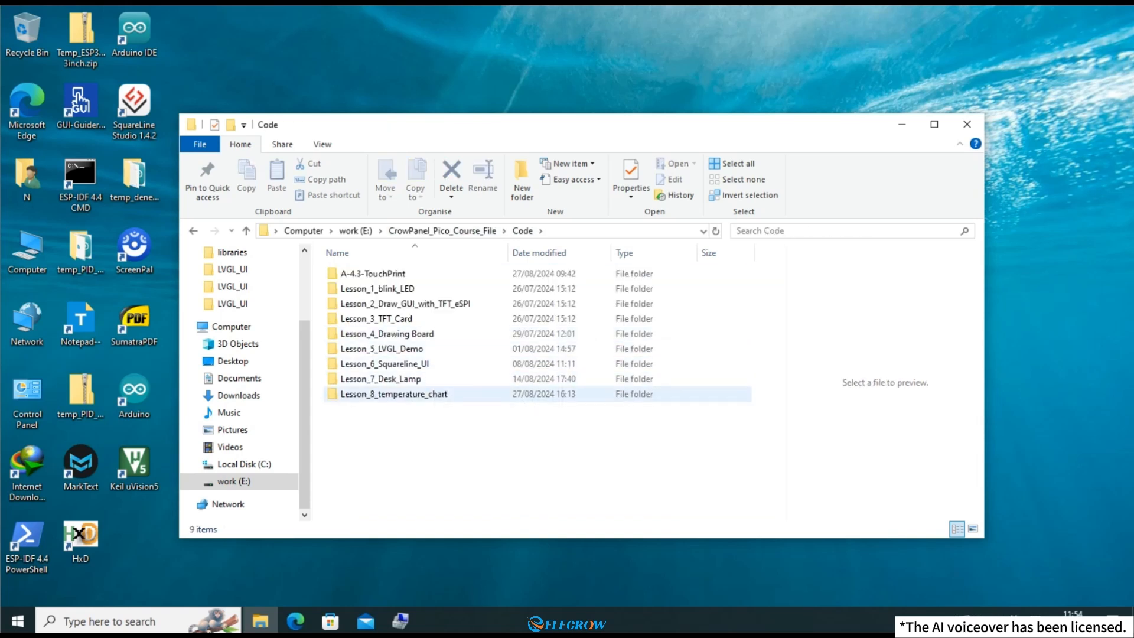
double_click(393, 393)
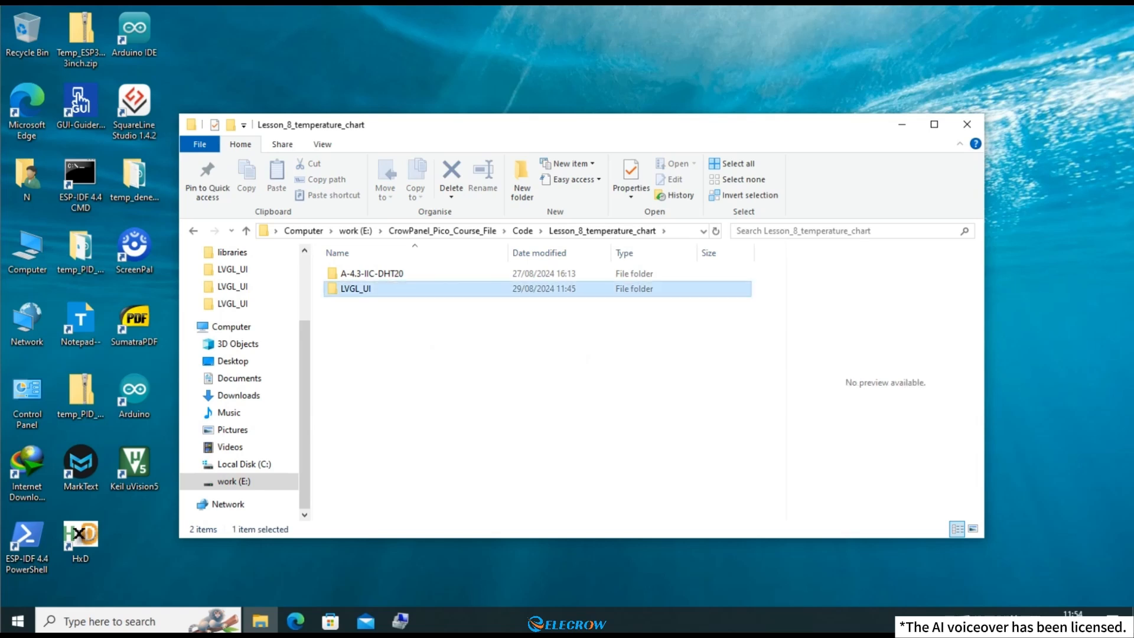
double_click(355, 288)
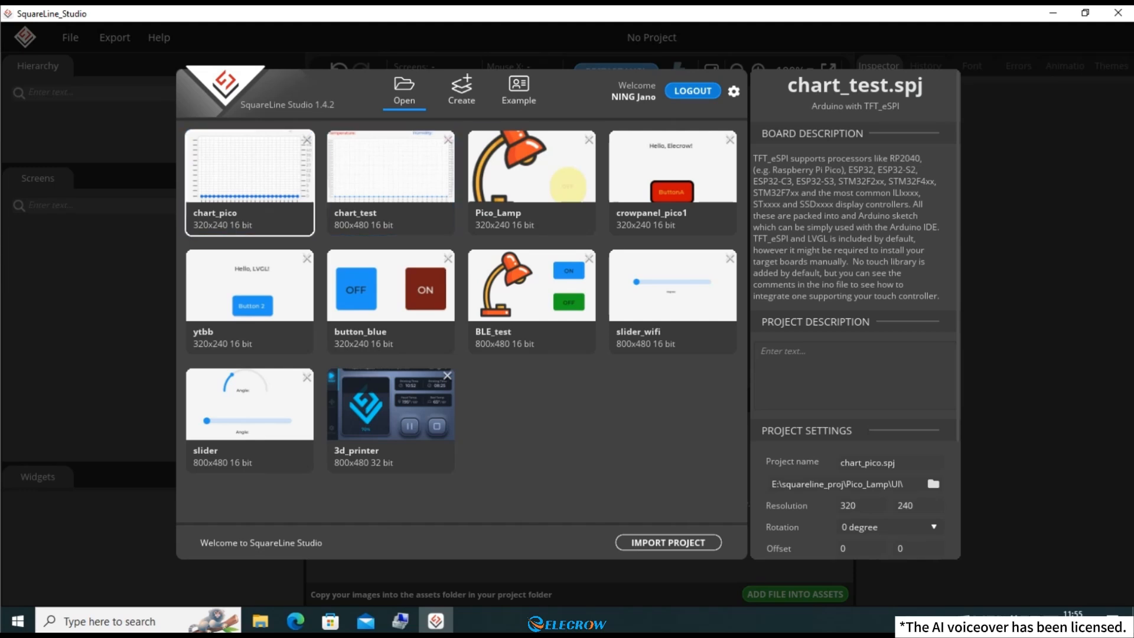
Step: Create the 320×240 Arduino with TFT_eSPI project chart_pico, saved in the chart_pico folder
click(461, 86)
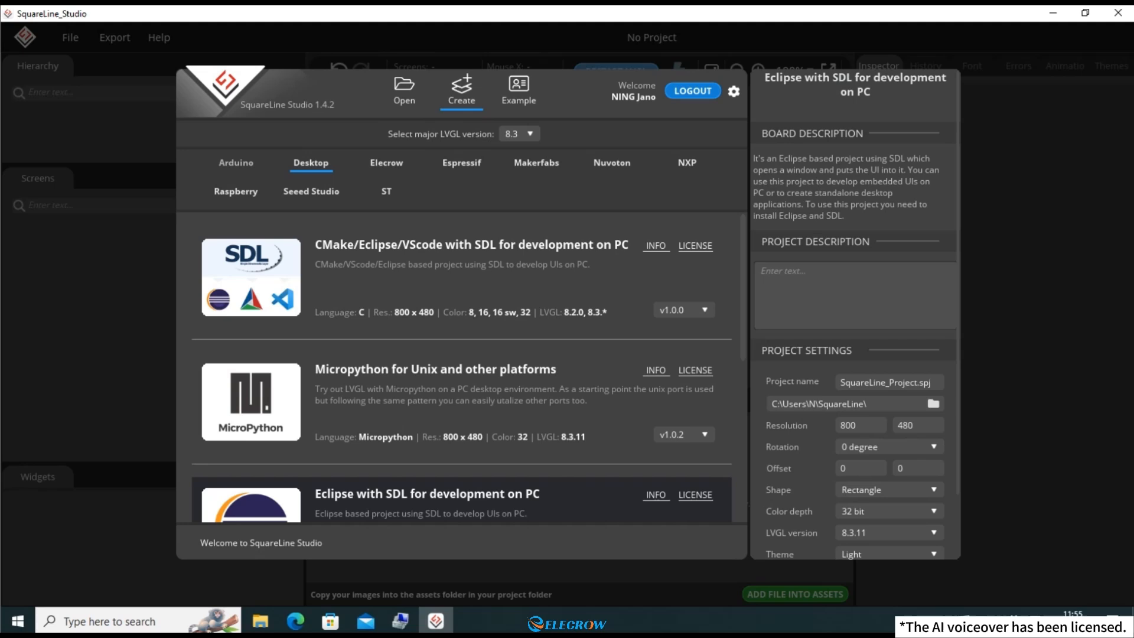
click(236, 162)
text(chart_pico)
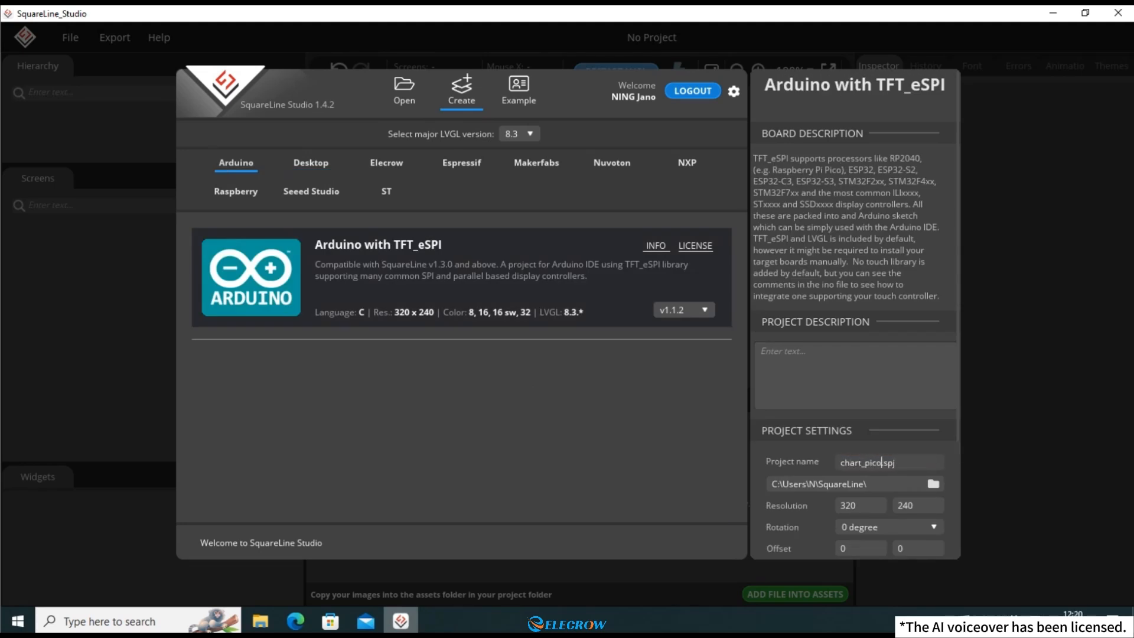
click(933, 484)
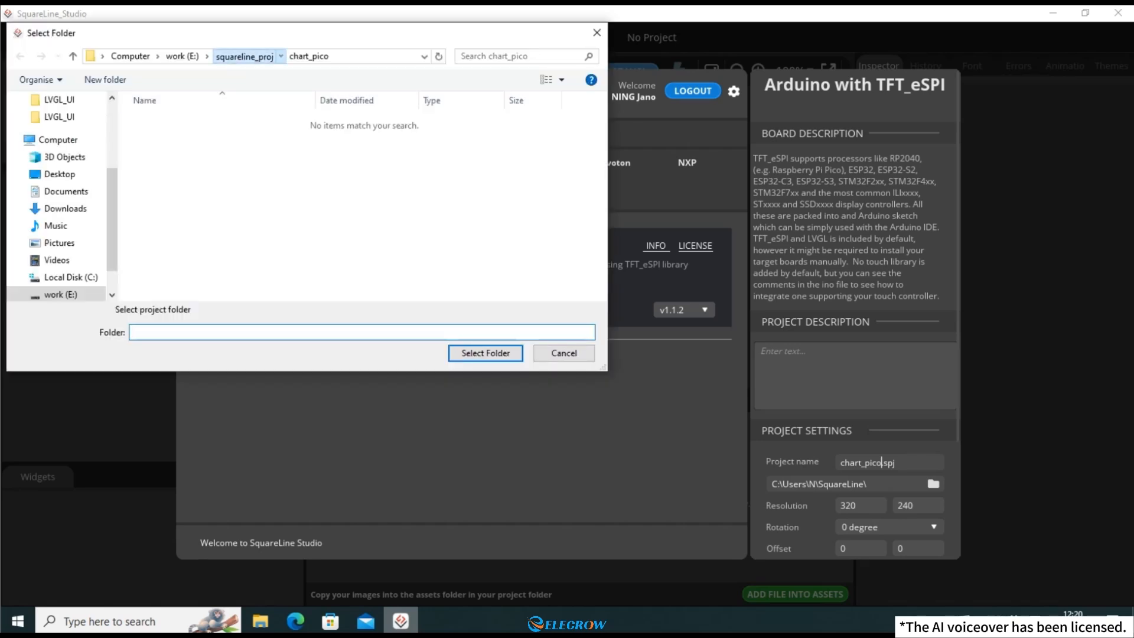
click(484, 353)
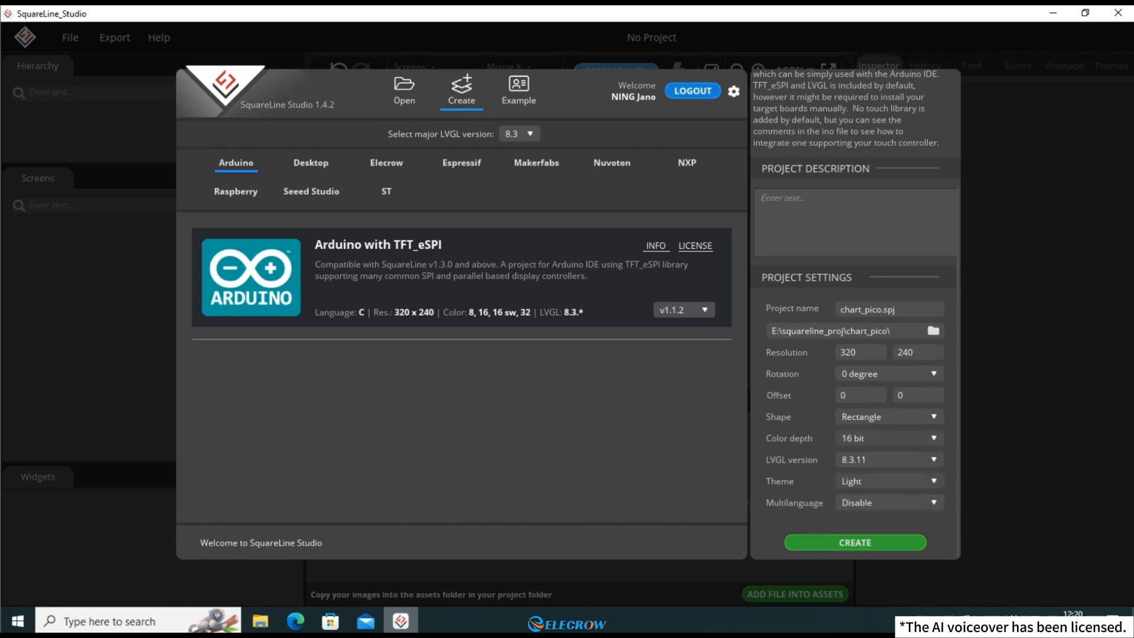
click(854, 542)
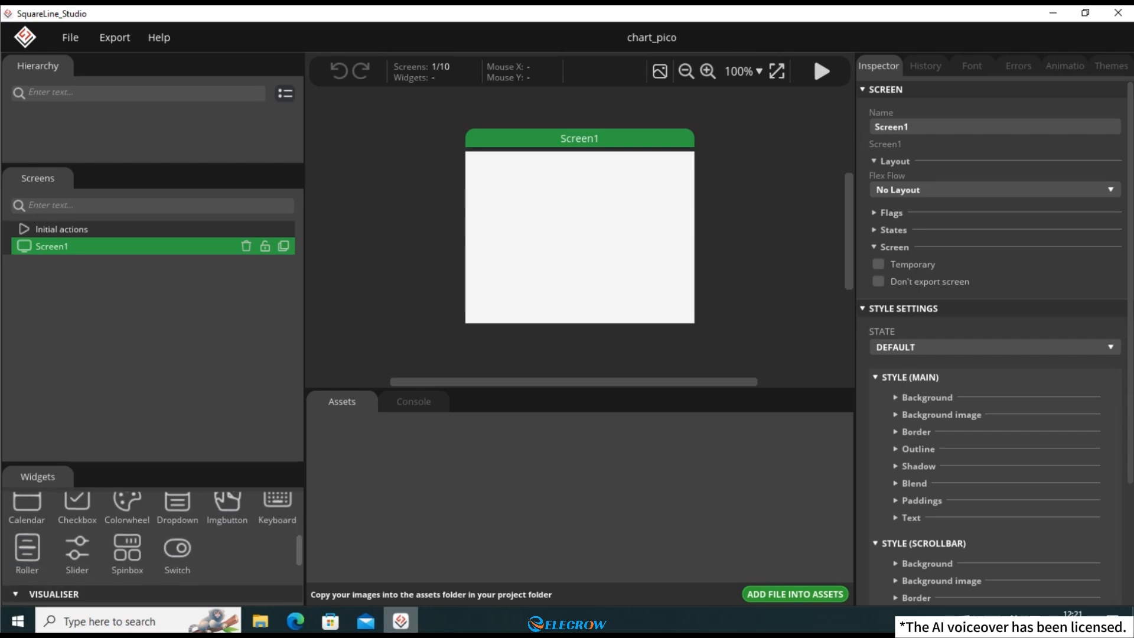
Step: Add Chart1 with 24 points, 24×50 division lines and 24 major X-axis ticks
scroll(down, 3)
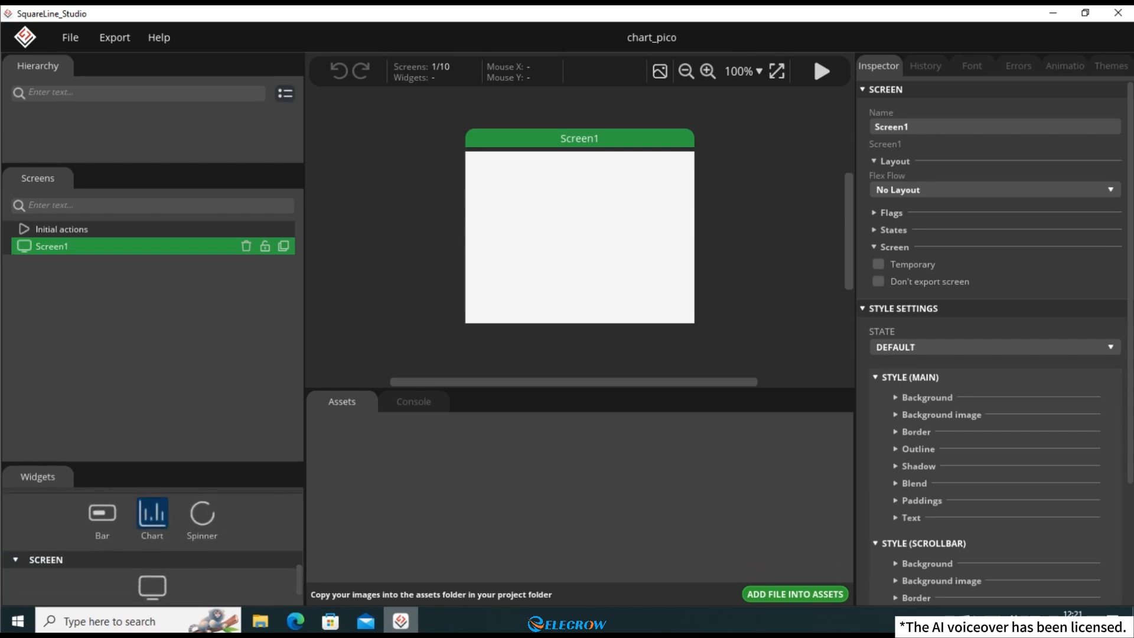
click(151, 514)
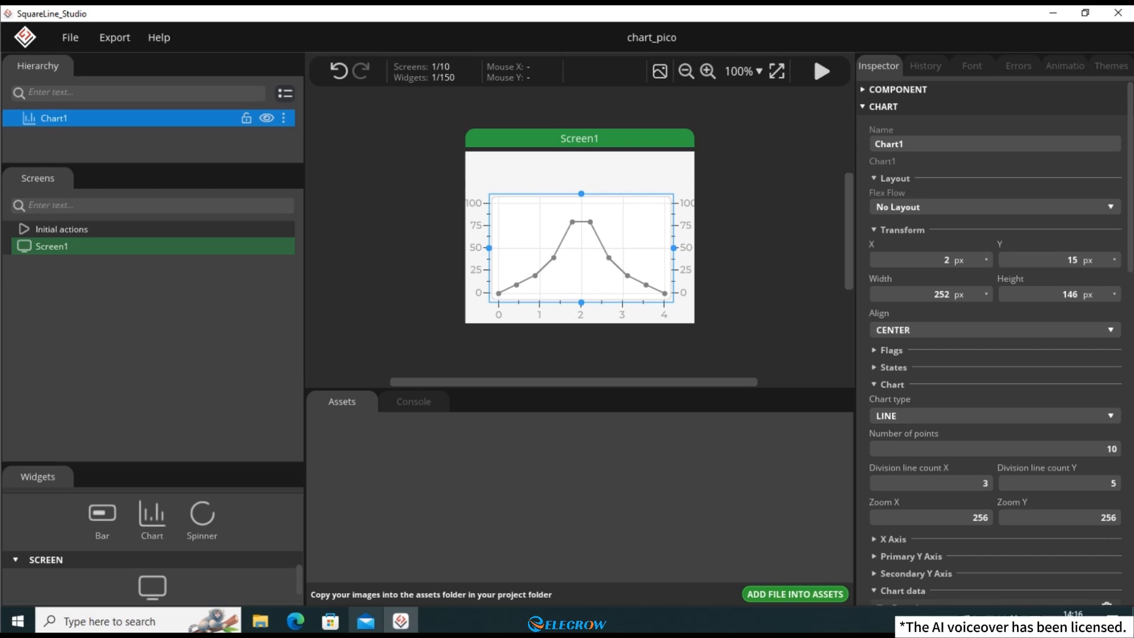
scroll(down, 3)
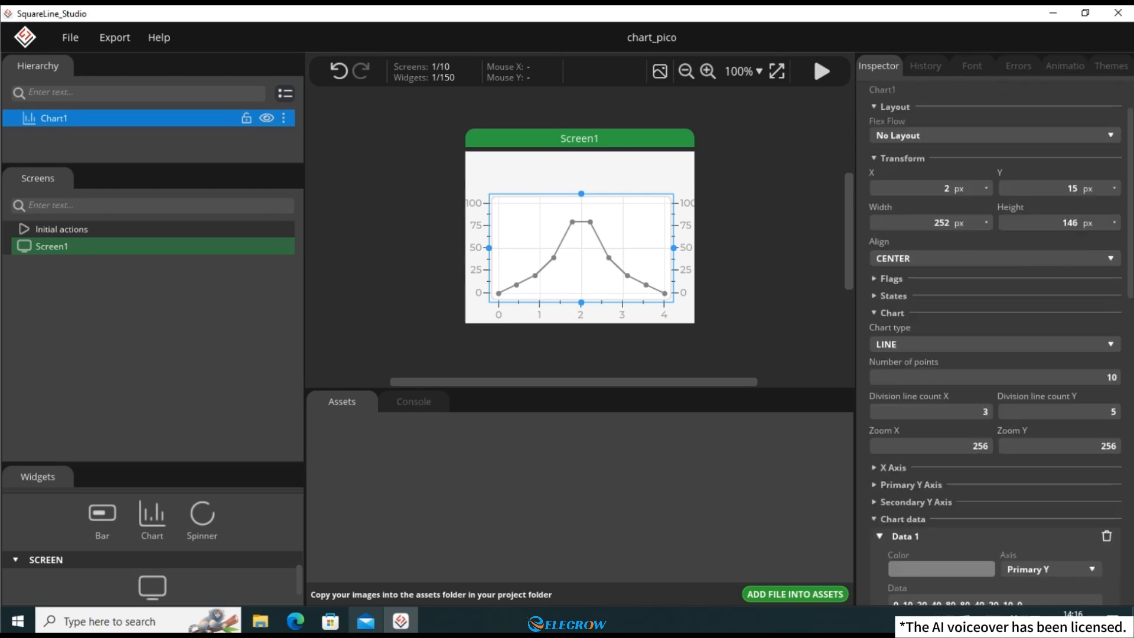
text(24)
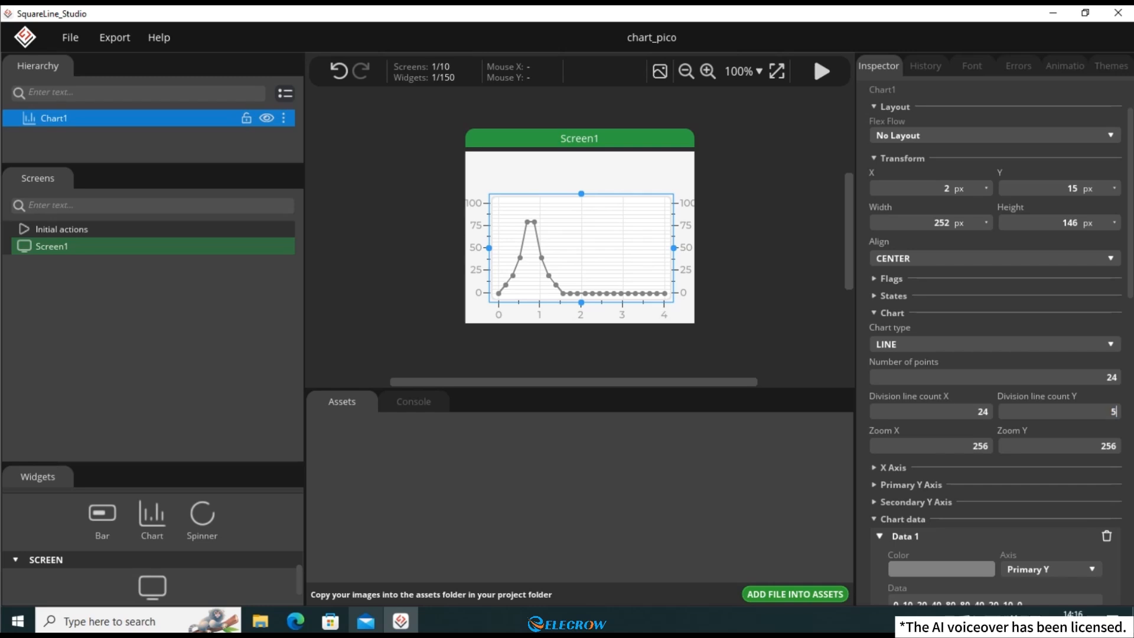
text(0)
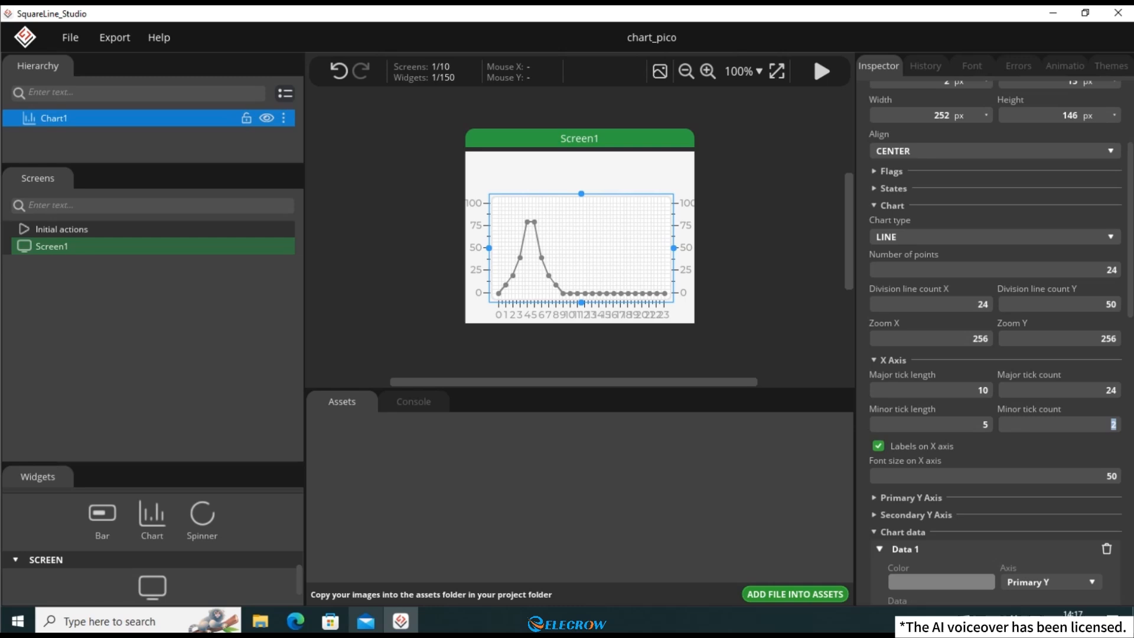
Step: Set Chart1's primary Y axis to range max 50, 12 major ticks and 1 minor tick
scroll(down, 3)
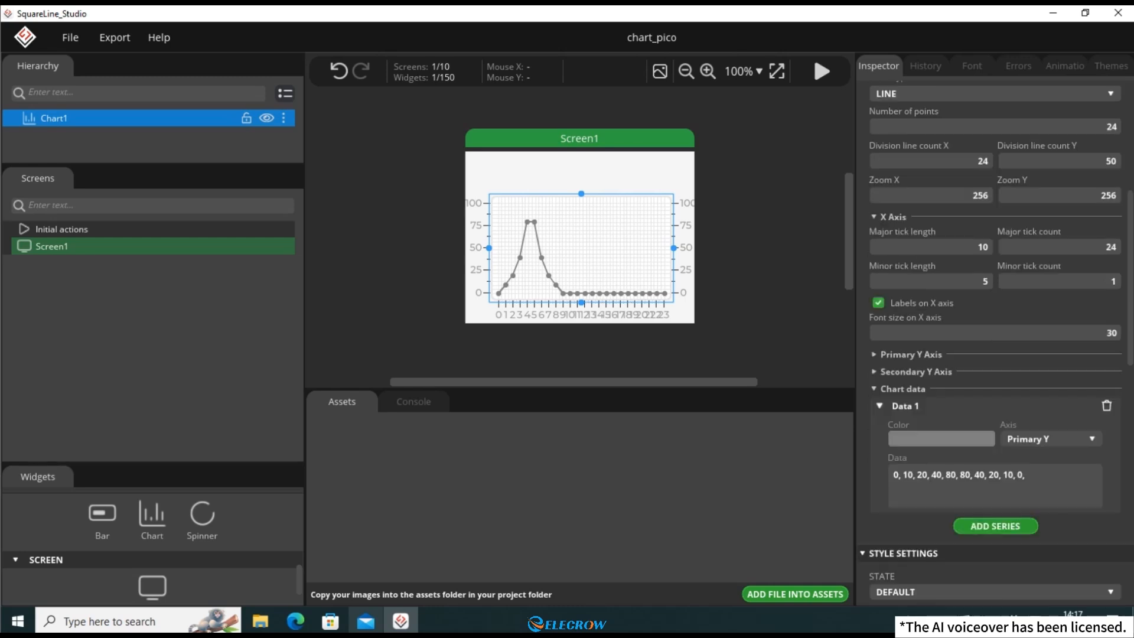
click(911, 354)
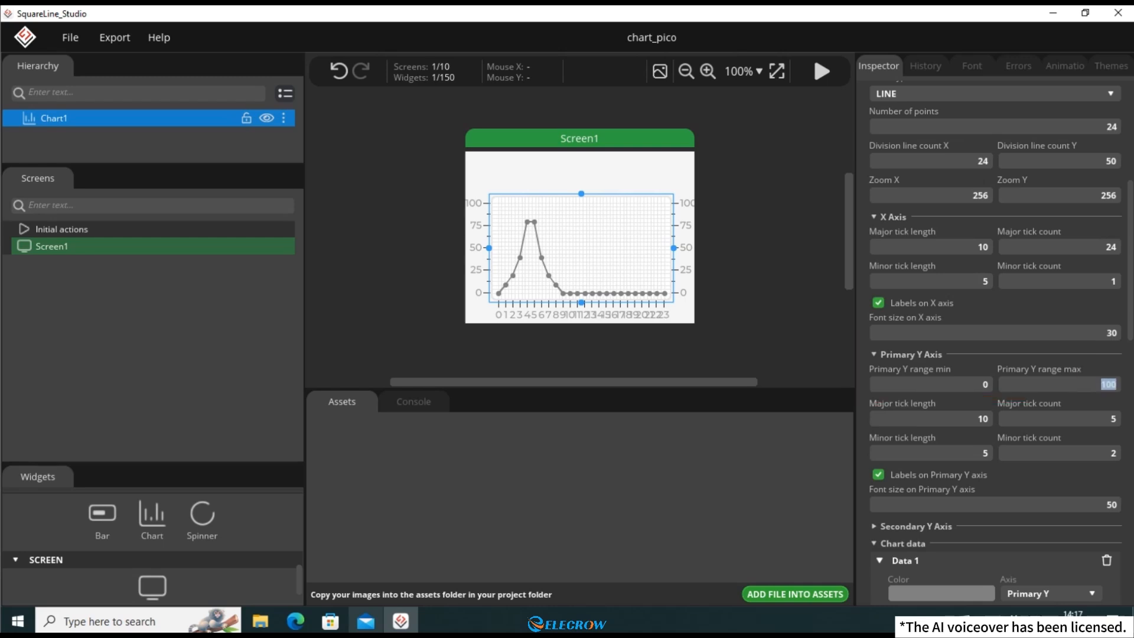
text(50)
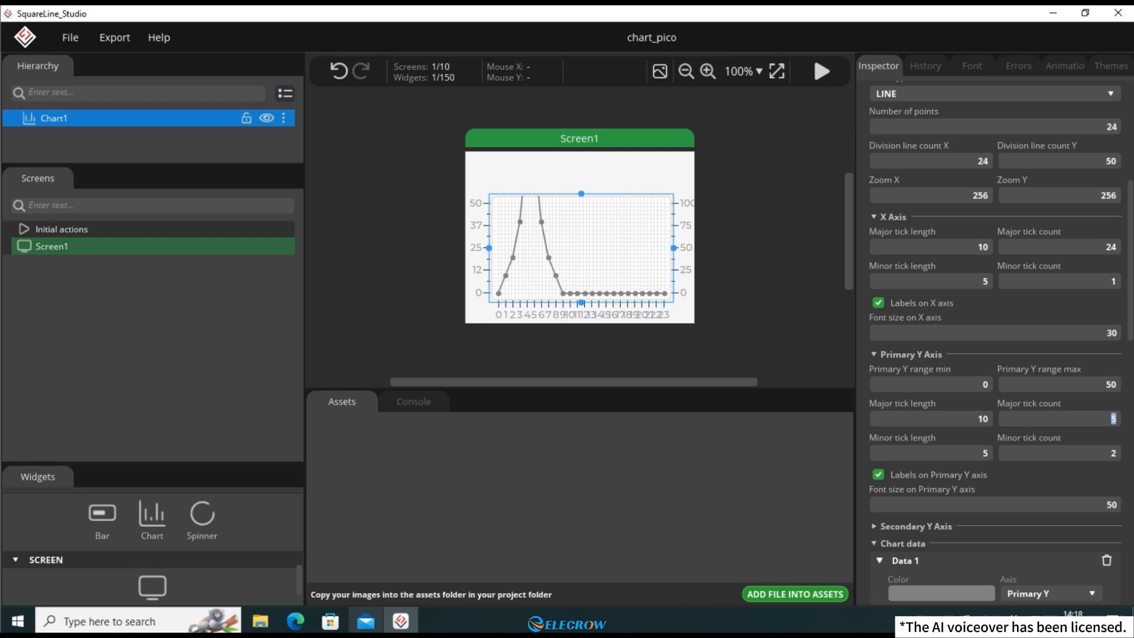
text(12)
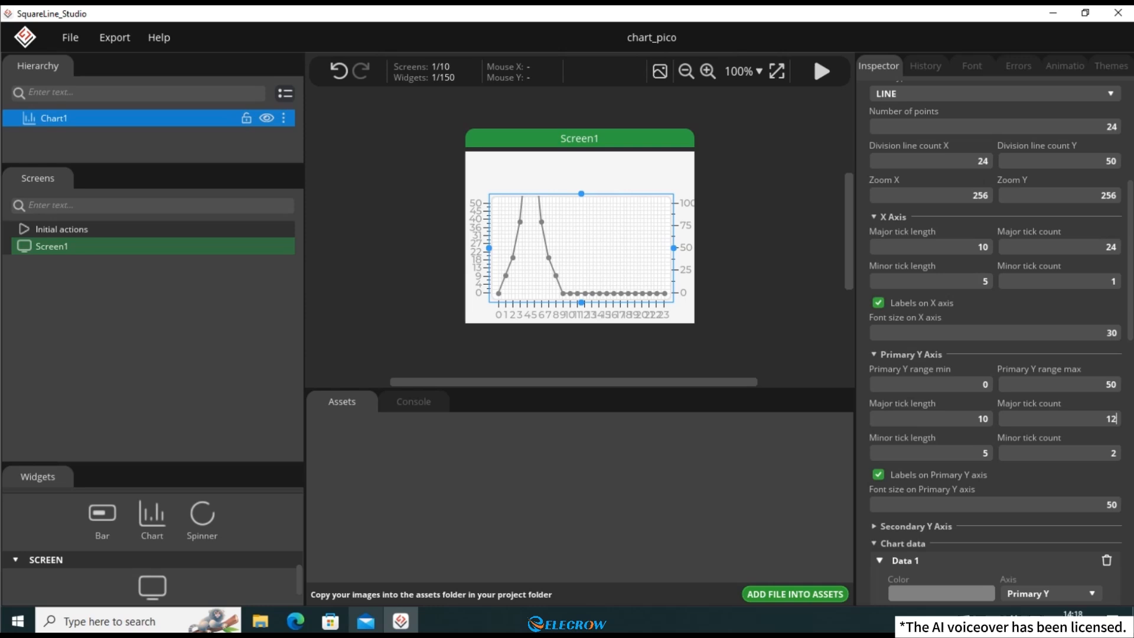
click(1058, 453)
text(1)
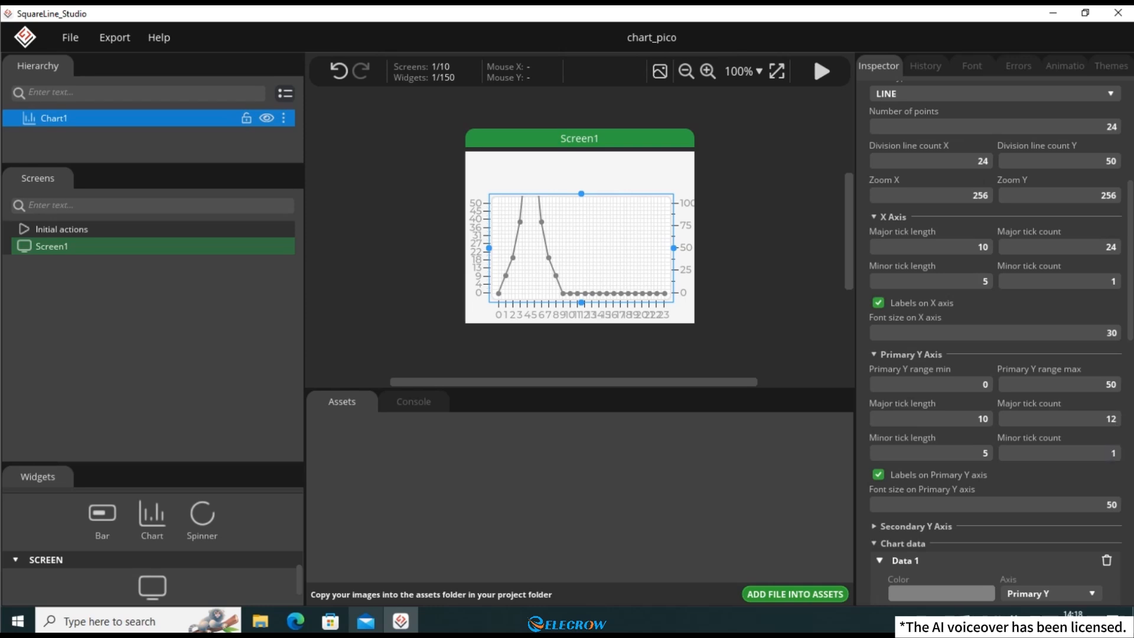
scroll(down, 3)
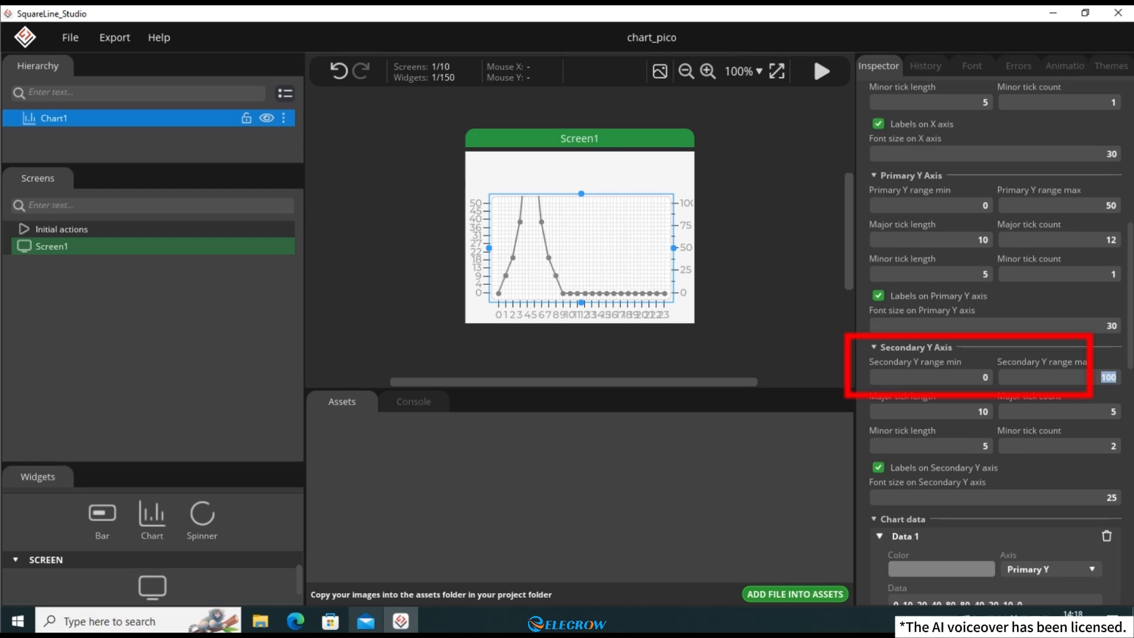
Step: Give the secondary Y axis 12 major ticks, 1 minor tick and enabled labels
click(1056, 412)
text(12)
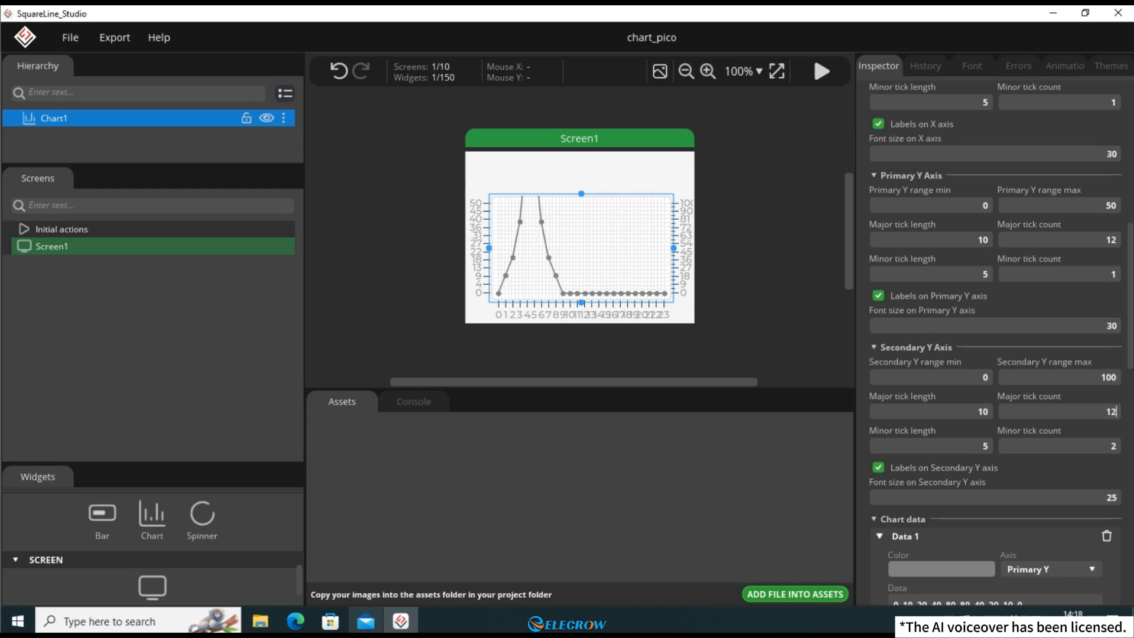
click(1060, 446)
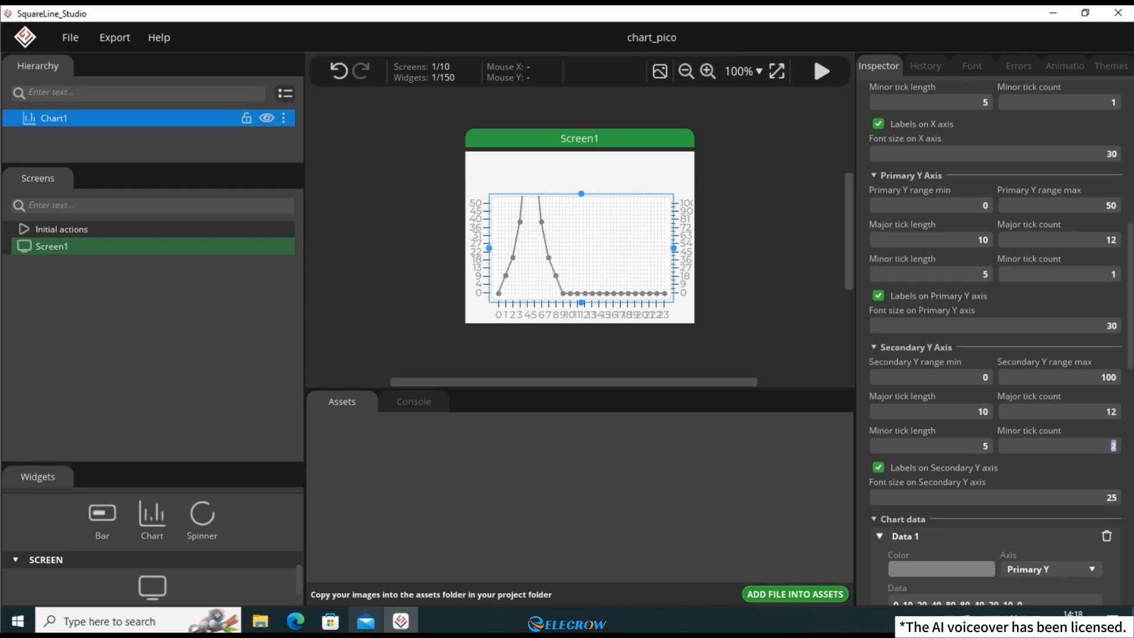
click(877, 467)
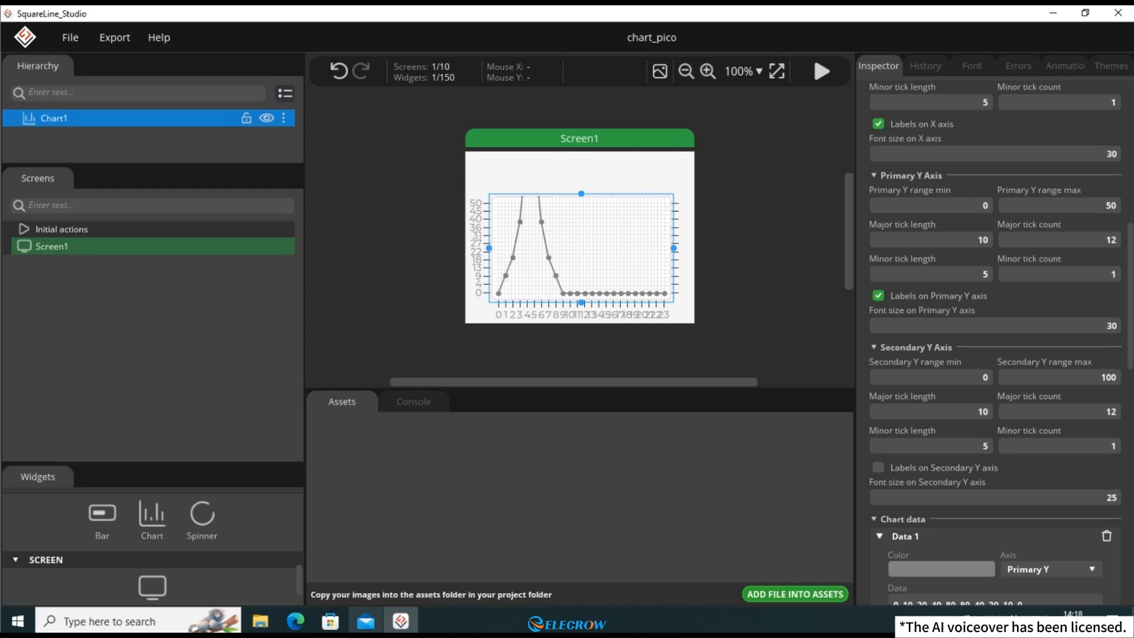
scroll(down, 3)
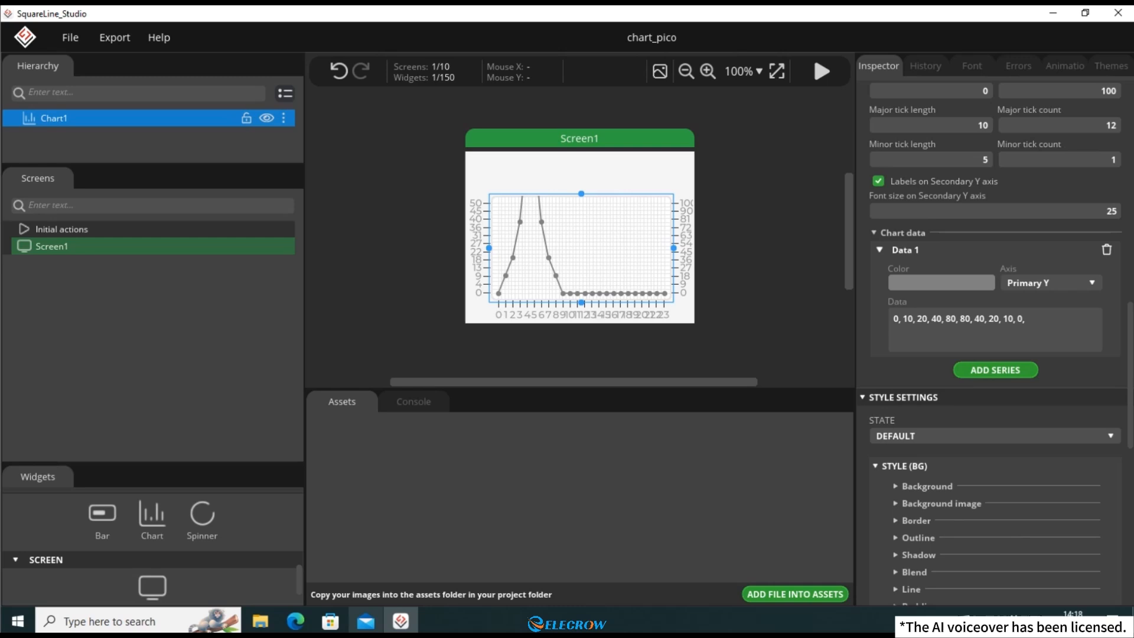
Step: Replace Data 1's values in Chart data with a single 0
click(994, 318)
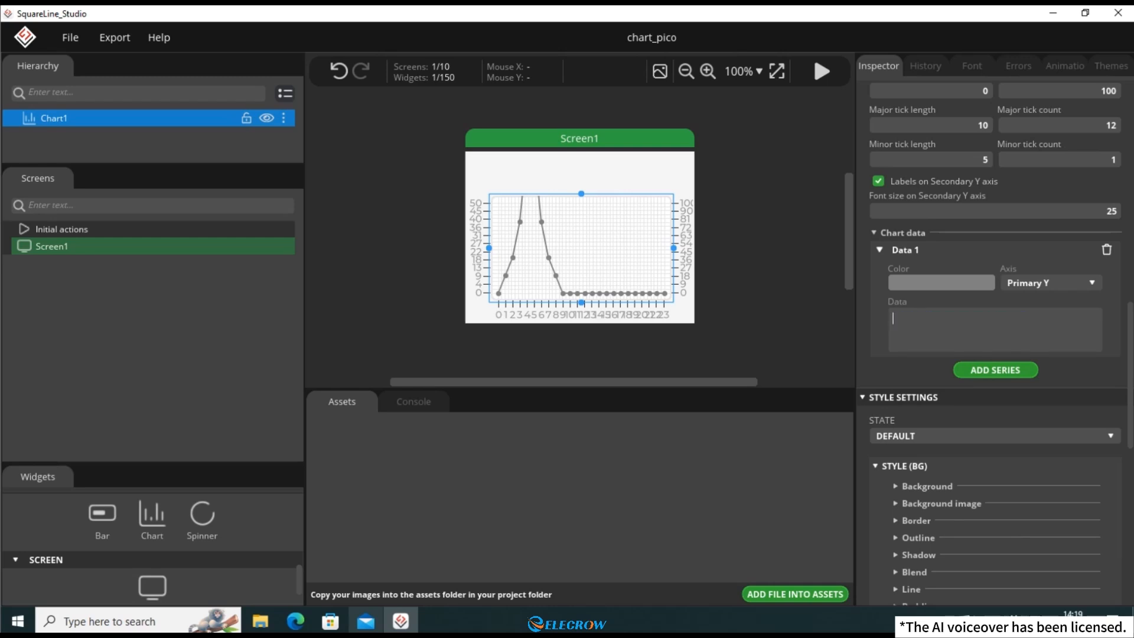
text(0,)
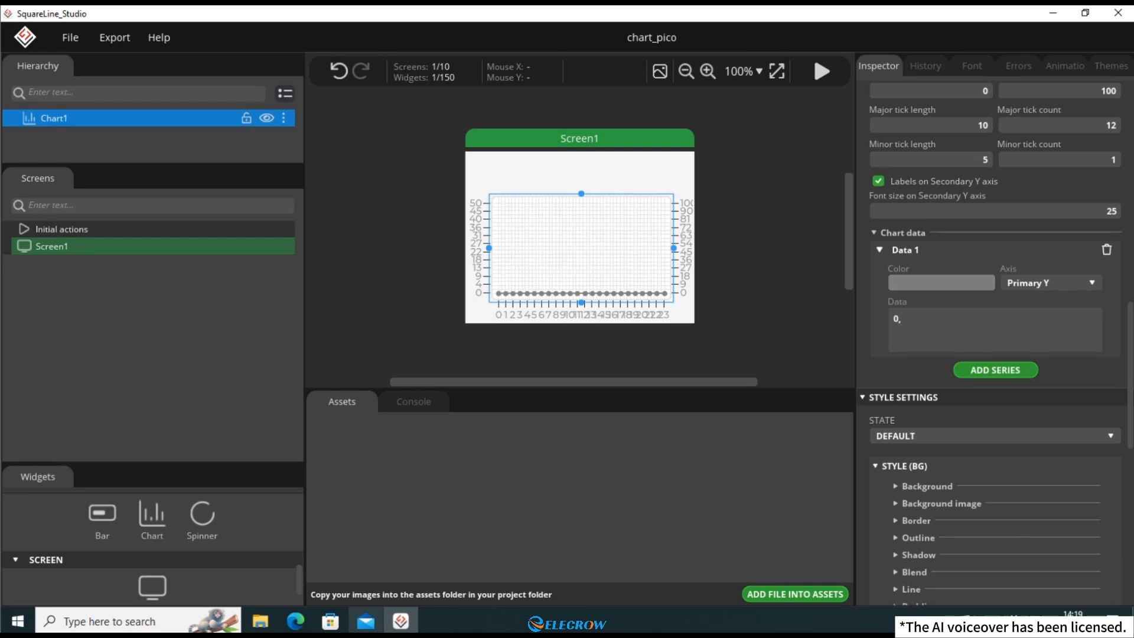
click(940, 283)
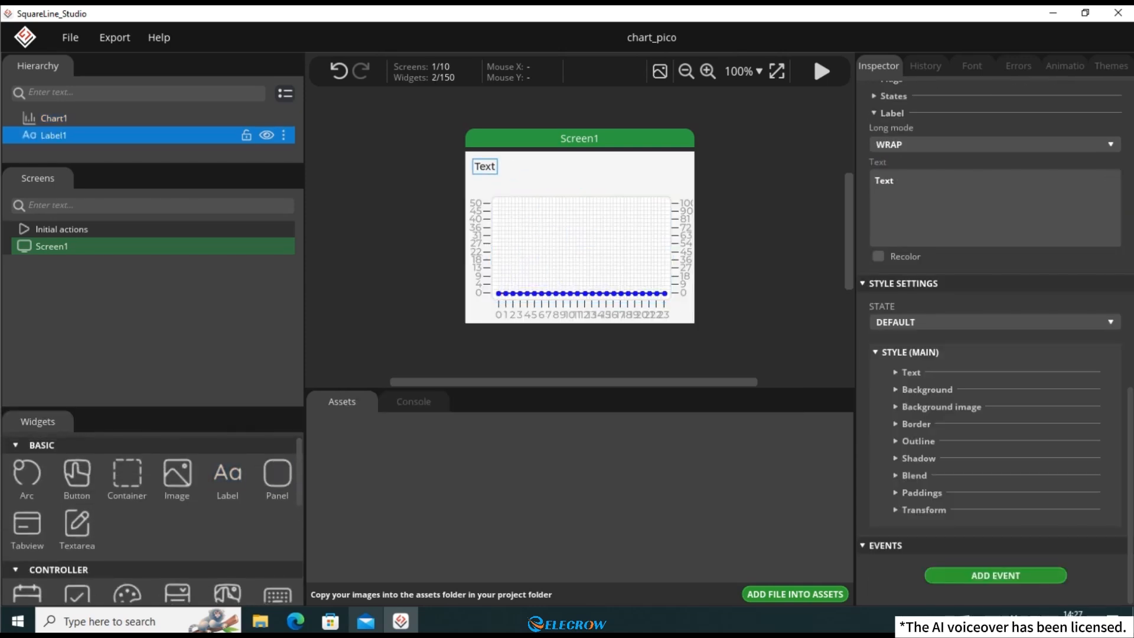
Step: Set Label1 to 'Temprature:' with custom red F50F0F text colour and font enabled
text(Temprature)
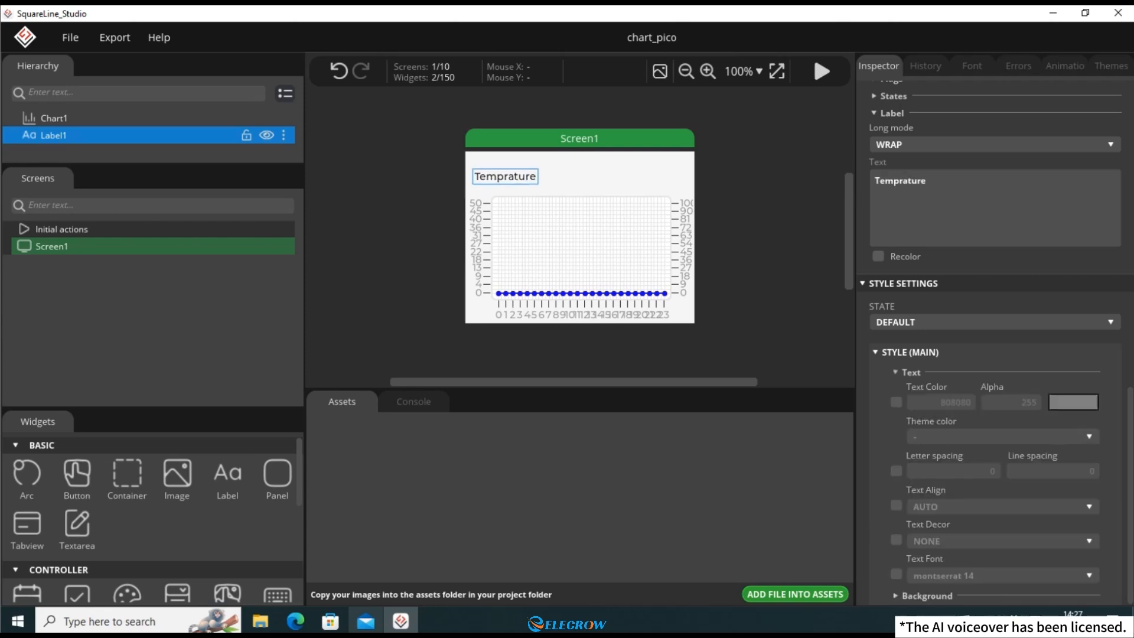
click(895, 401)
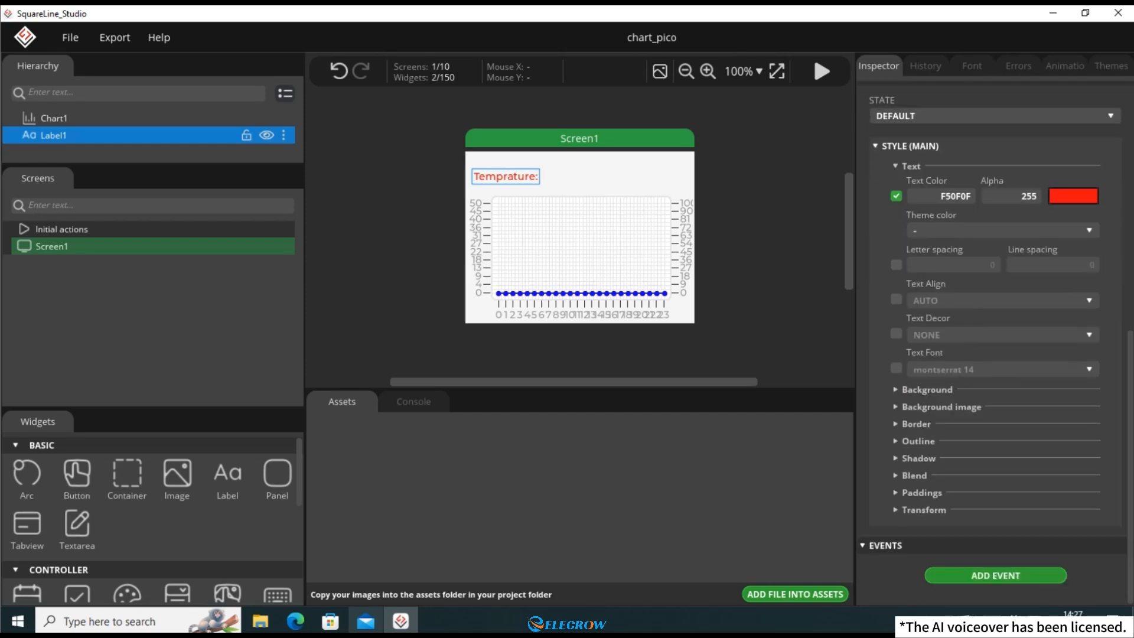
click(896, 369)
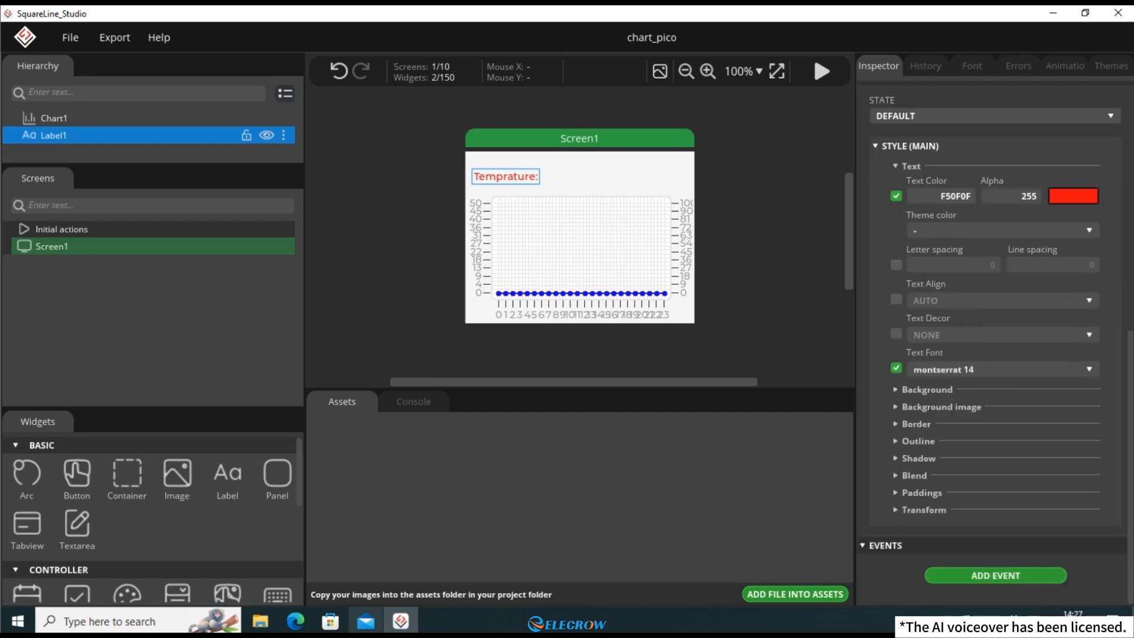
Step: Add a second label reading 'Humidity' beside it with a blue colour
click(226, 474)
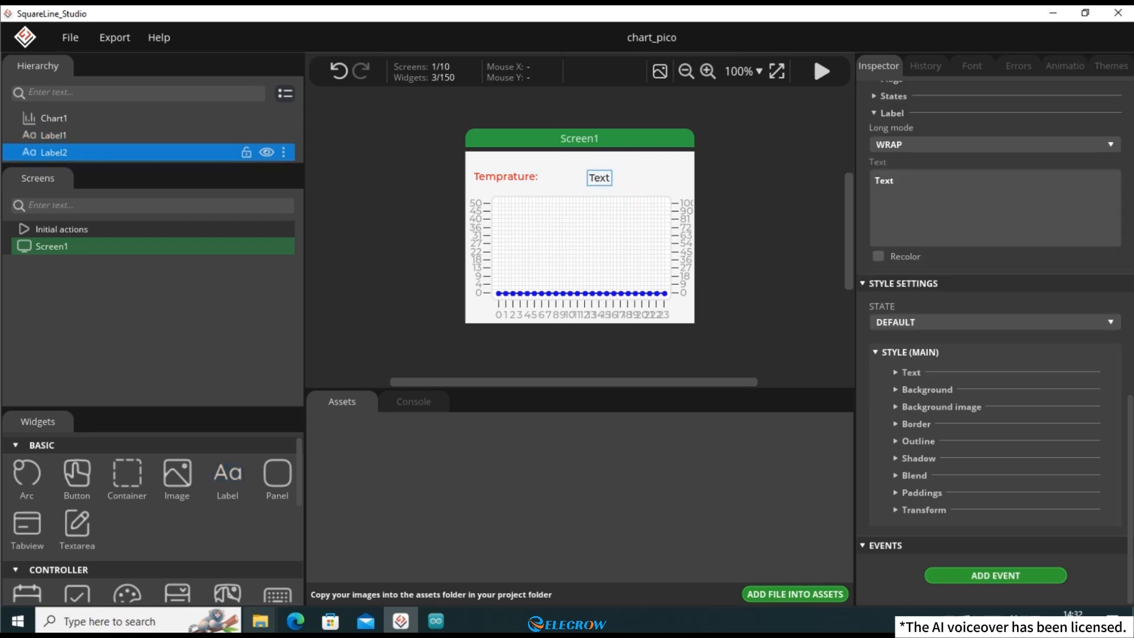
text(Humidity)
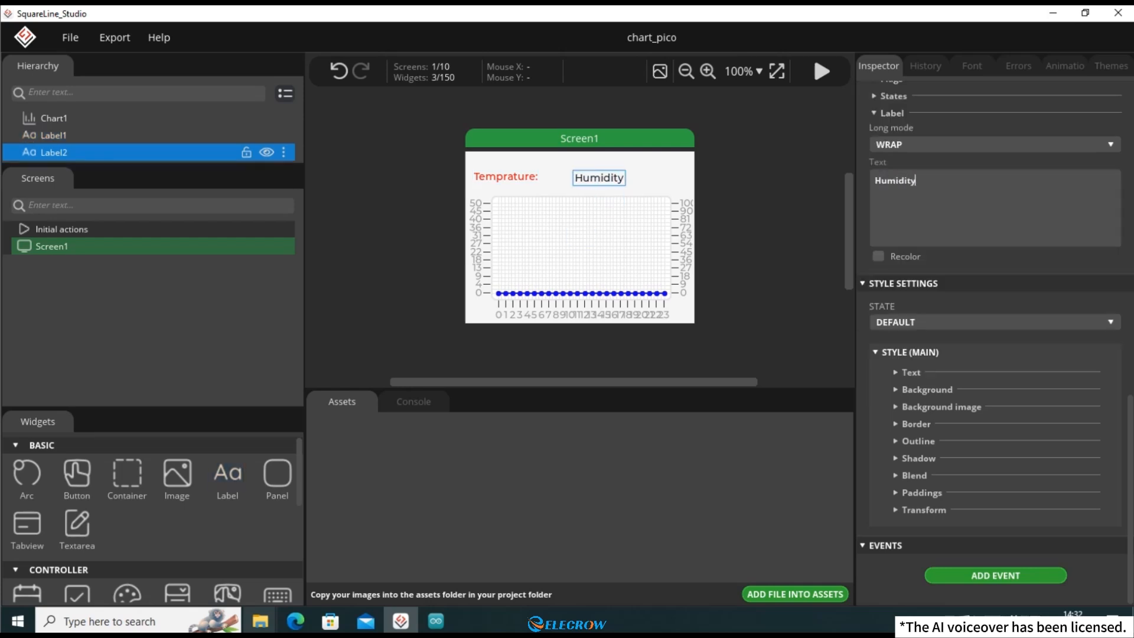
click(1073, 401)
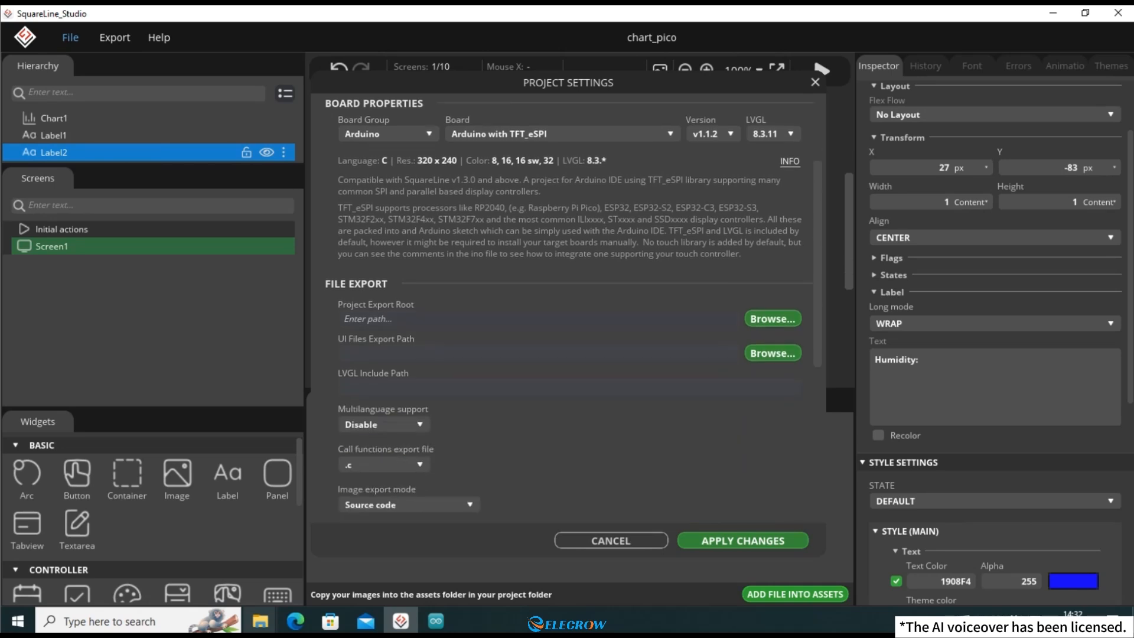
Step: Point both the project export root and UI files export path to chart_pico
click(771, 319)
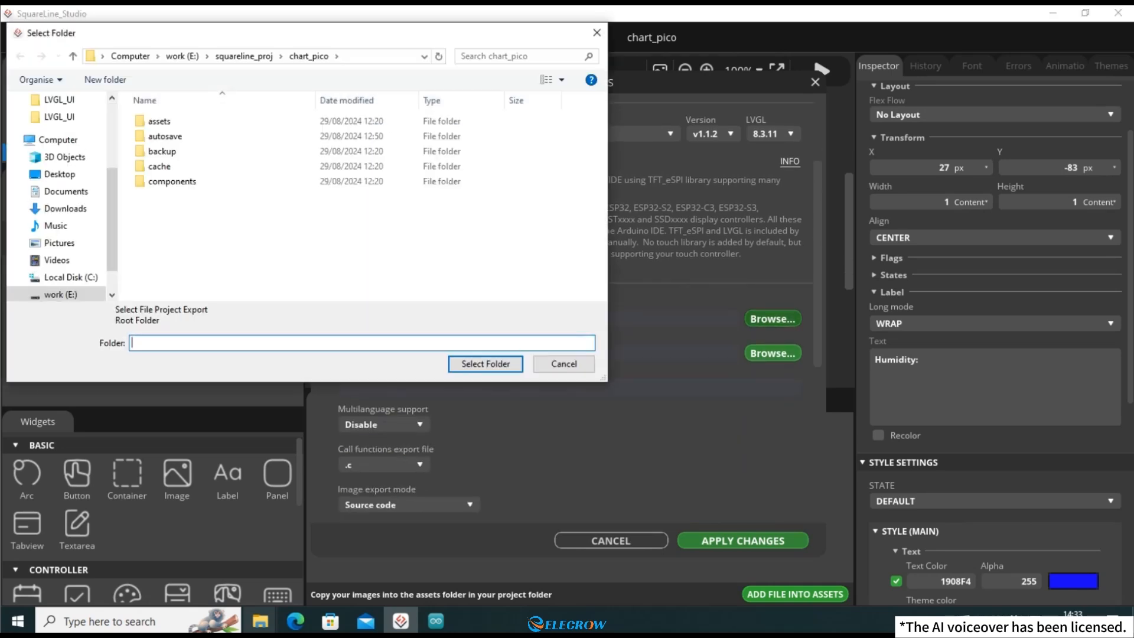
click(309, 56)
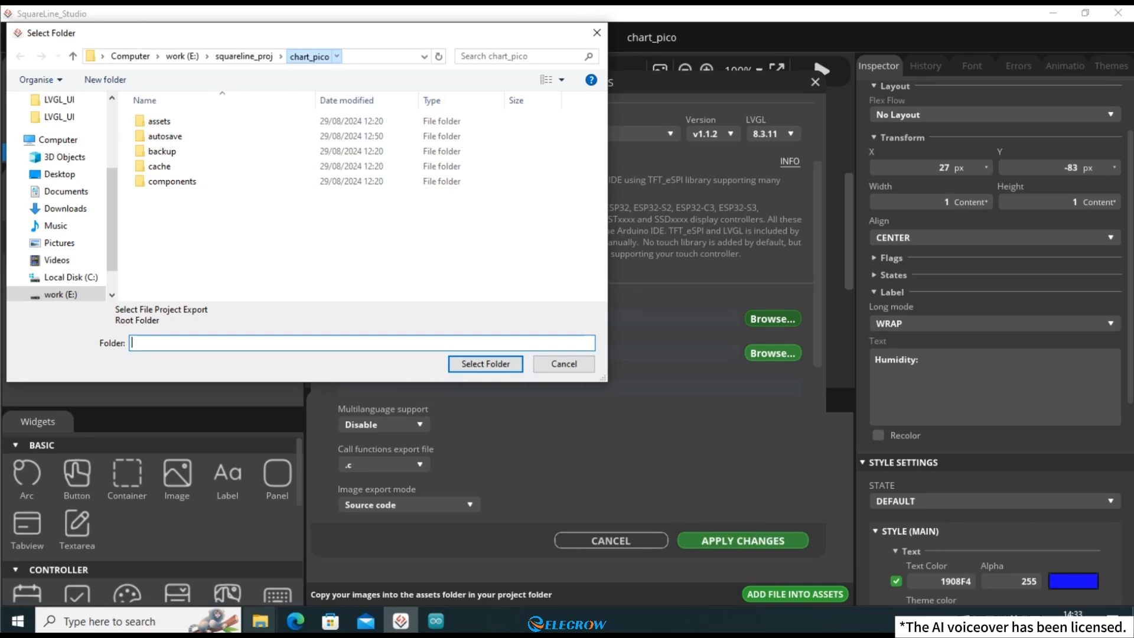
click(563, 364)
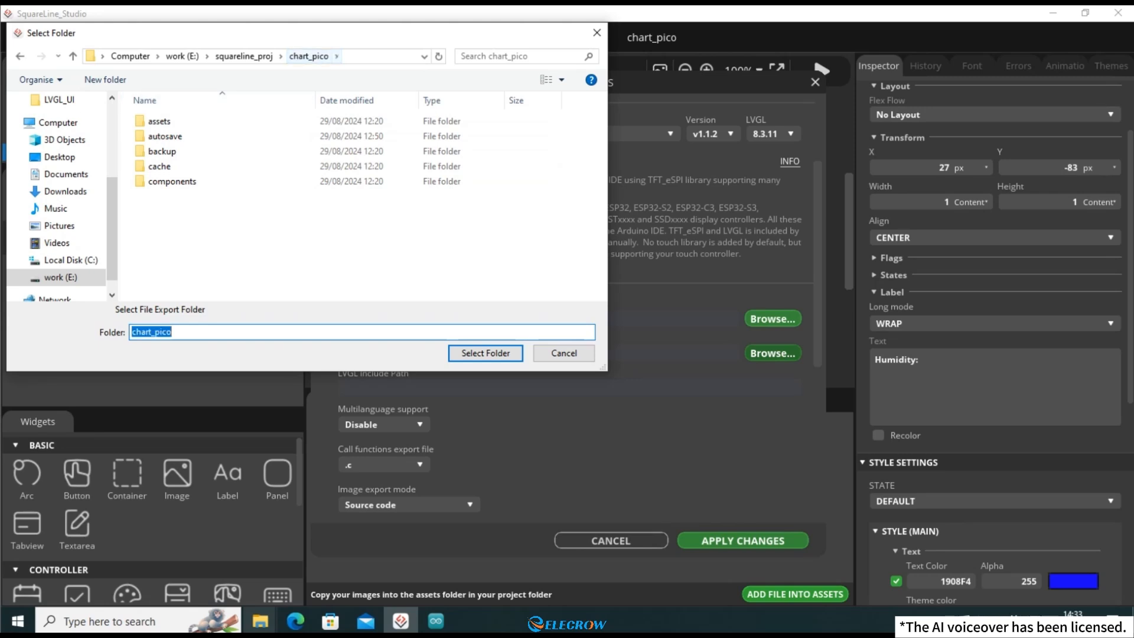
click(484, 354)
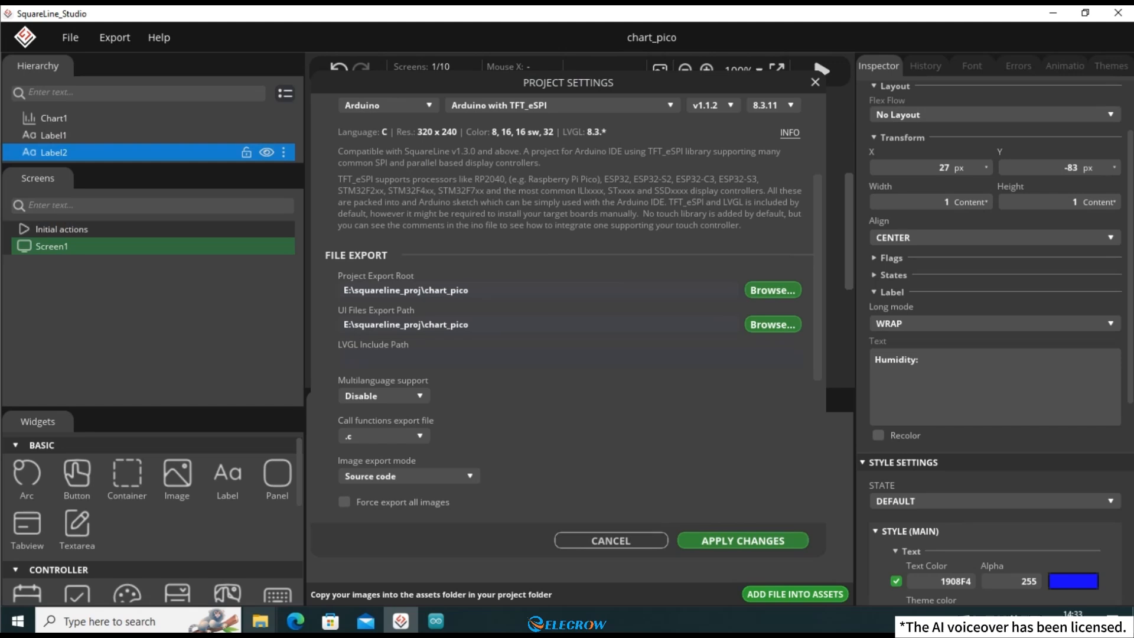
Step: Set the LVGL Include Path to lvgl.h and enable flat export
text(lvgl)
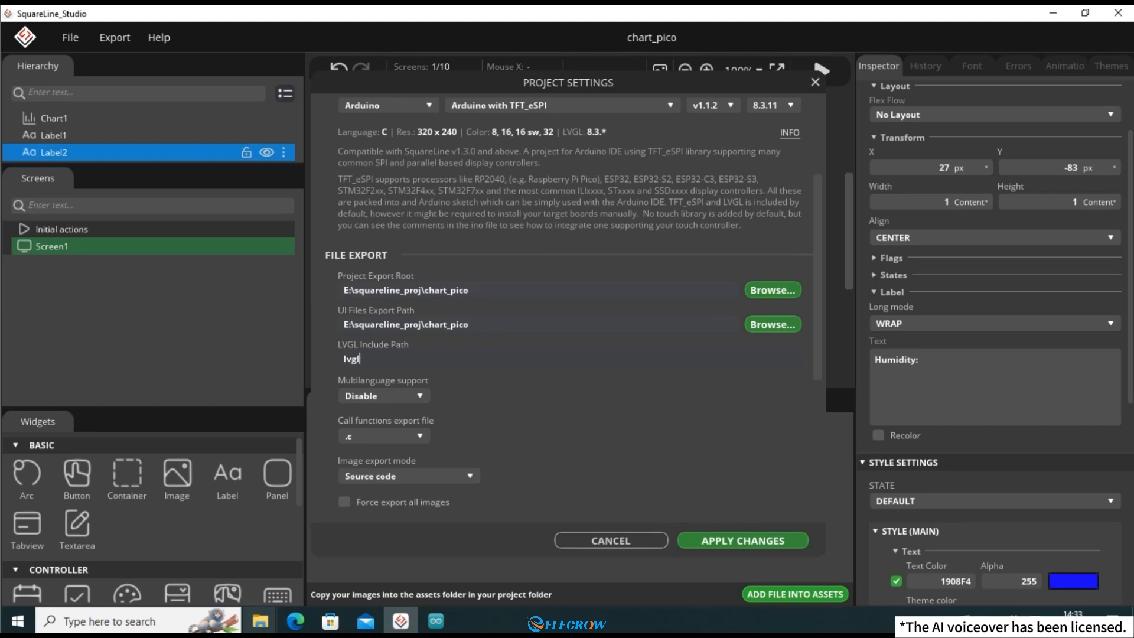
text(.h)
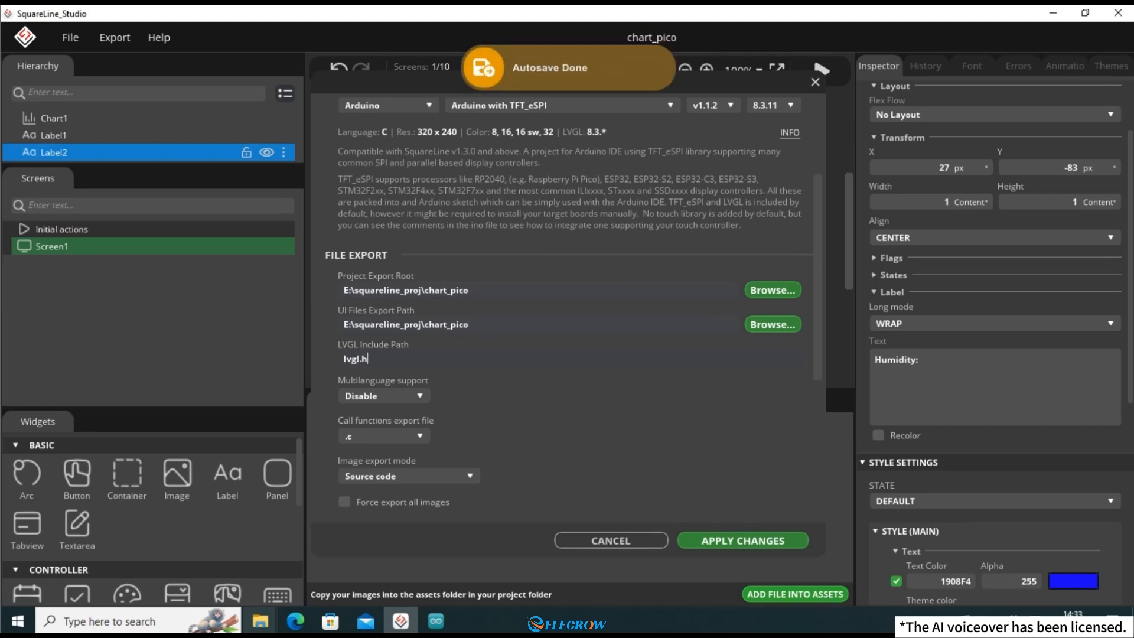
scroll(down, 3)
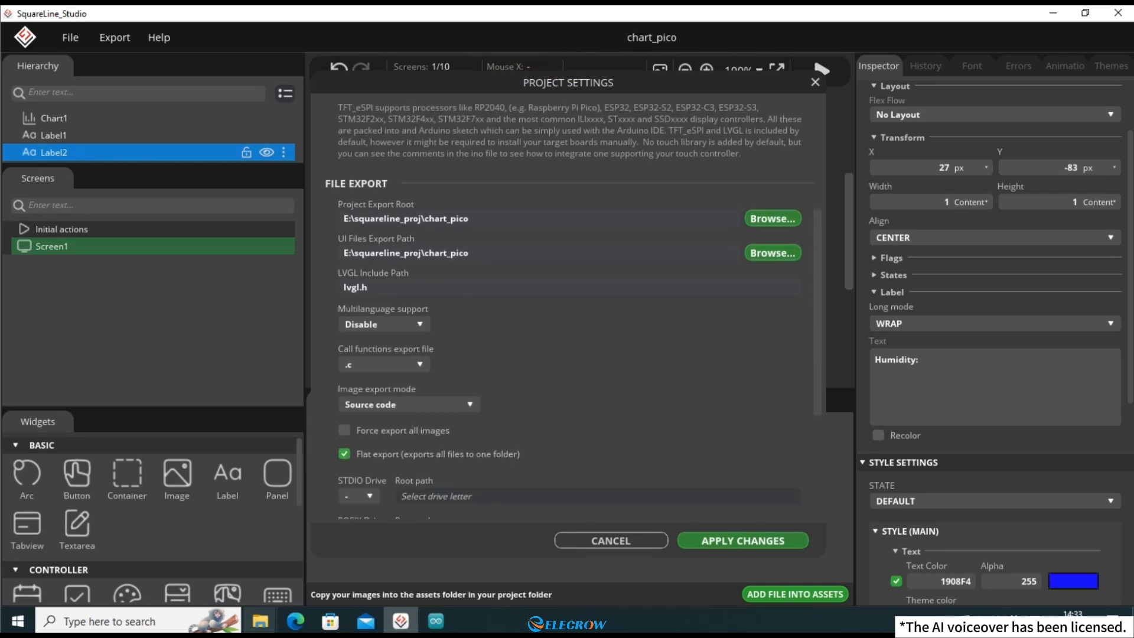
scroll(down, 3)
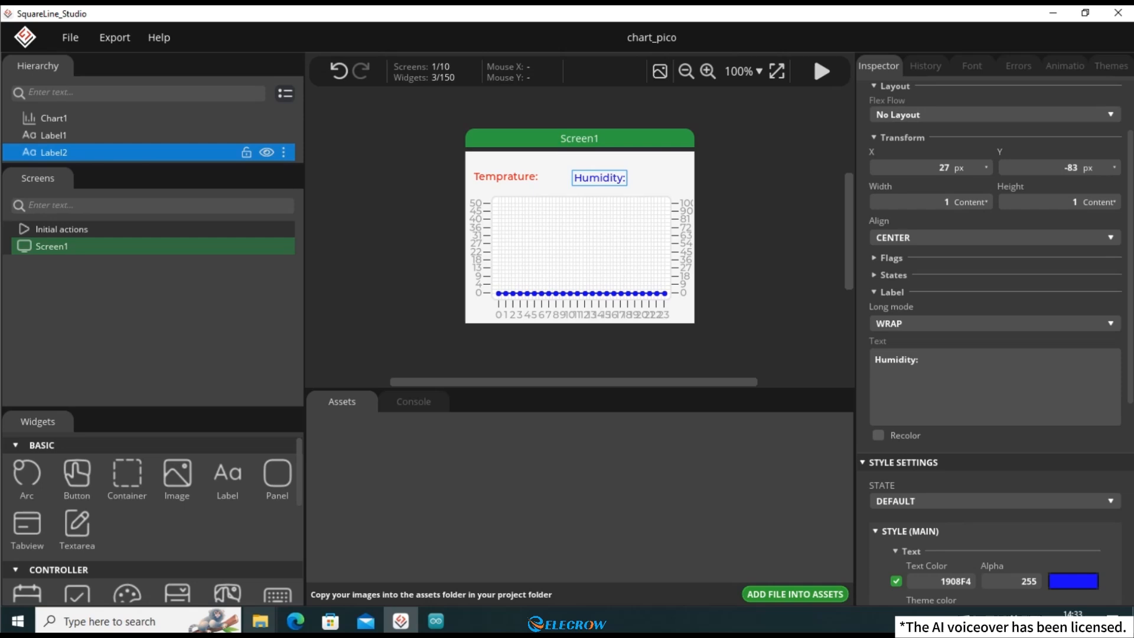
mouse_move(1053, 13)
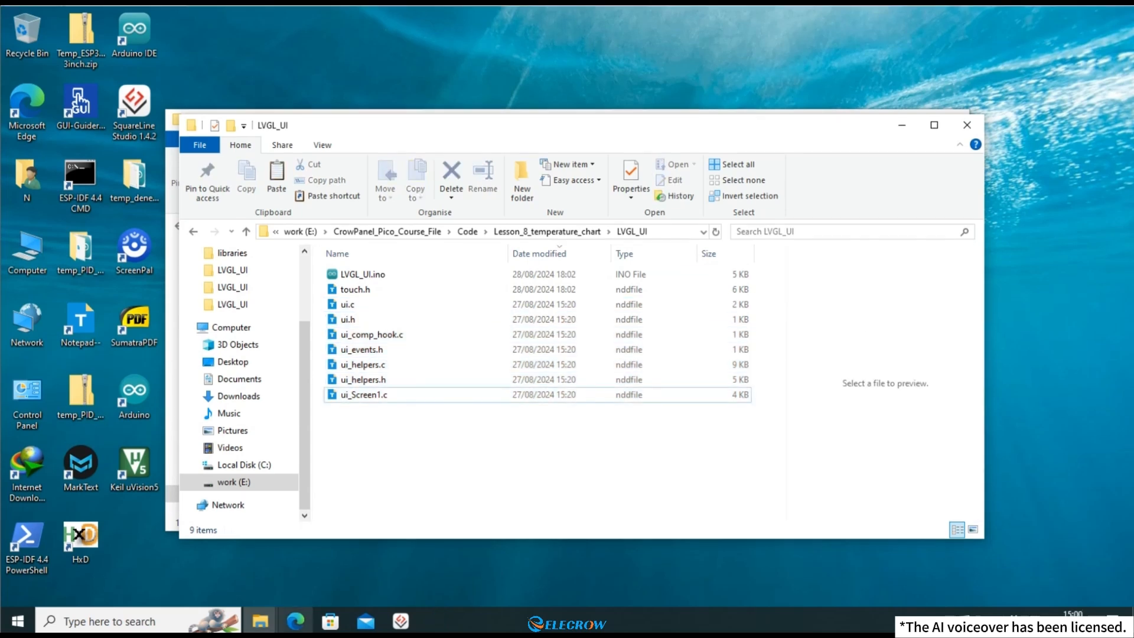
Step: Open LVGL_UI.ino in Arduino IDE from the LVGL_UI folder
click(362, 274)
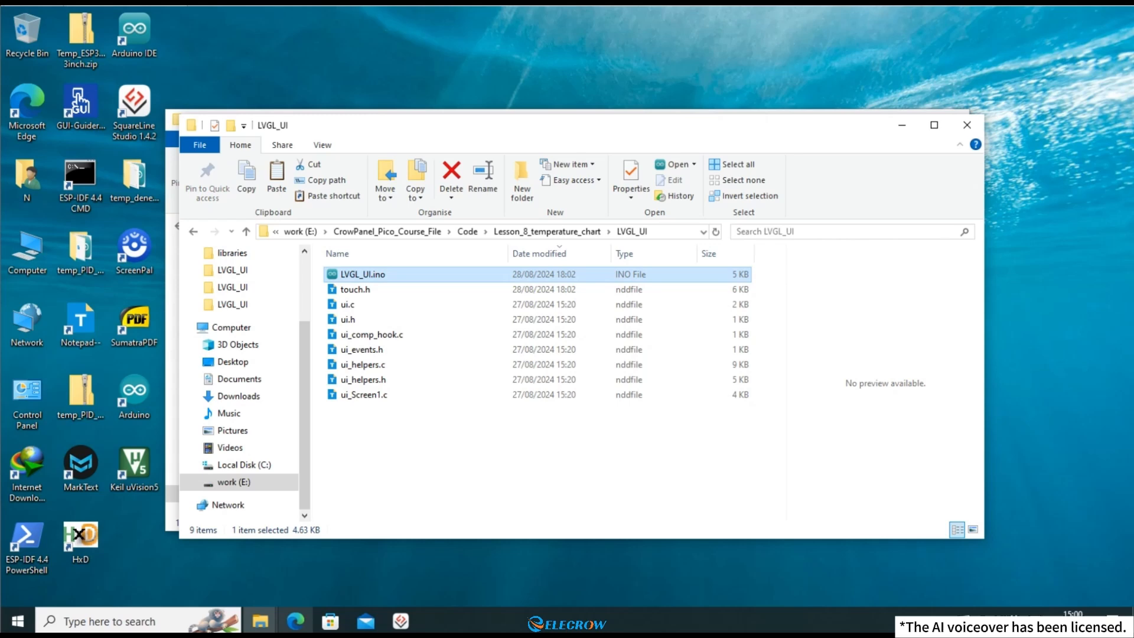
double_click(362, 274)
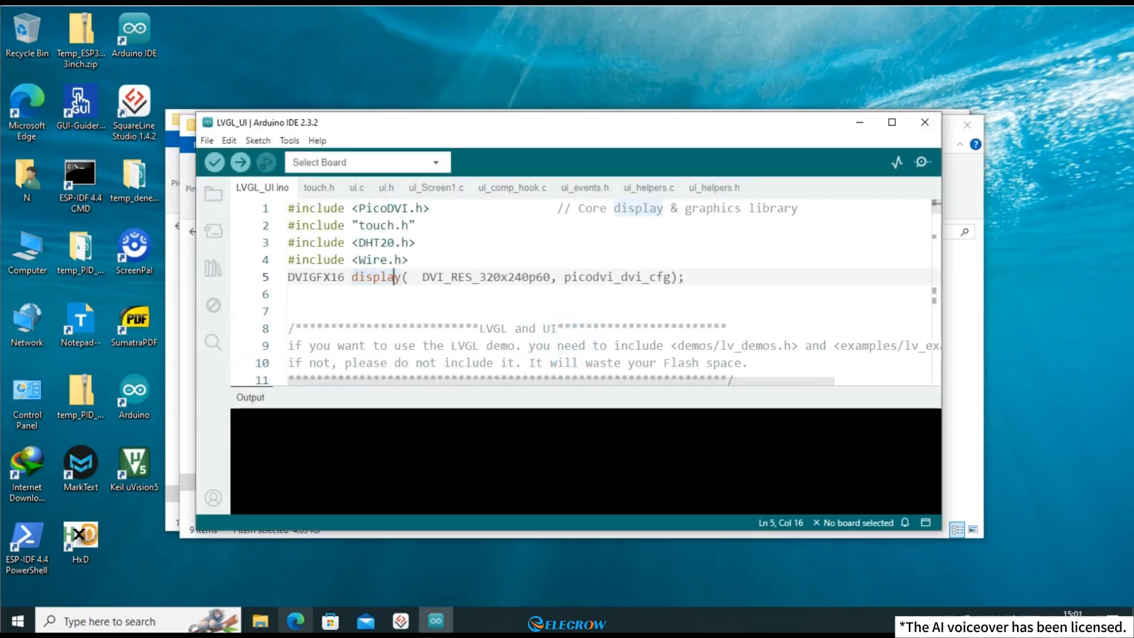
Step: Maximize Arduino IDE and scroll through the sketch's includes, DHT20 globals and setup()
click(891, 122)
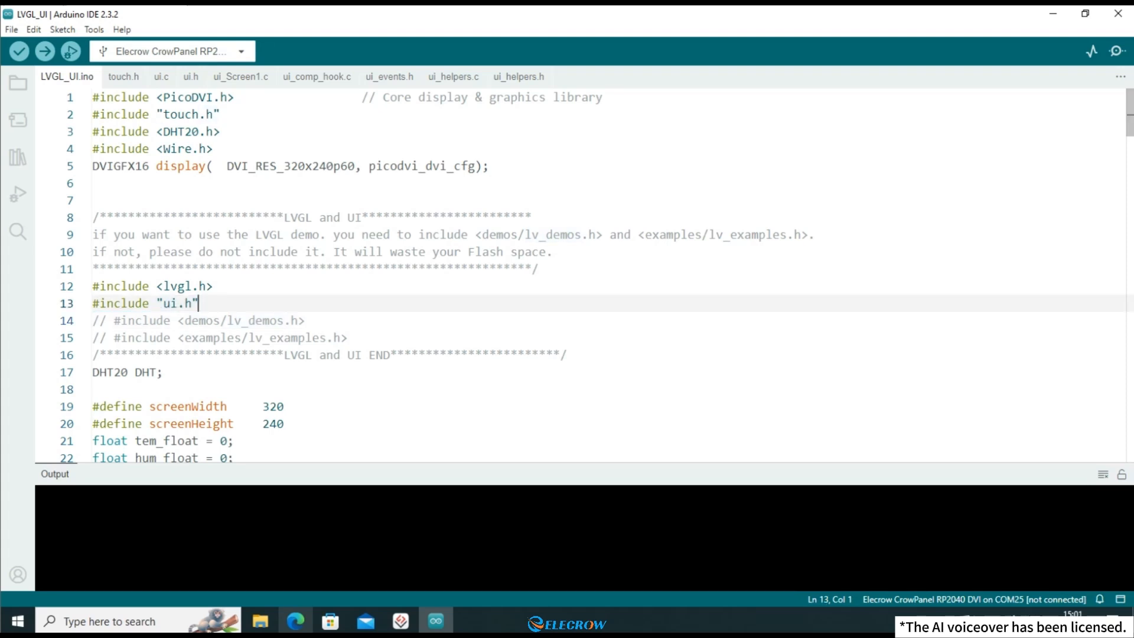
scroll(down, 3)
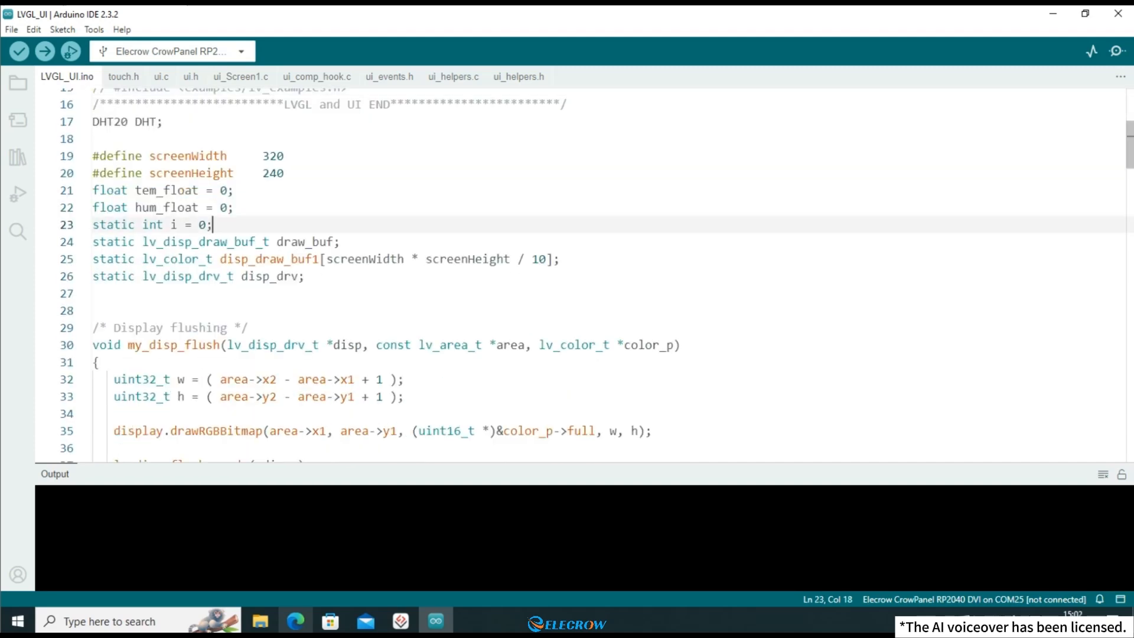
scroll(down, 3)
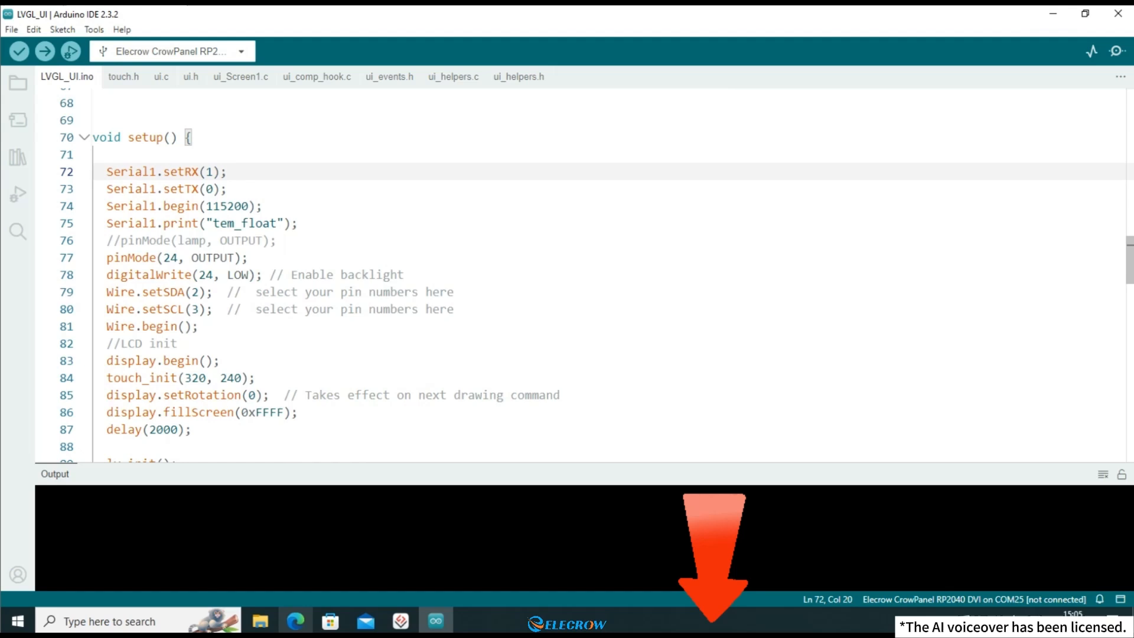
Step: Select the Elecrow CrowPanel RP2040 DVI board on COM25 and start building the sketch
click(17, 158)
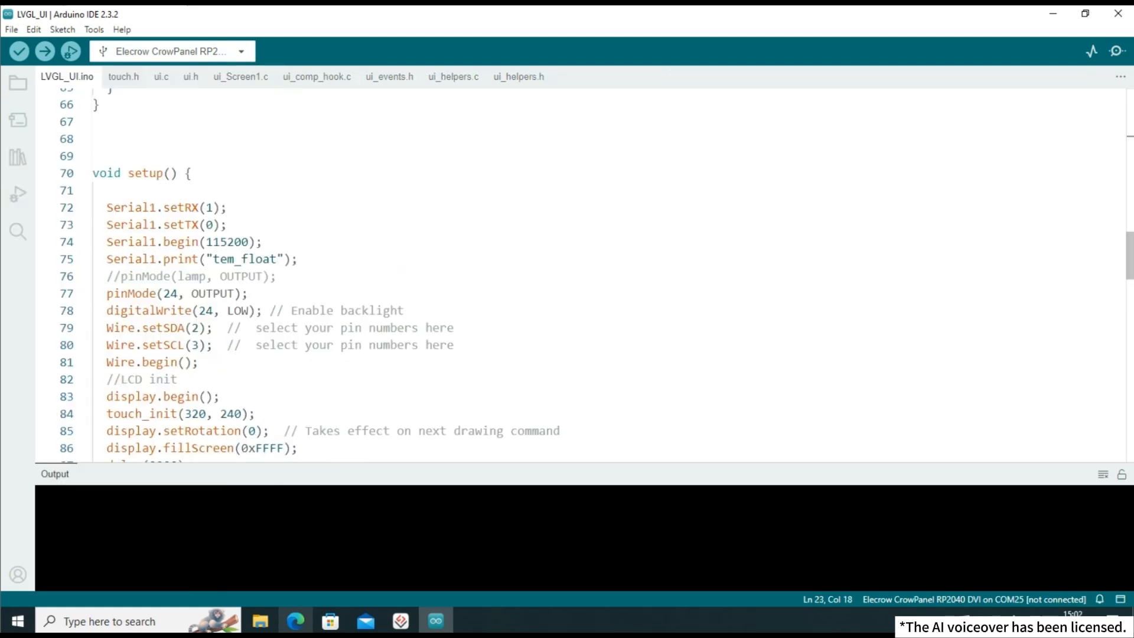
drag(106, 328, 227, 345)
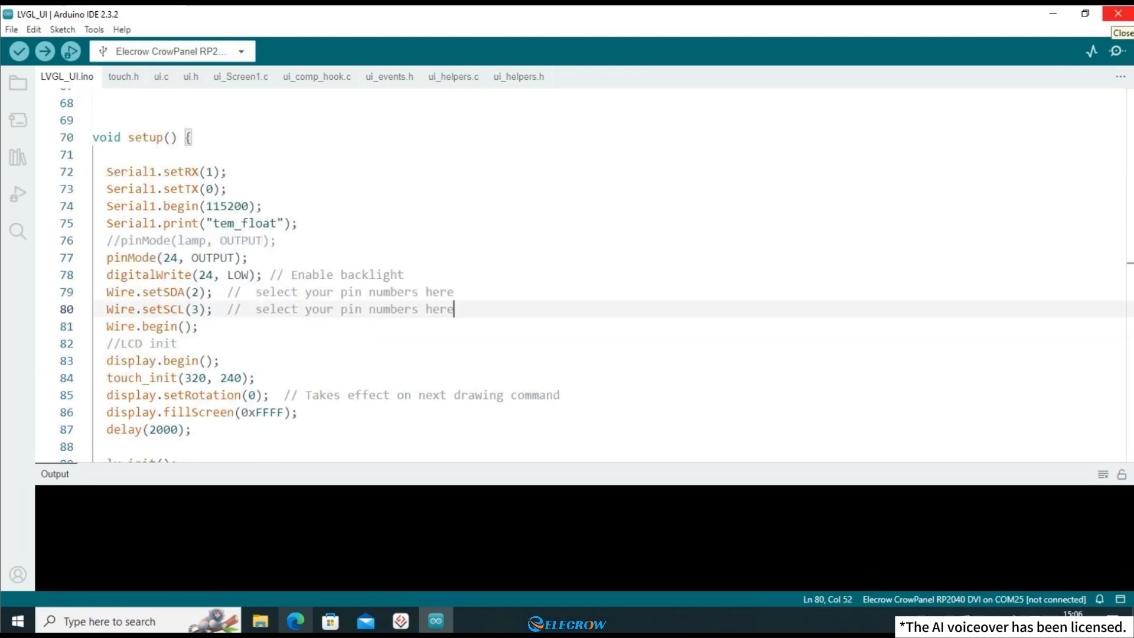
click(19, 51)
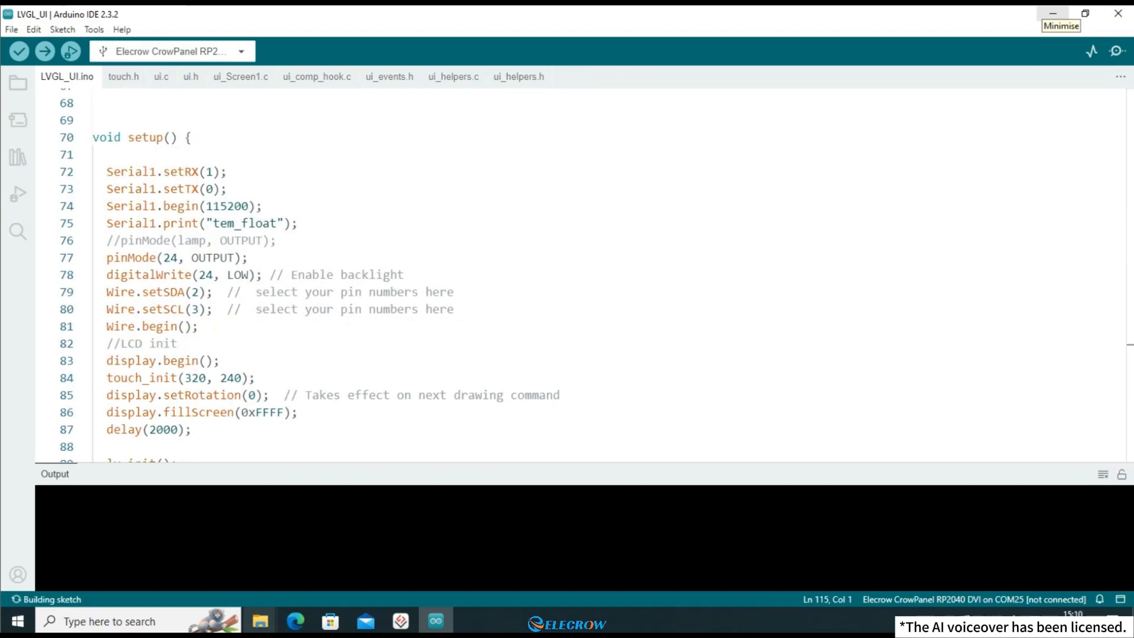
Step: Review the end of setup() and the my_timer DHT20 code, then return to SquareLine Studio
scroll(down, 3)
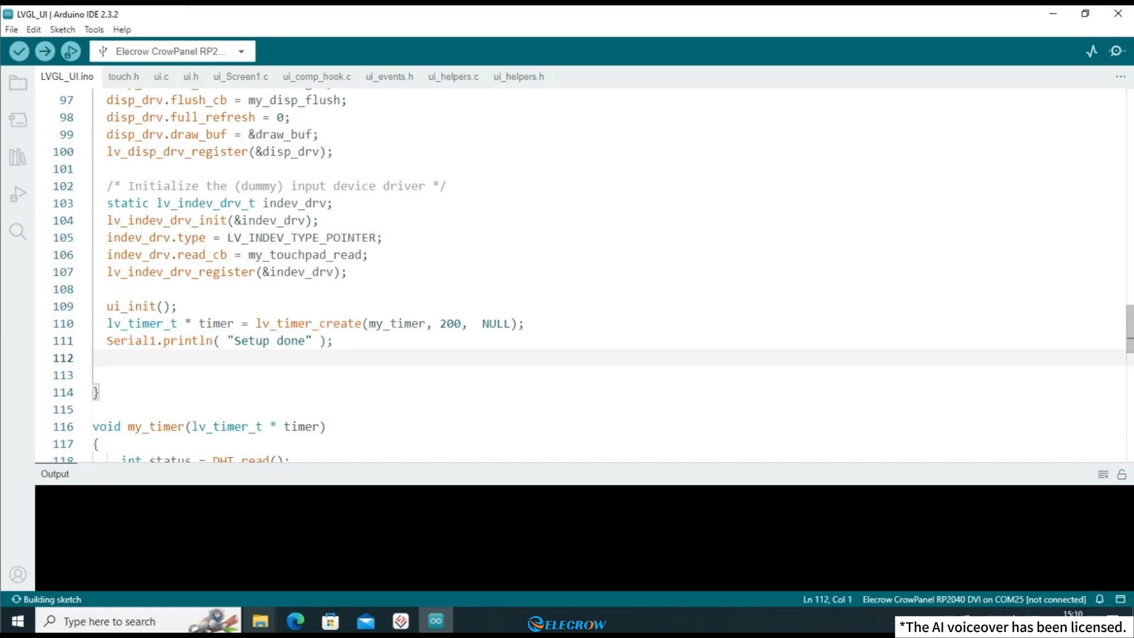
click(94, 375)
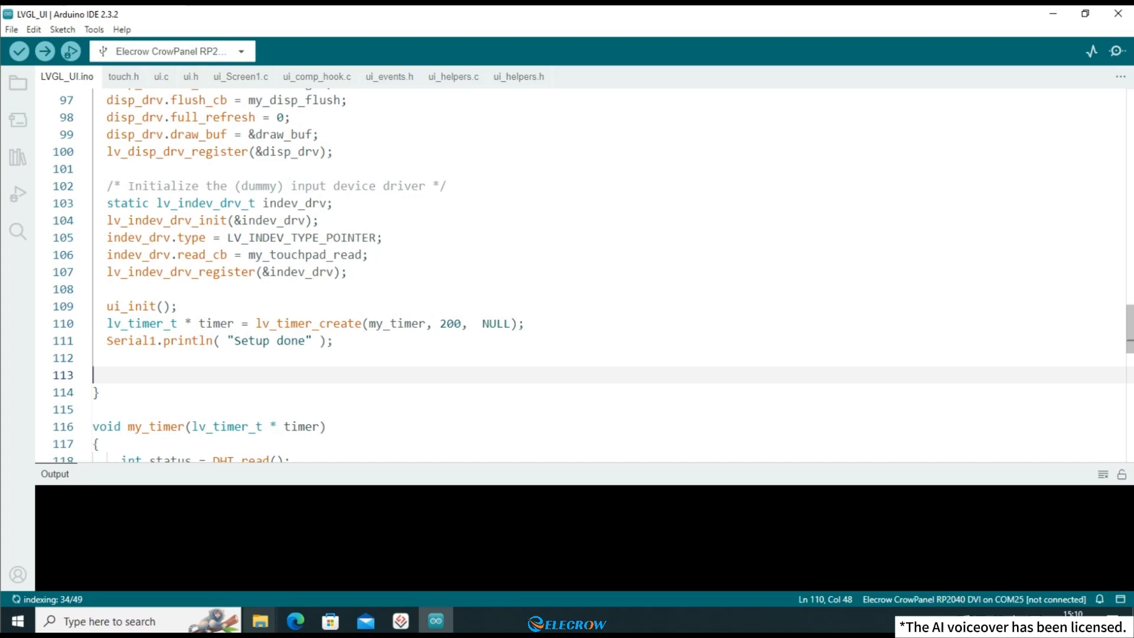
double_click(448, 323)
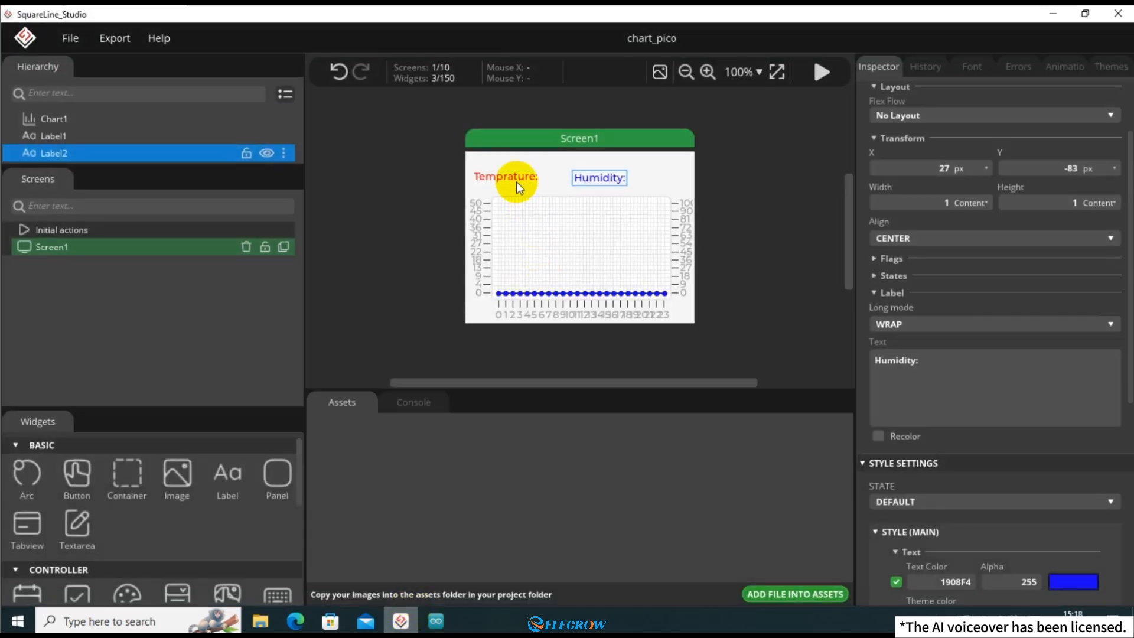
mouse_move(766, 157)
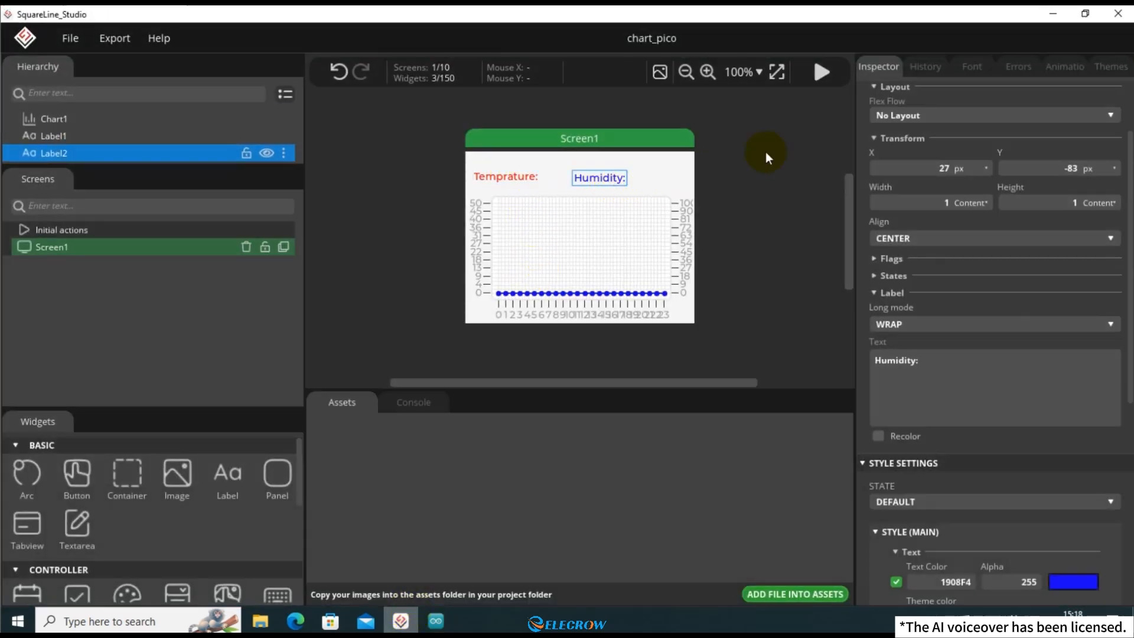
click(435, 620)
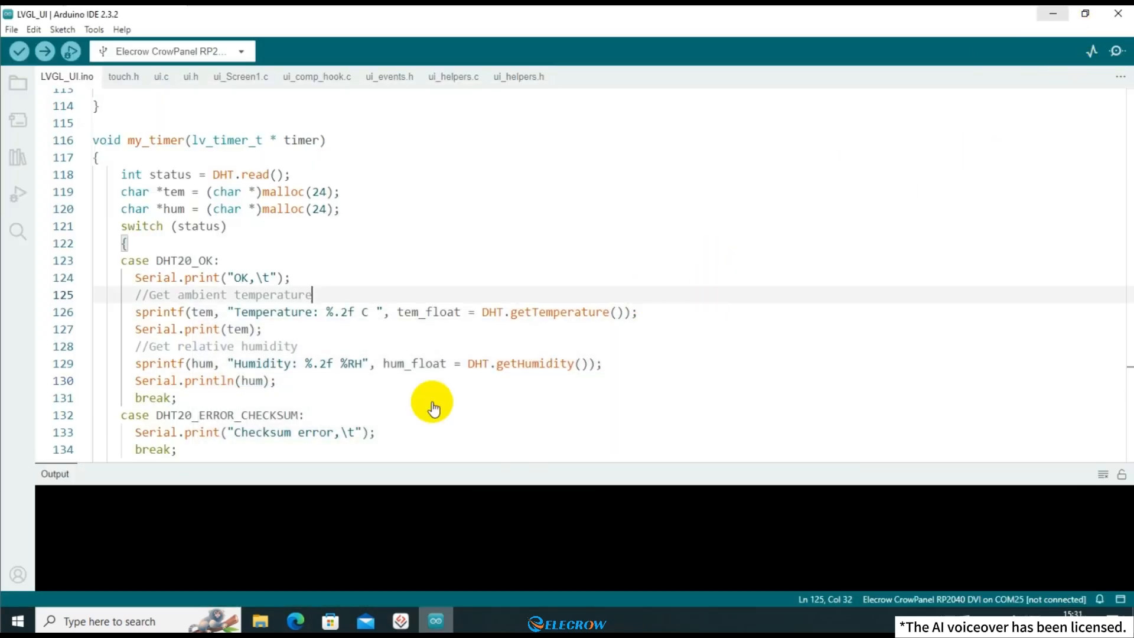
mouse_move(135, 329)
text(//)
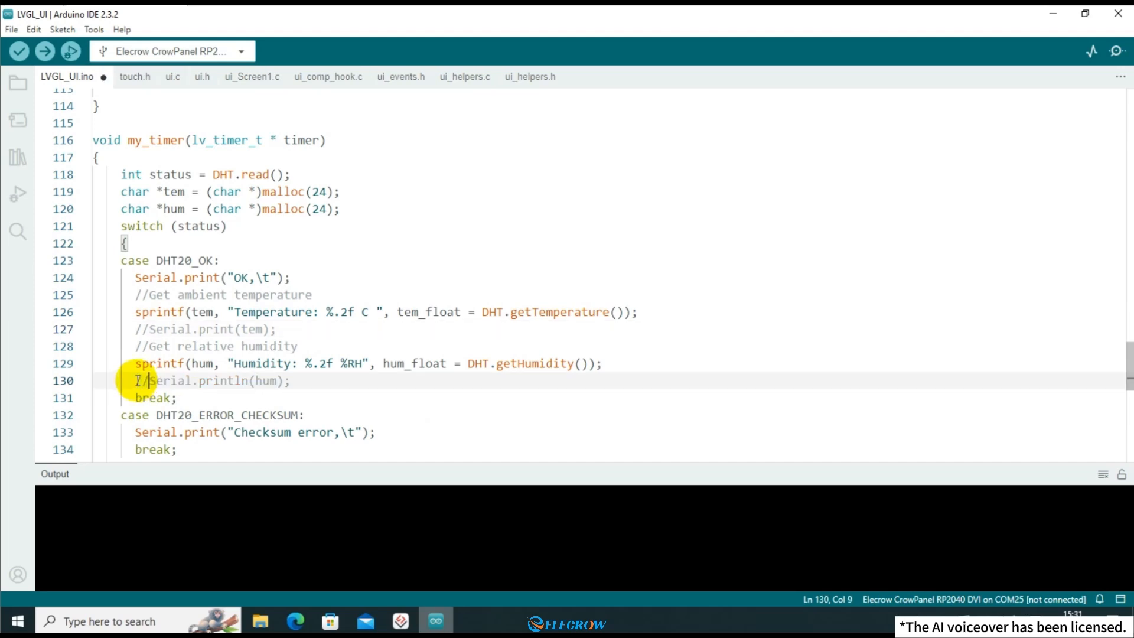
Step: Replace my_timer's serial prints with lv_label_set_text calls showing tem on ui_Label1 and hum on ui_Label2
click(241, 76)
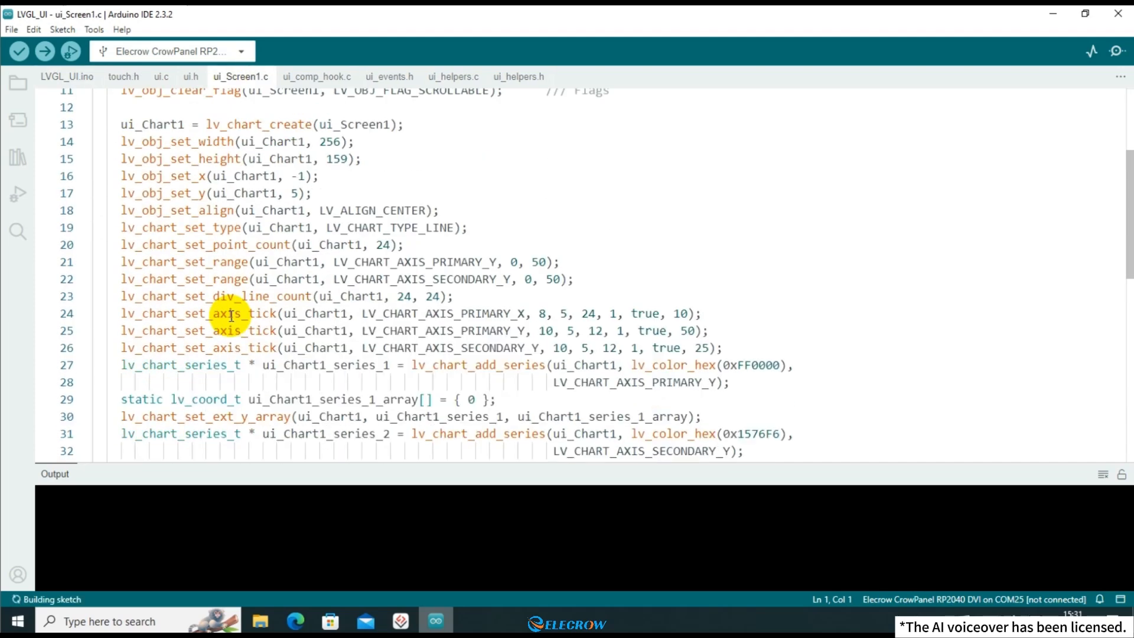
scroll(down, 3)
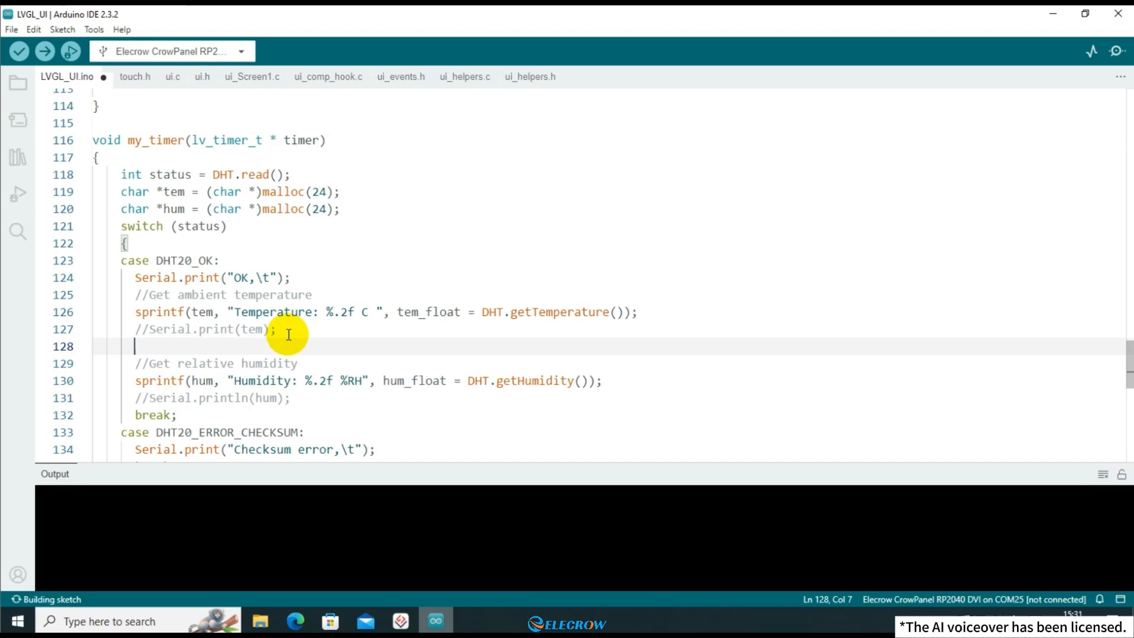
text(lv_label_set_text(ui_Label1, "Temperature:");)
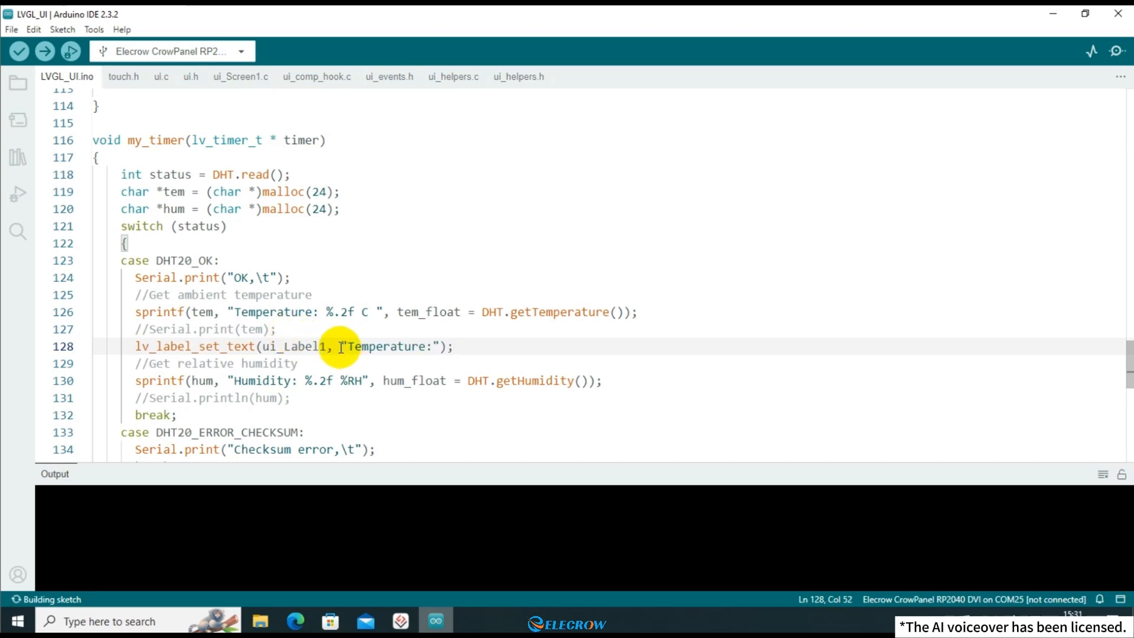
double_click(387, 346)
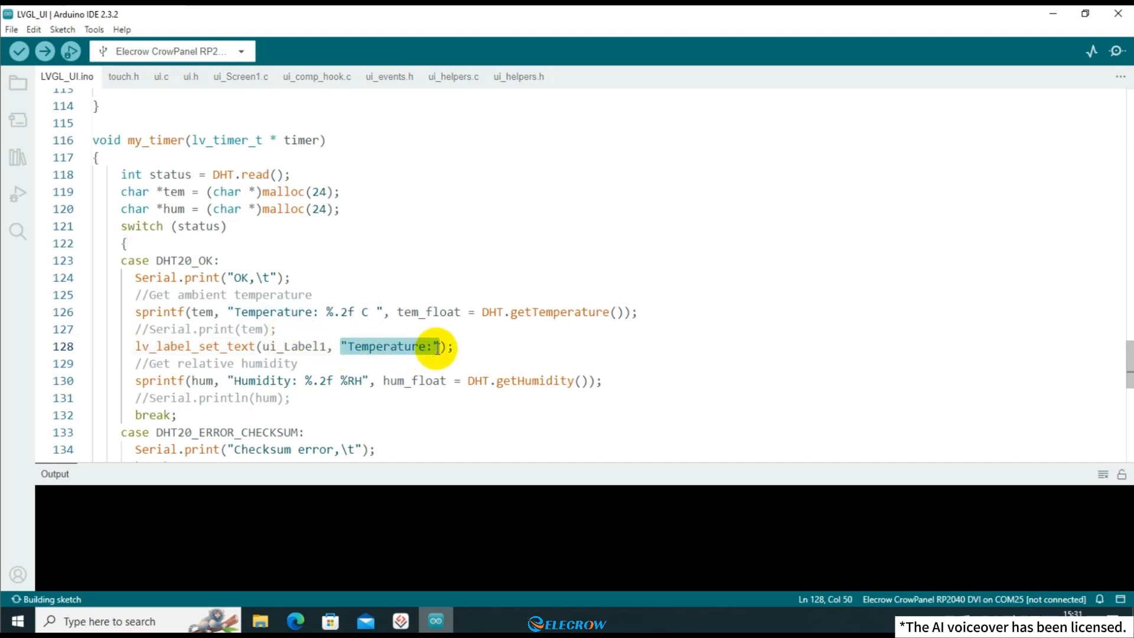
text(t)
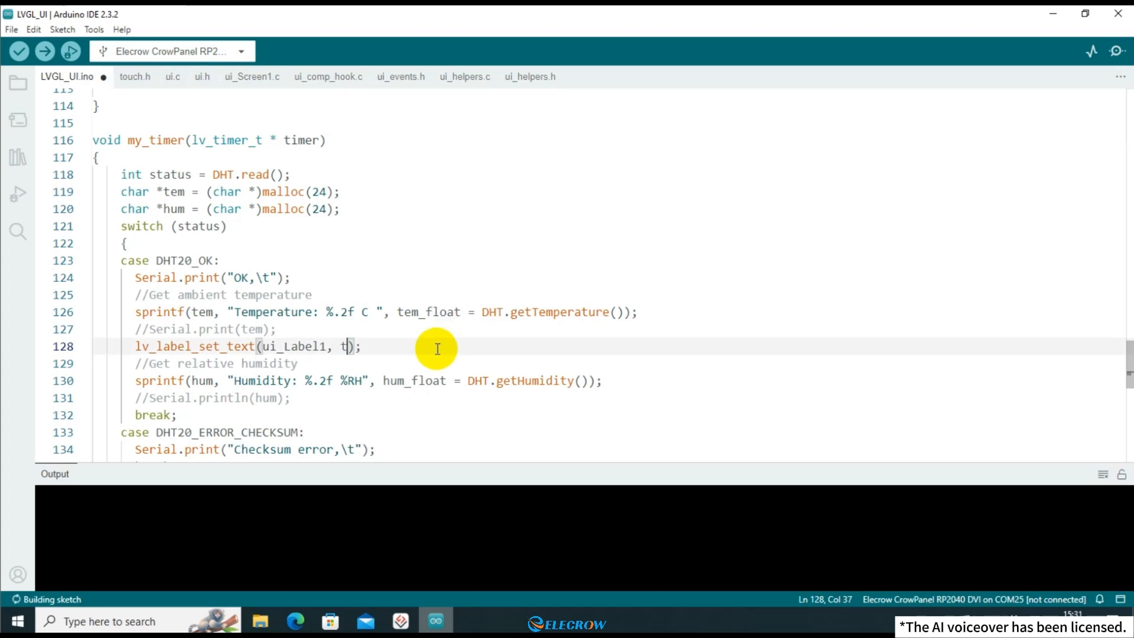
text(em)
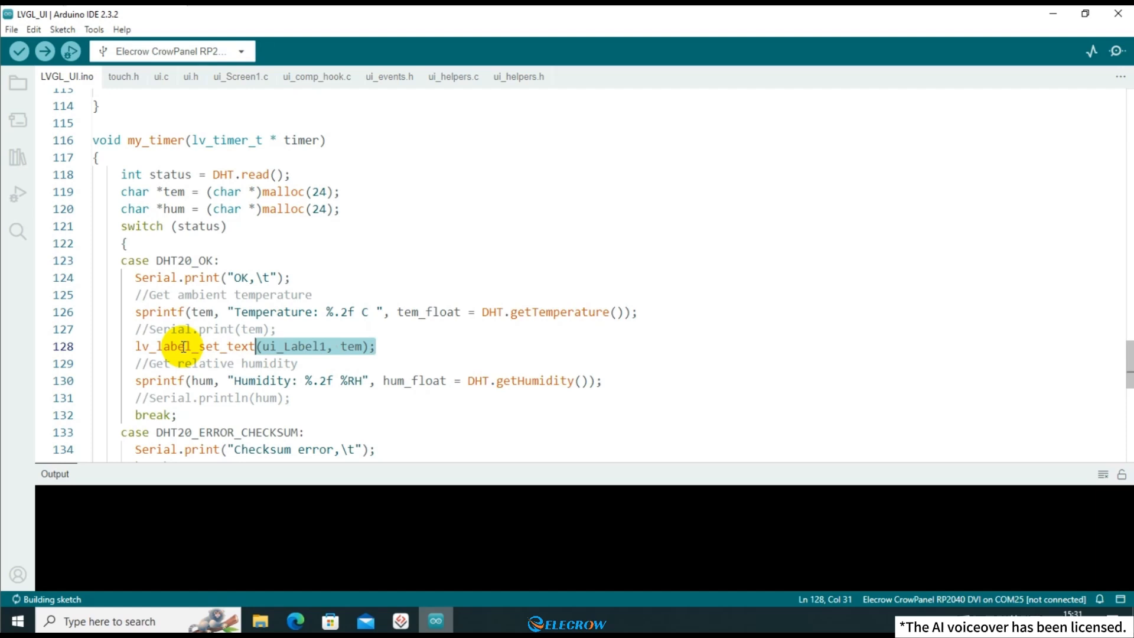
double_click(186, 345)
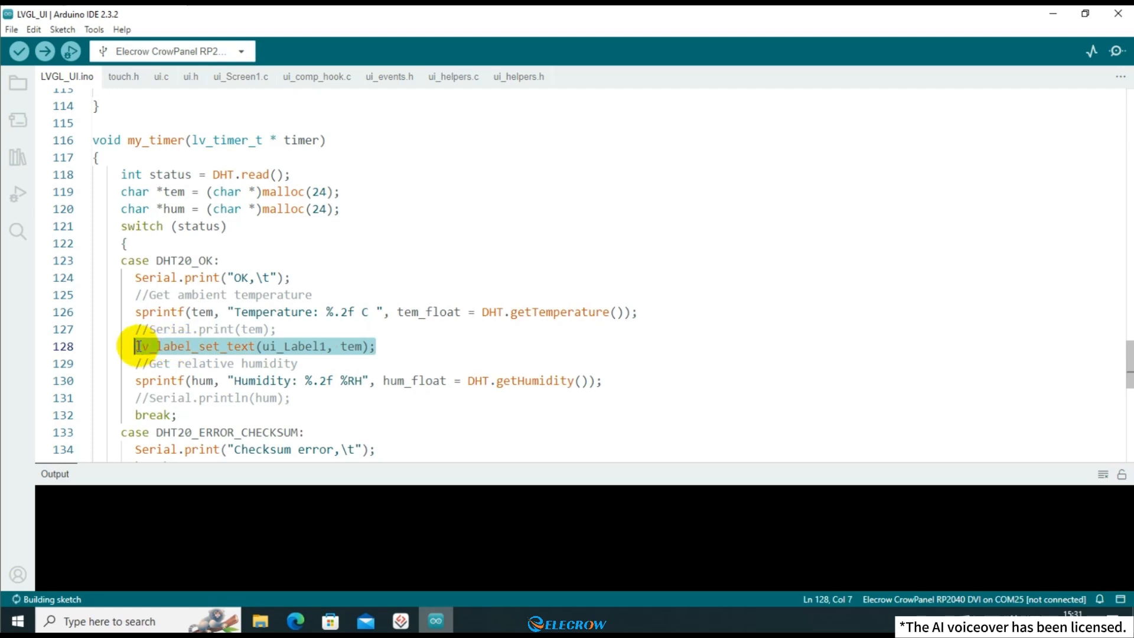
click(288, 397)
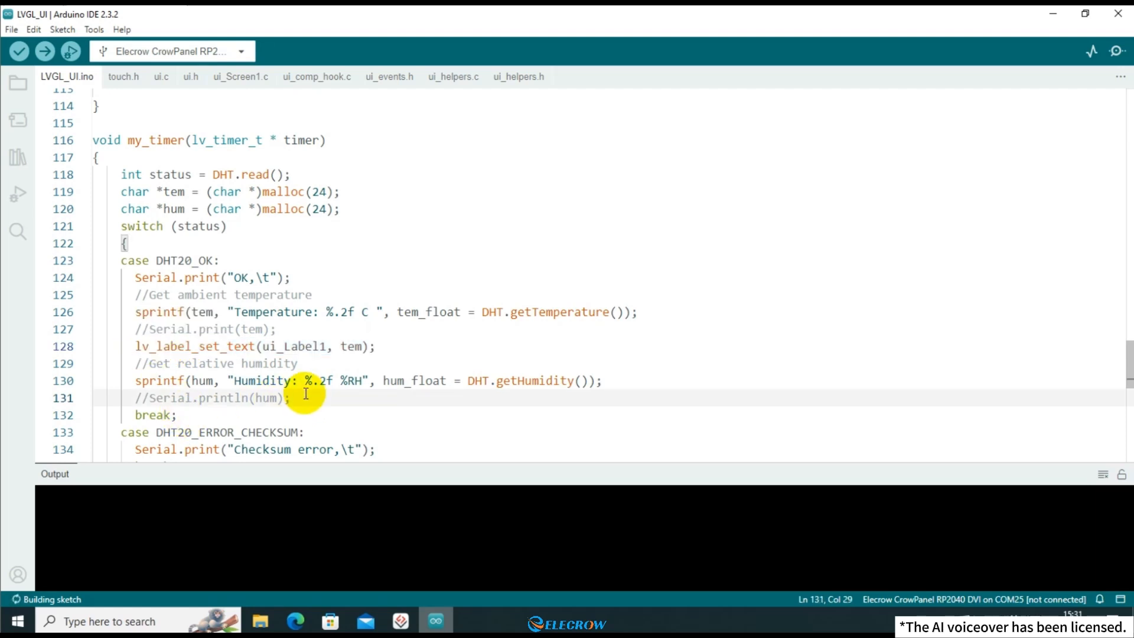
text(lv_label_set_text(ui_Label1, "Temperature:");)
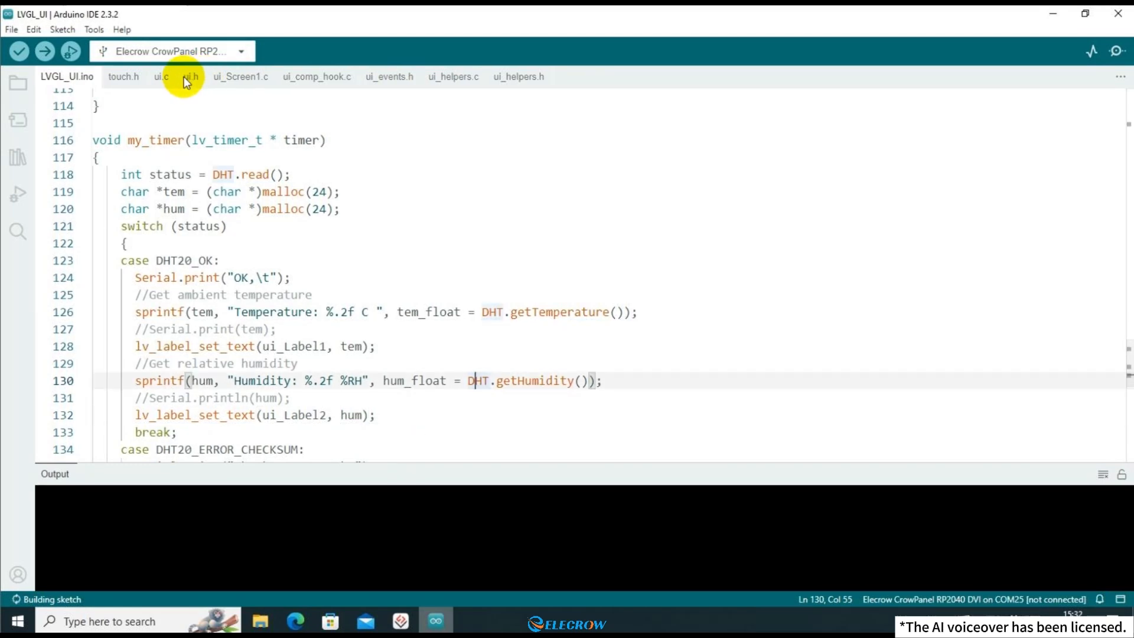
click(190, 77)
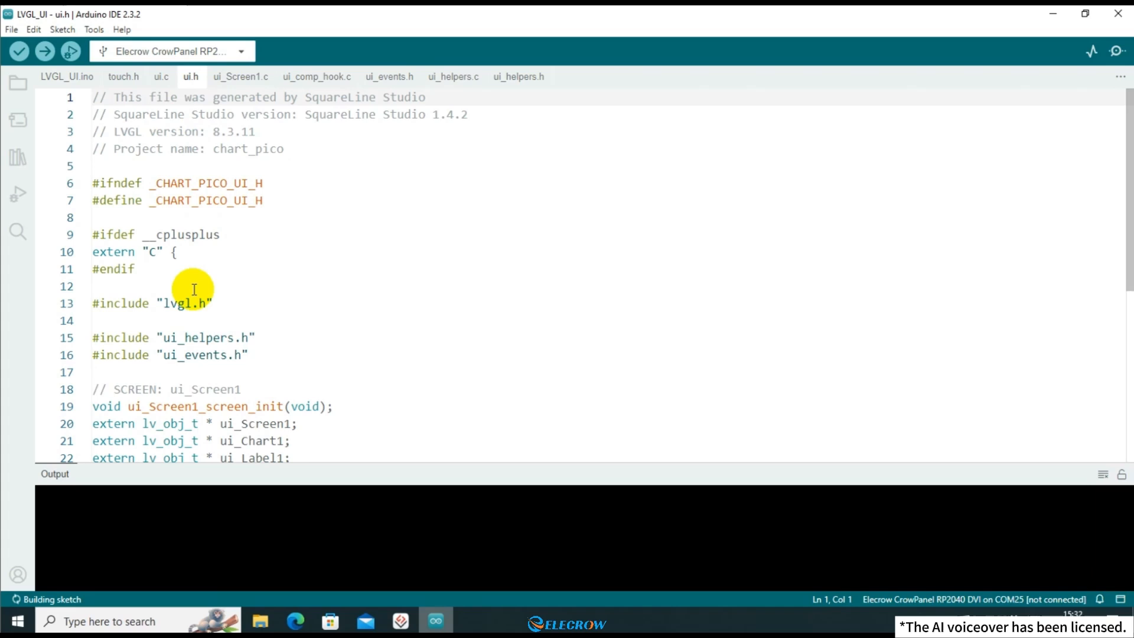
Step: Check label names in ui.h, the main sketch and ui_Screen1.c's chart setup code
scroll(down, 3)
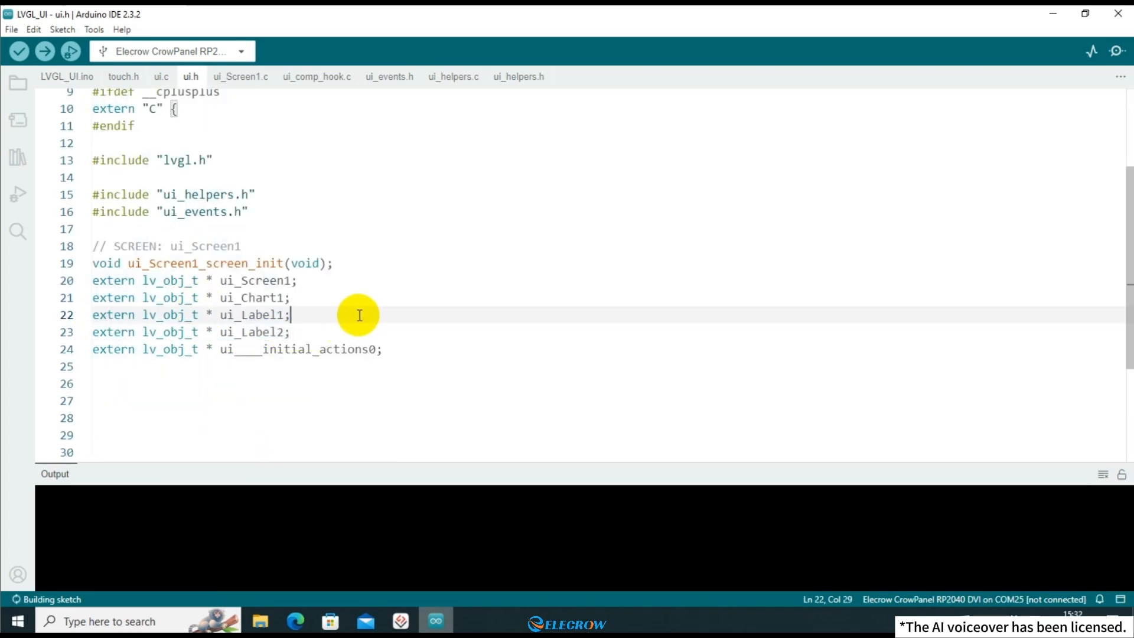
click(66, 76)
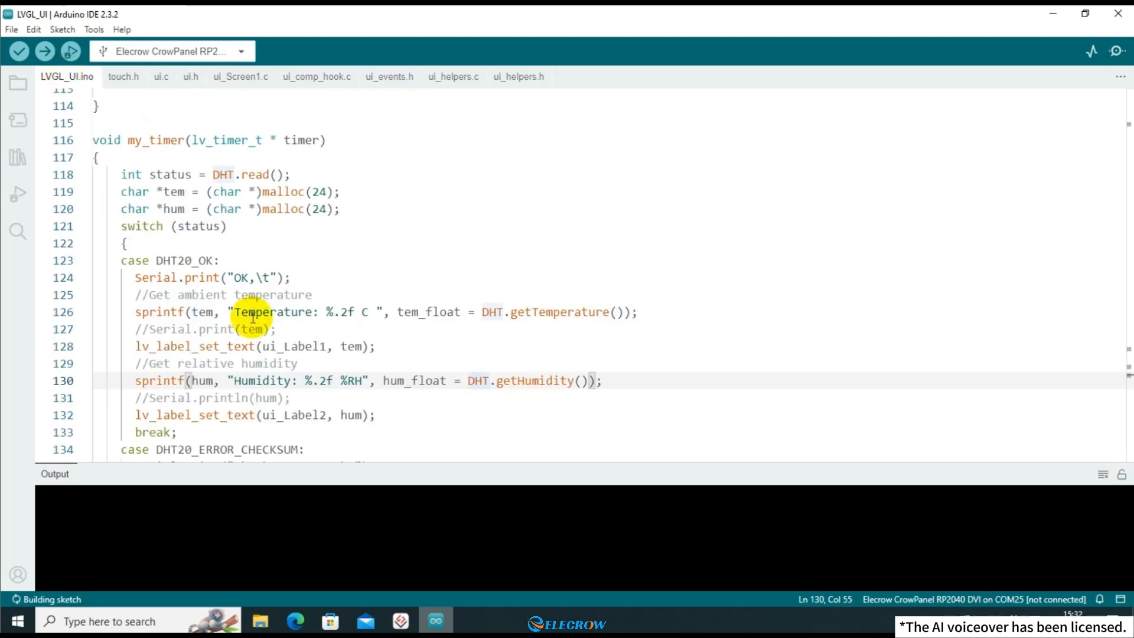
scroll(down, 3)
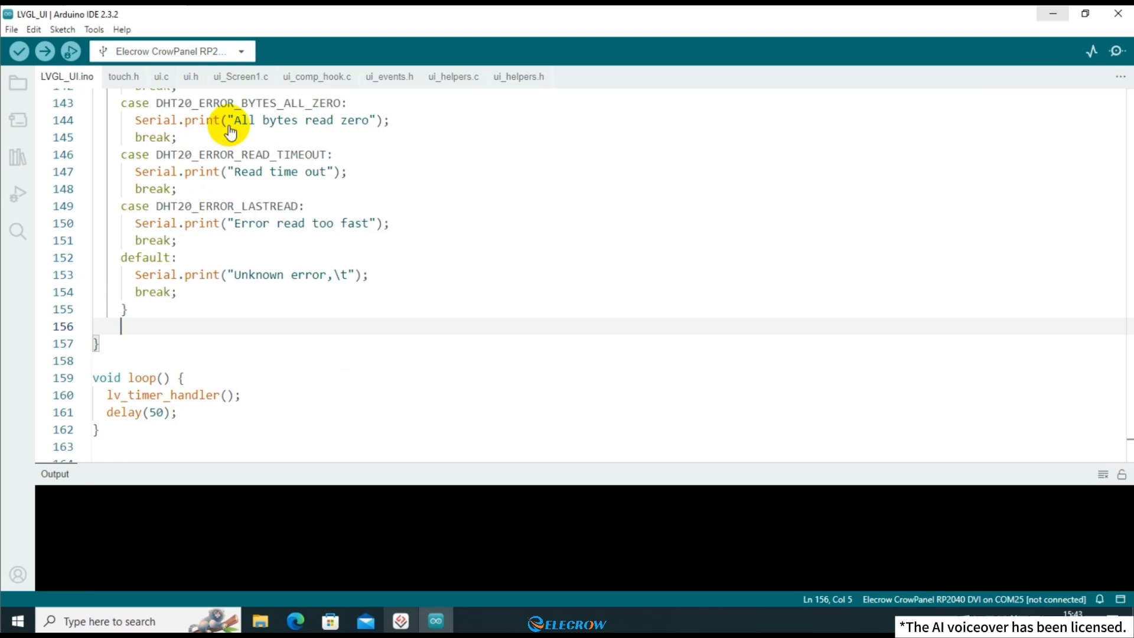
click(241, 77)
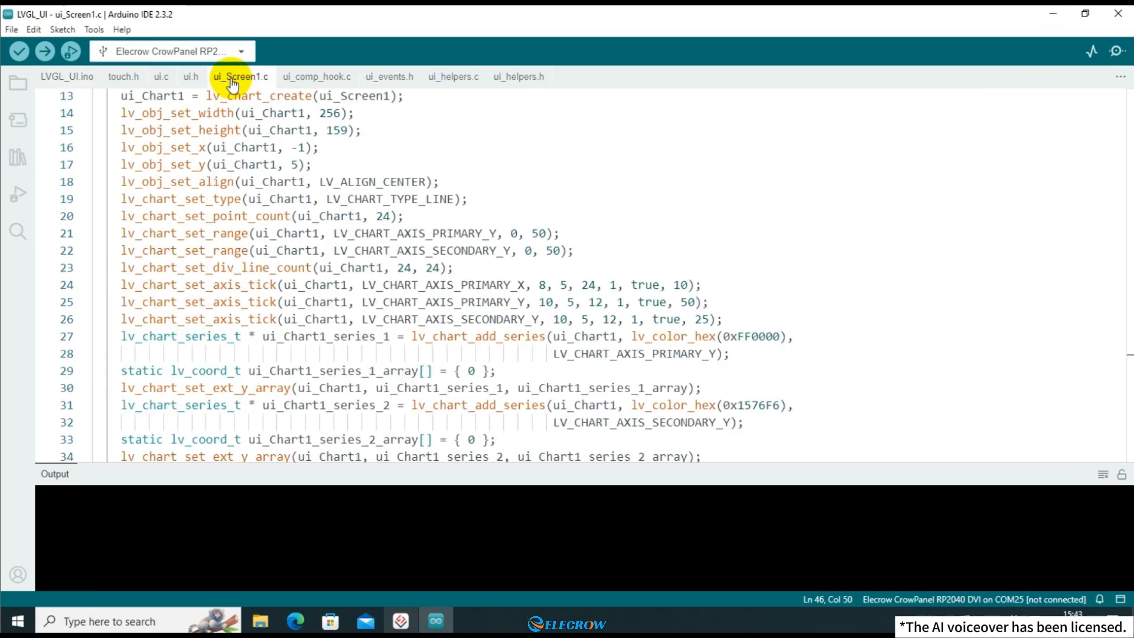
drag(126, 148, 469, 335)
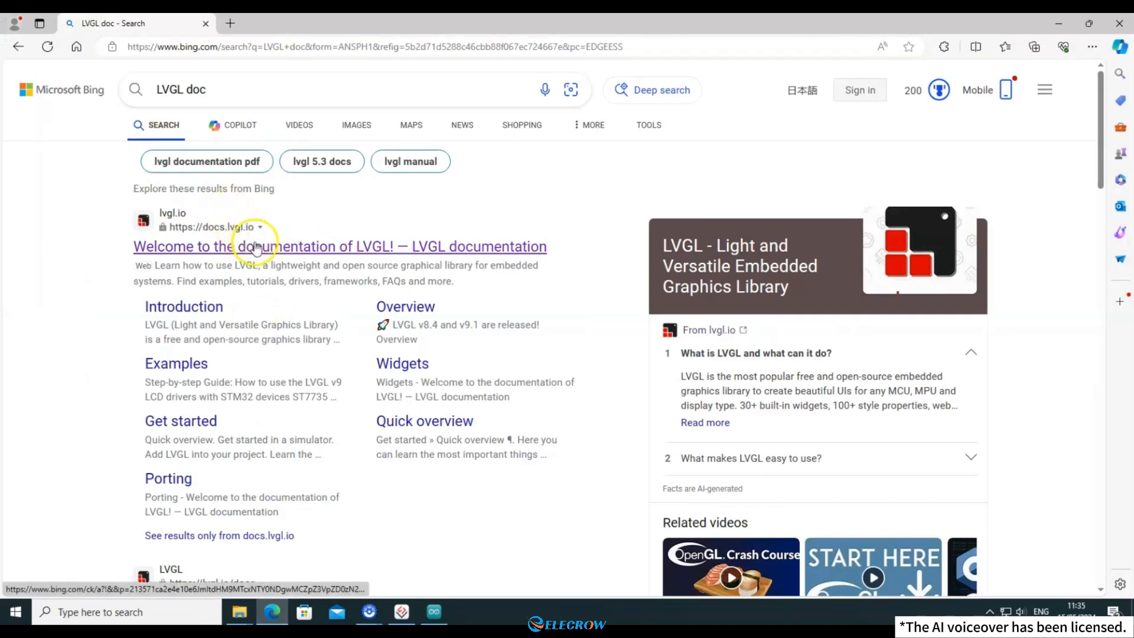
Step: Browse LVGL's Chart (lv_chart) docs to Modify the data and the Line Chart example source
click(340, 245)
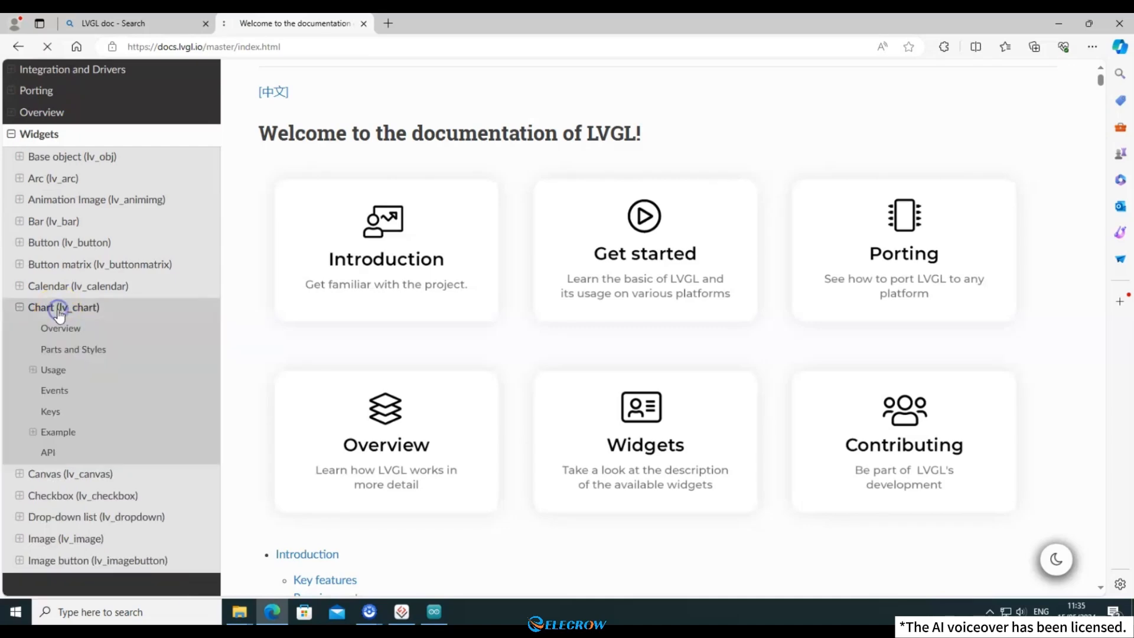
click(63, 307)
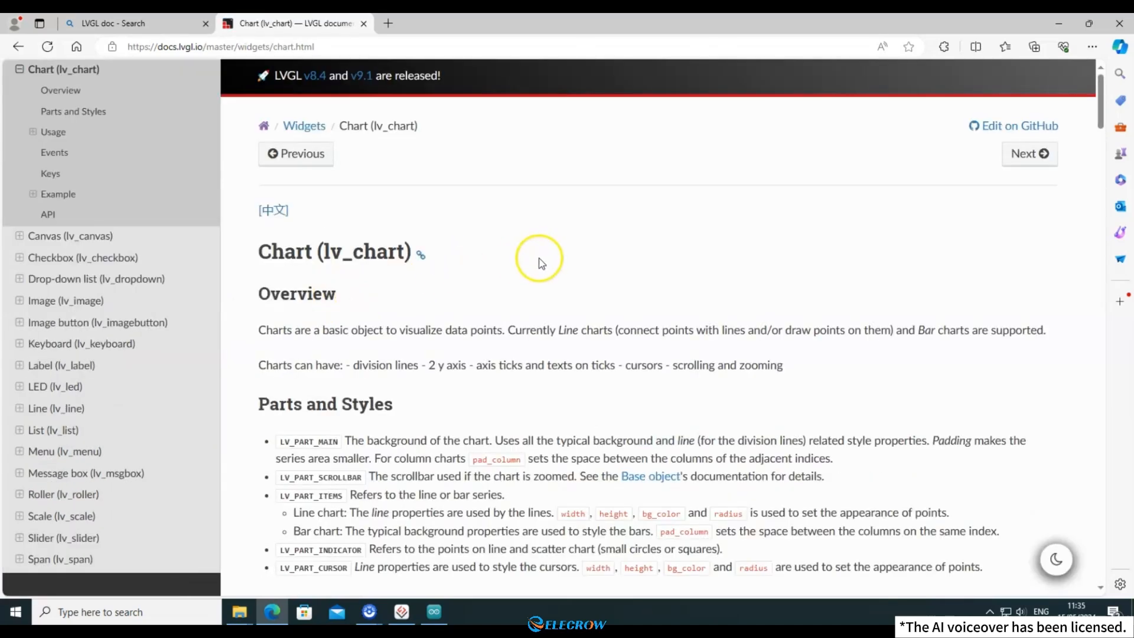
scroll(down, 3)
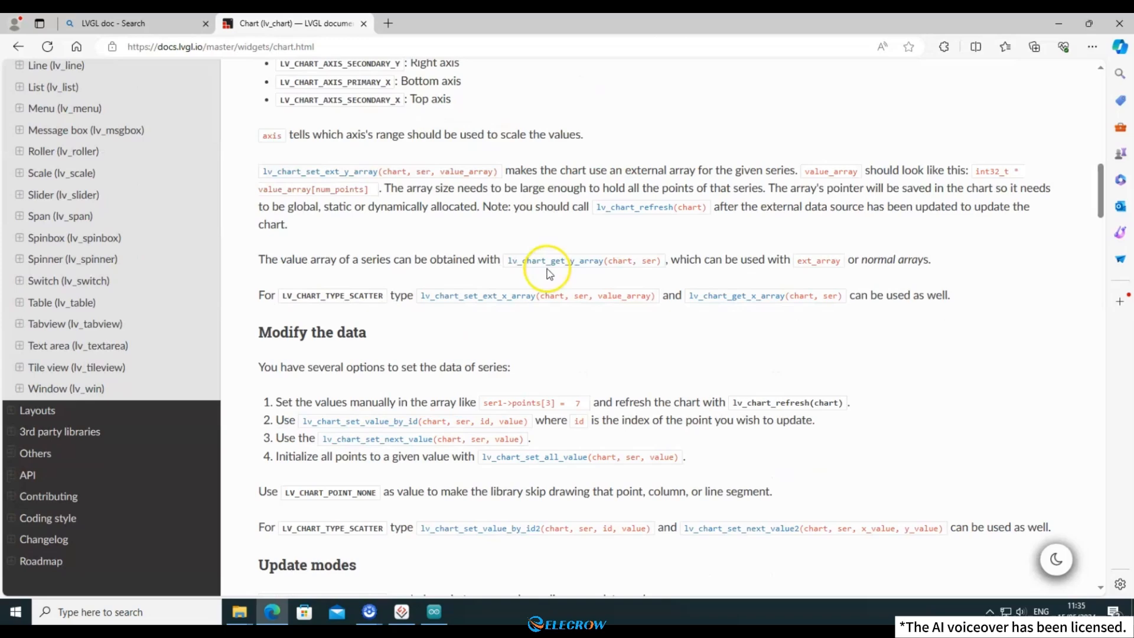
scroll(down, 3)
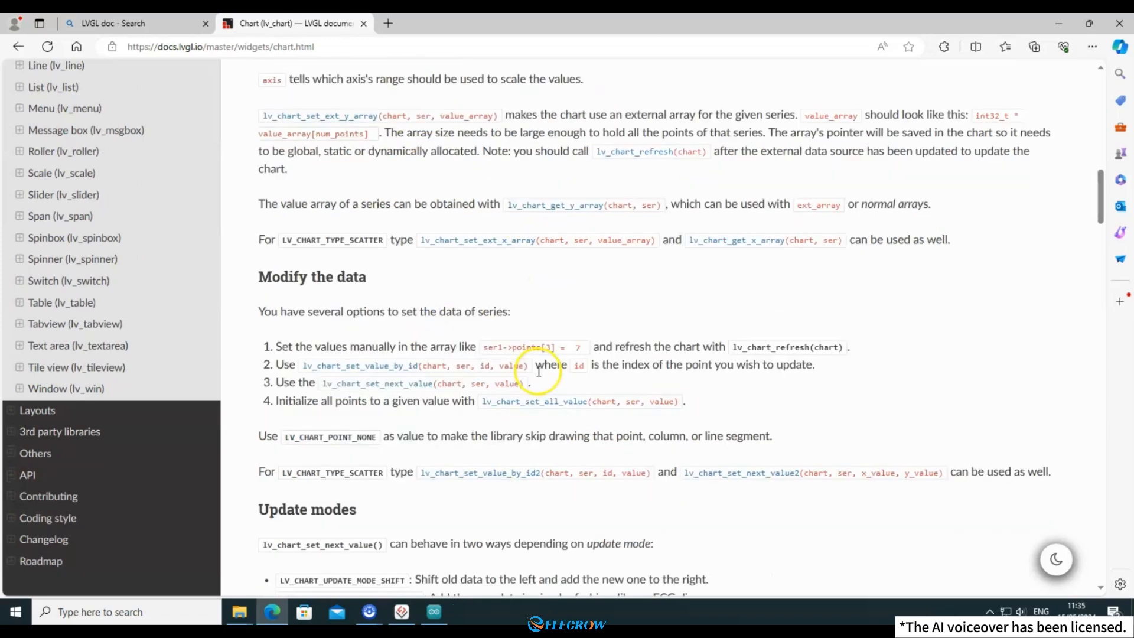
scroll(down, 3)
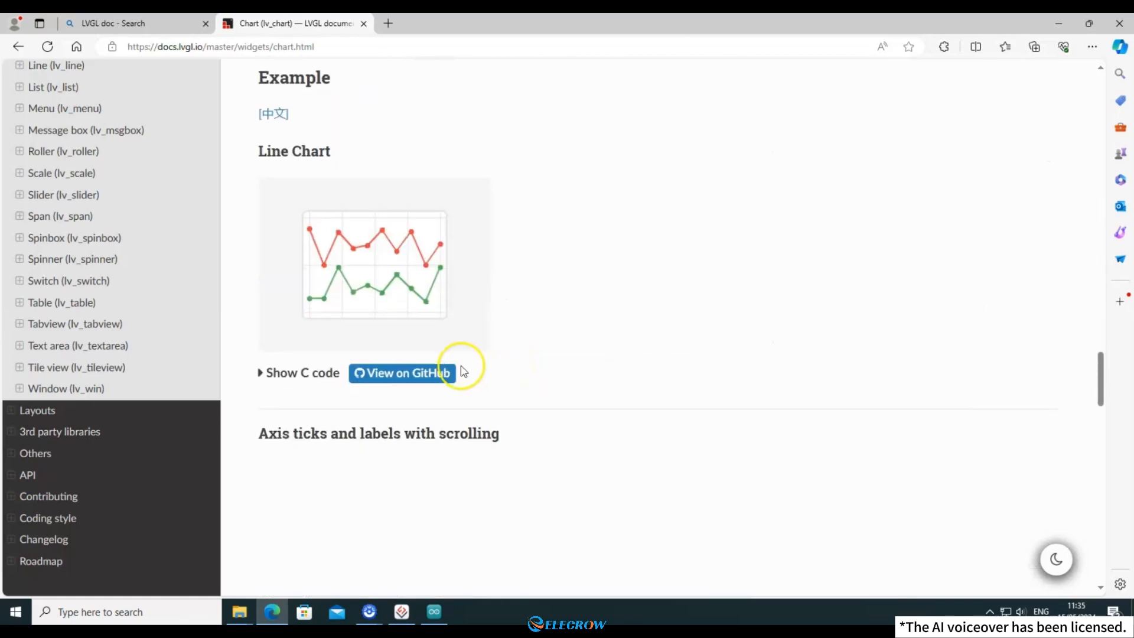
click(297, 373)
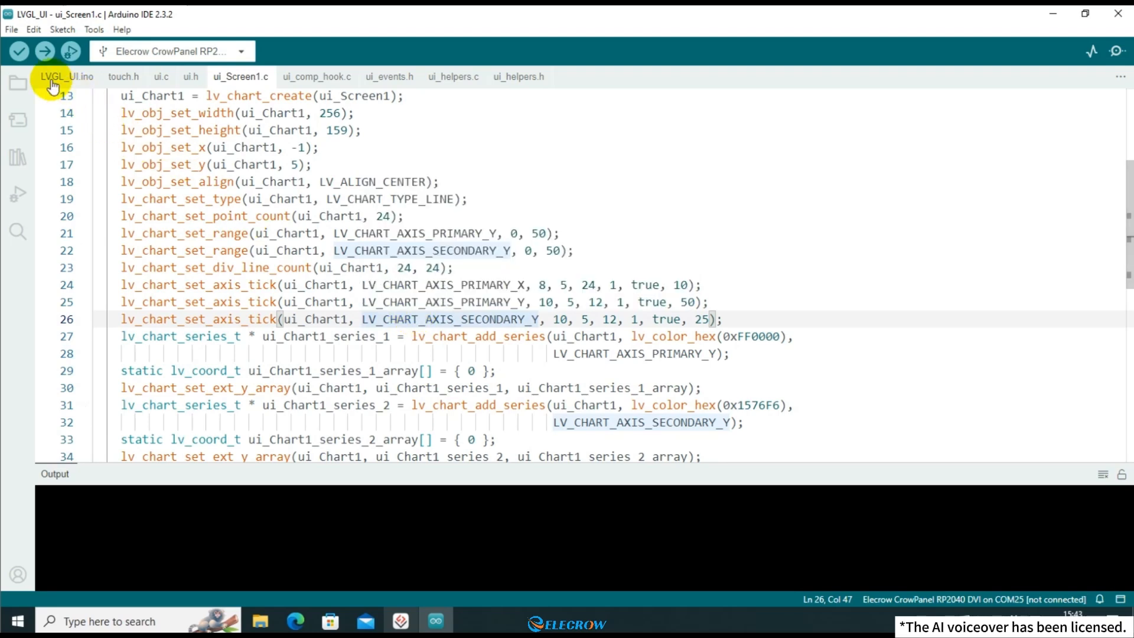
Step: Add lv_chart_set_next_value(ui_Chart1, ser1, lv_rand(10, 50)); using the chart name from ui_Screen1.c
click(67, 76)
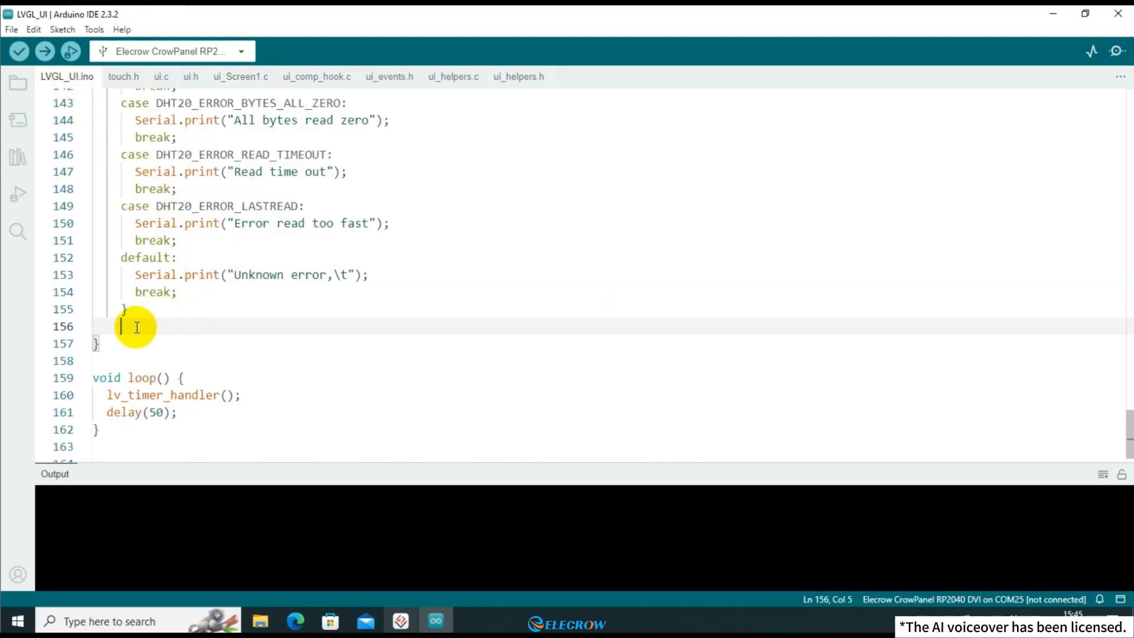
text(lv_chart_set_next_value(chart, ser1, lv_rand(10, 50));)
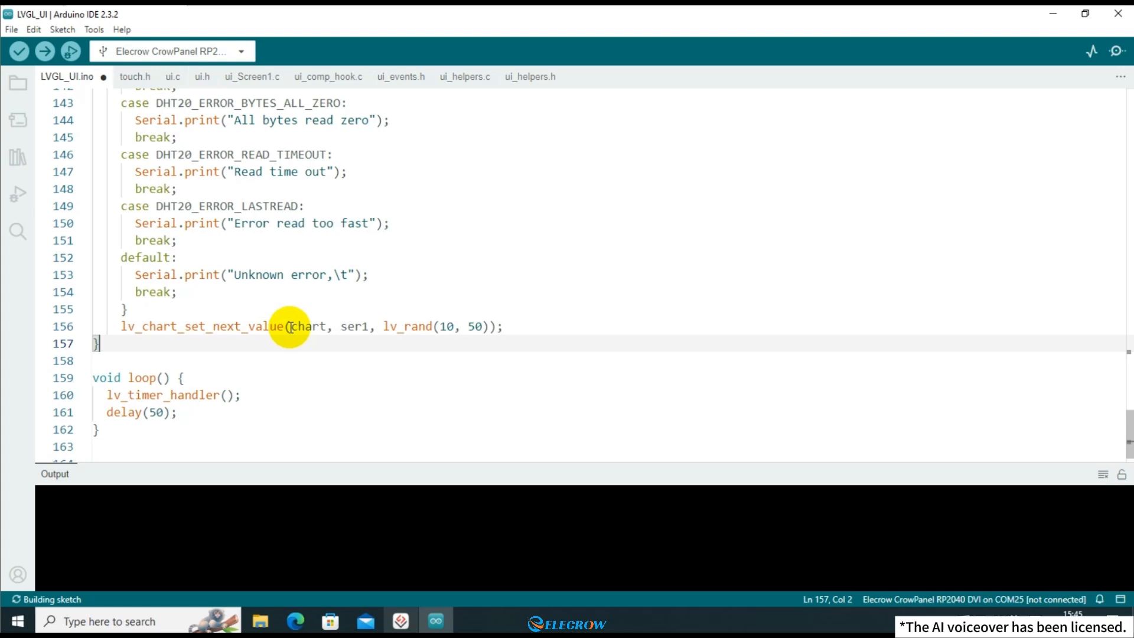
click(252, 77)
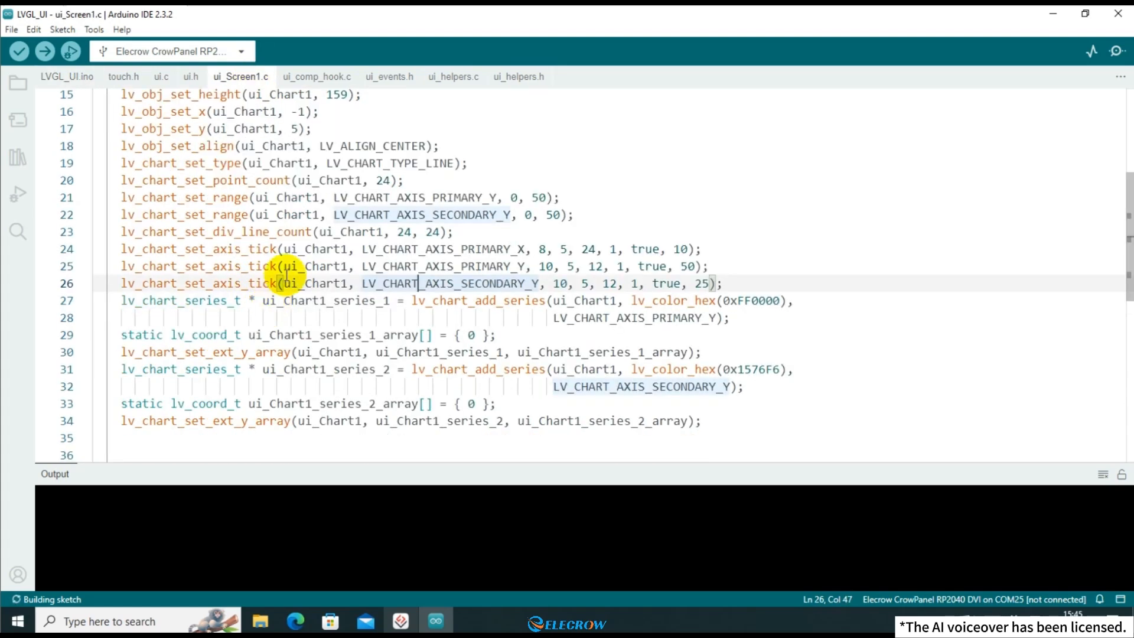
double_click(318, 283)
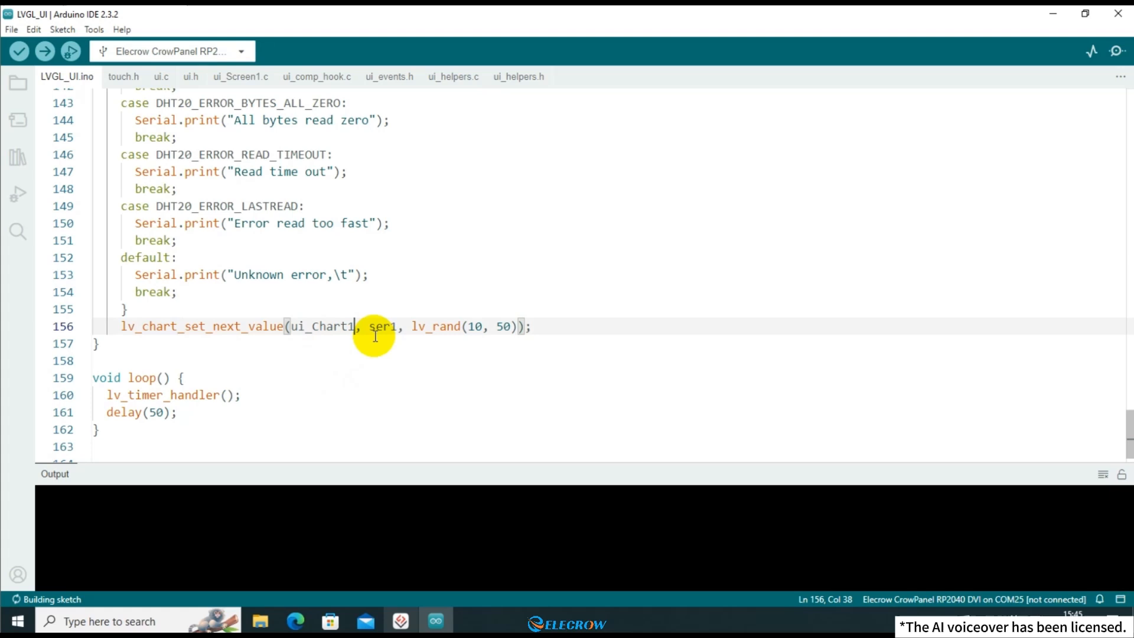
double_click(383, 326)
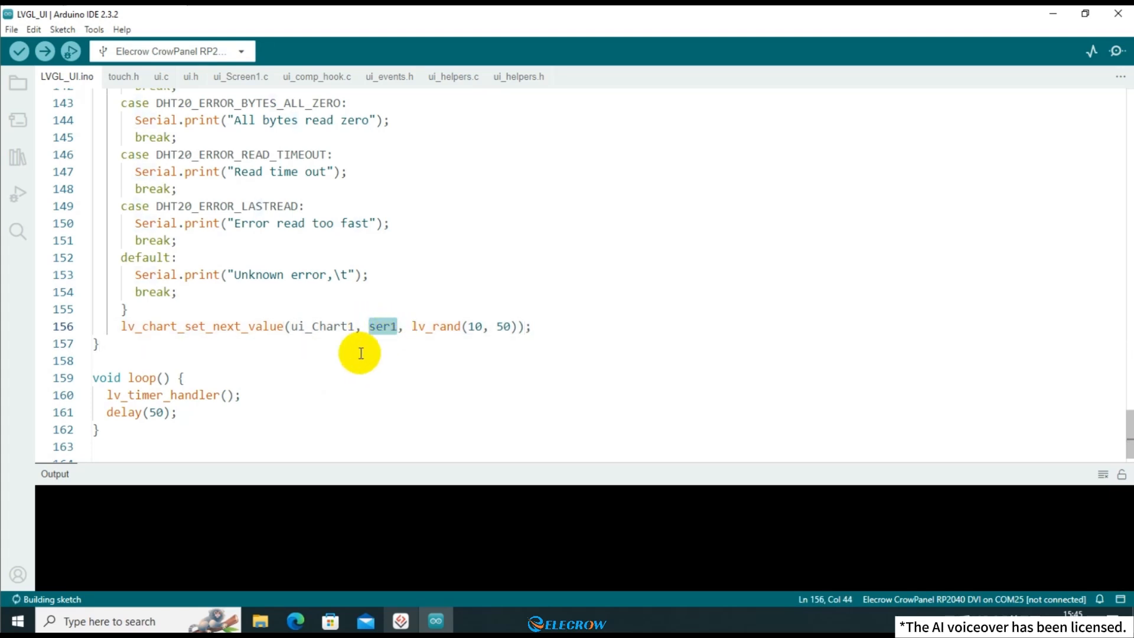
click(241, 77)
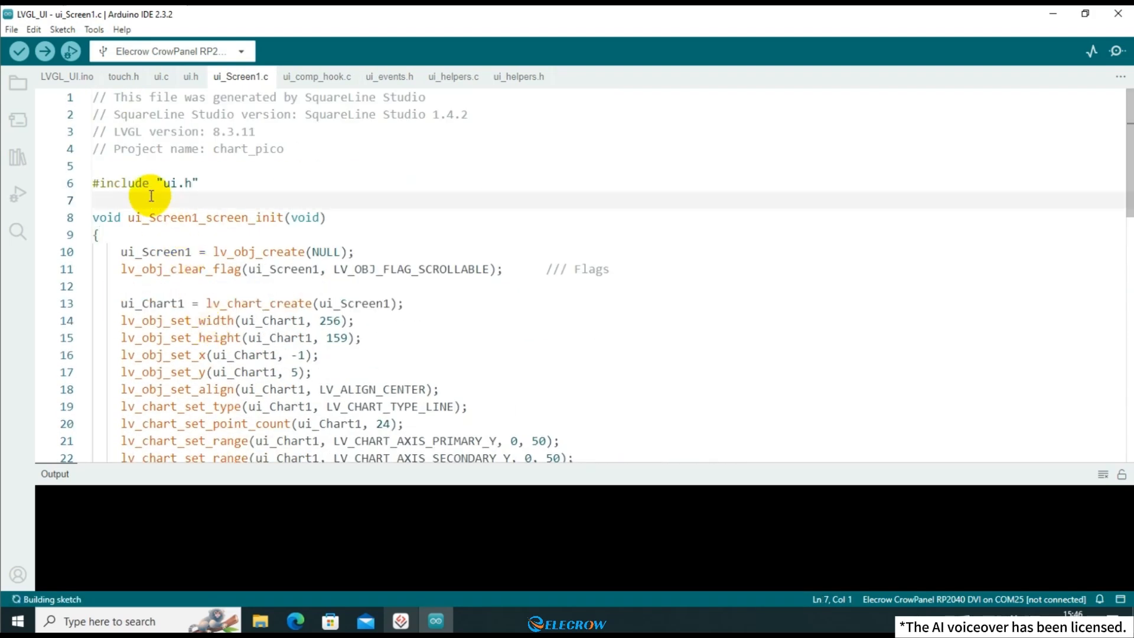
Step: Declare NULL series pointers ui_Chart1_series_1 and series_2 in ui_Screen1.c and paste them into ui.h as extern
text(lv_chart_series_t * ui_Chart1_series_1 =)
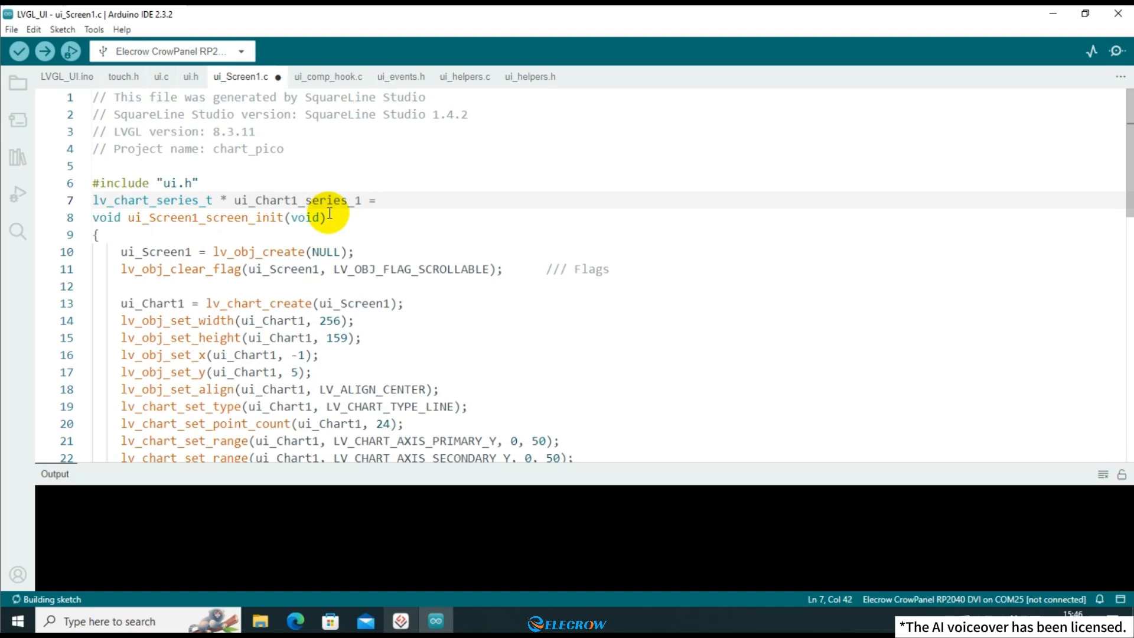
text(NULL;)
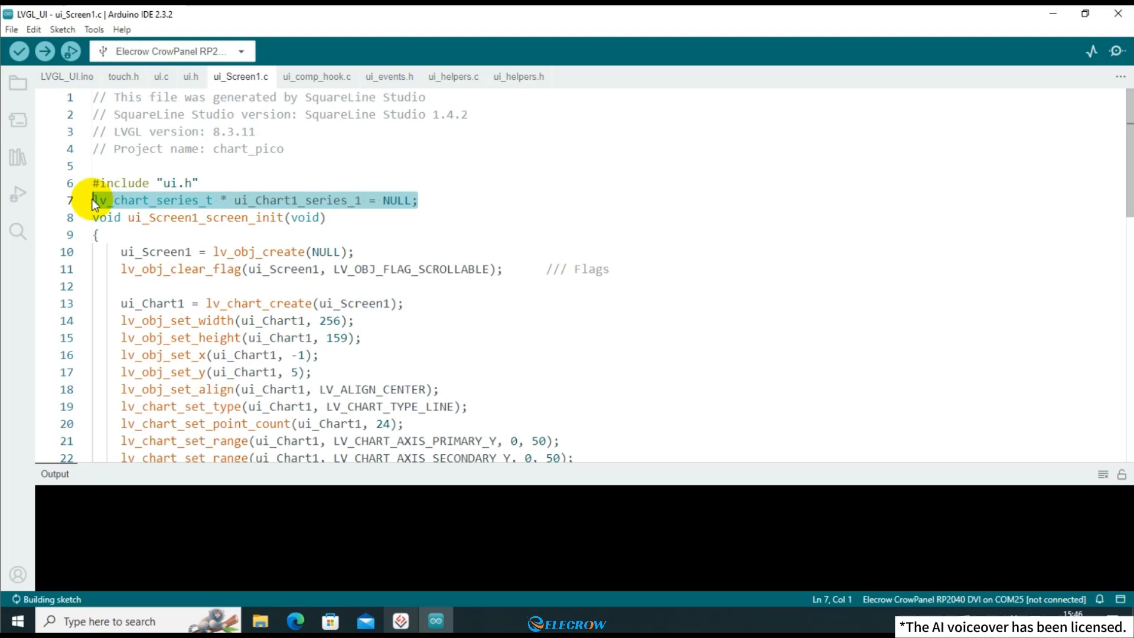
text(lv_chart_series_t * ui_Chart1_series_1 = NULL;)
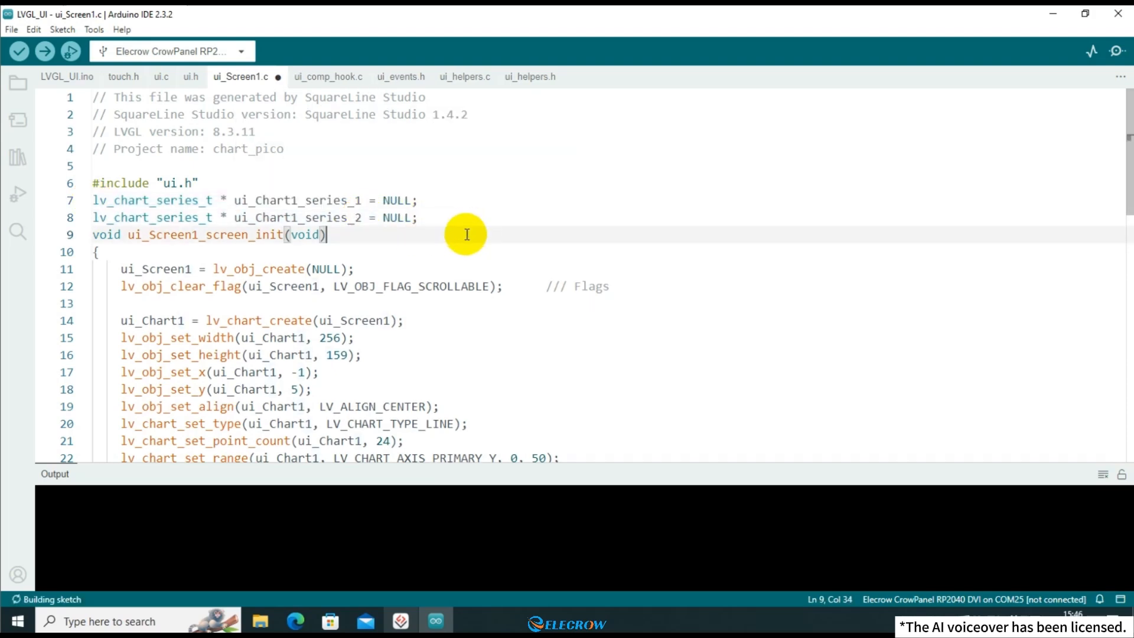
scroll(down, 3)
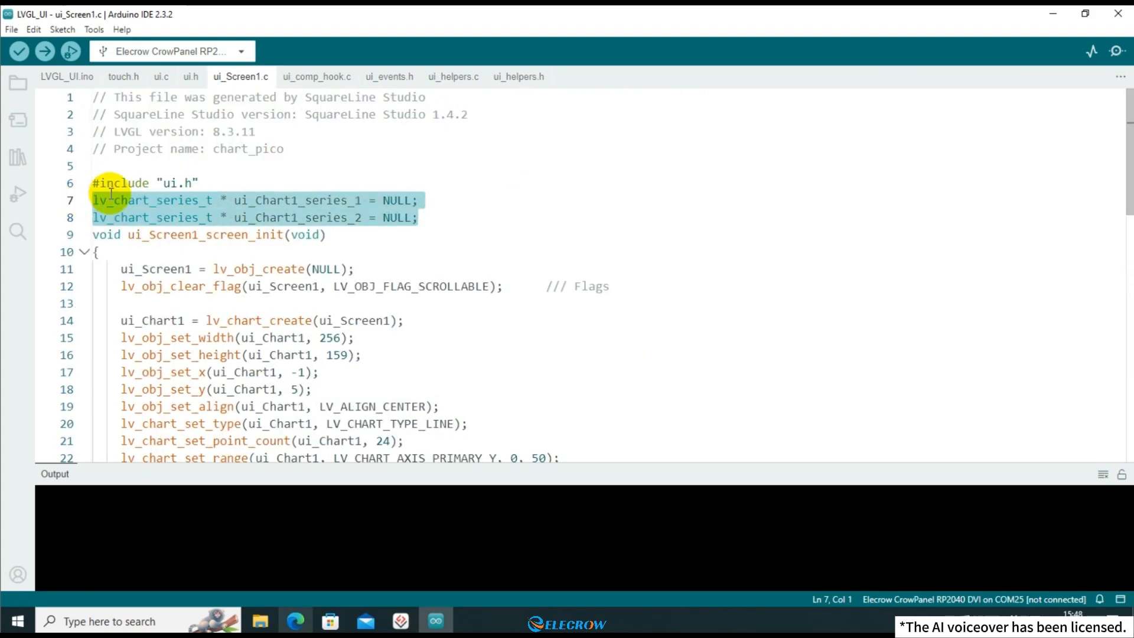
click(190, 76)
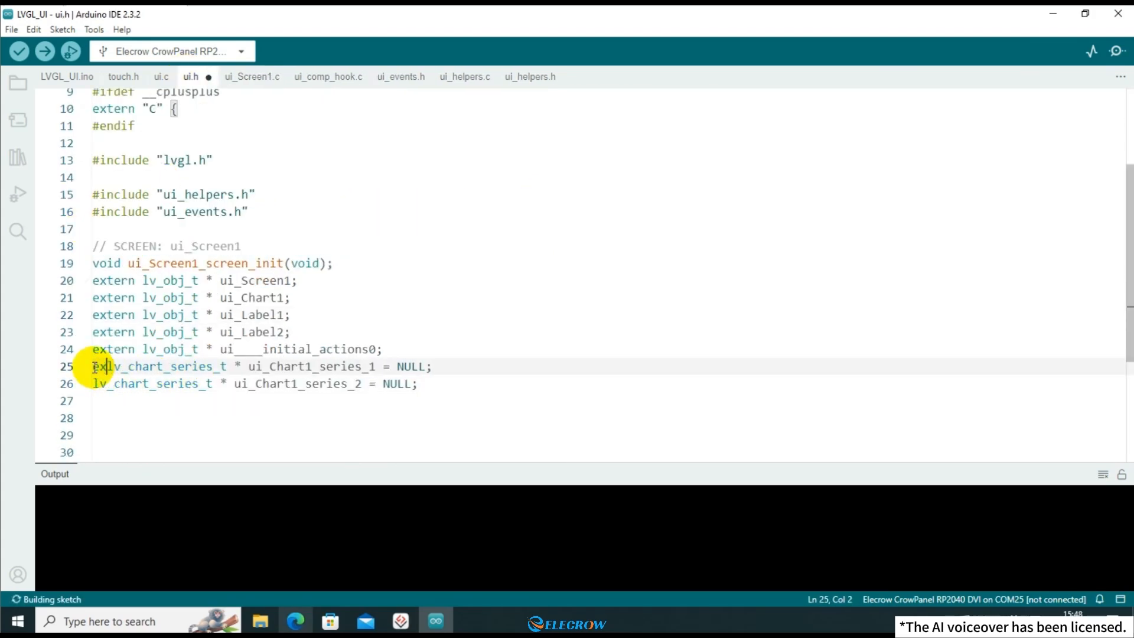
text(extern)
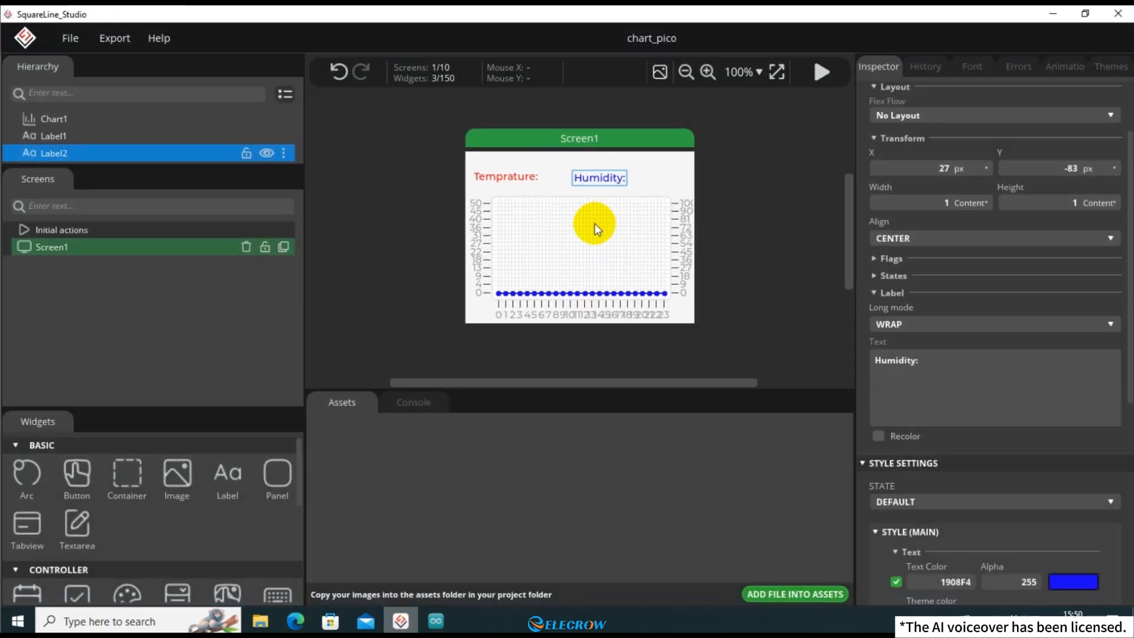
Step: Duplicate the chart update line to push hum_float into ui_Chart1's second series
click(435, 621)
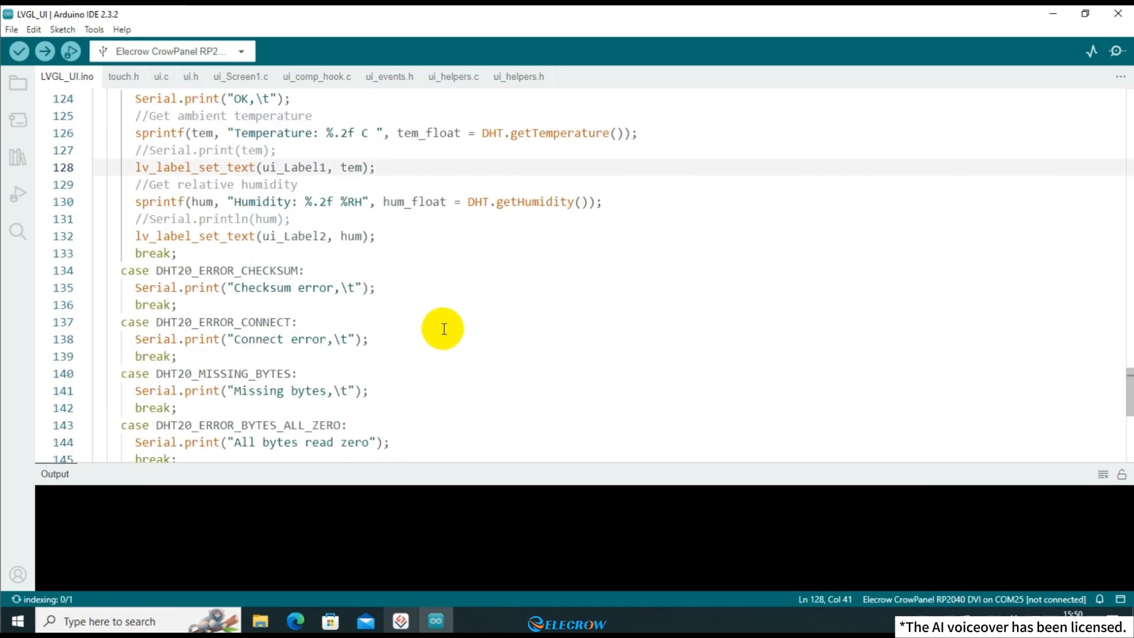
double_click(428, 204)
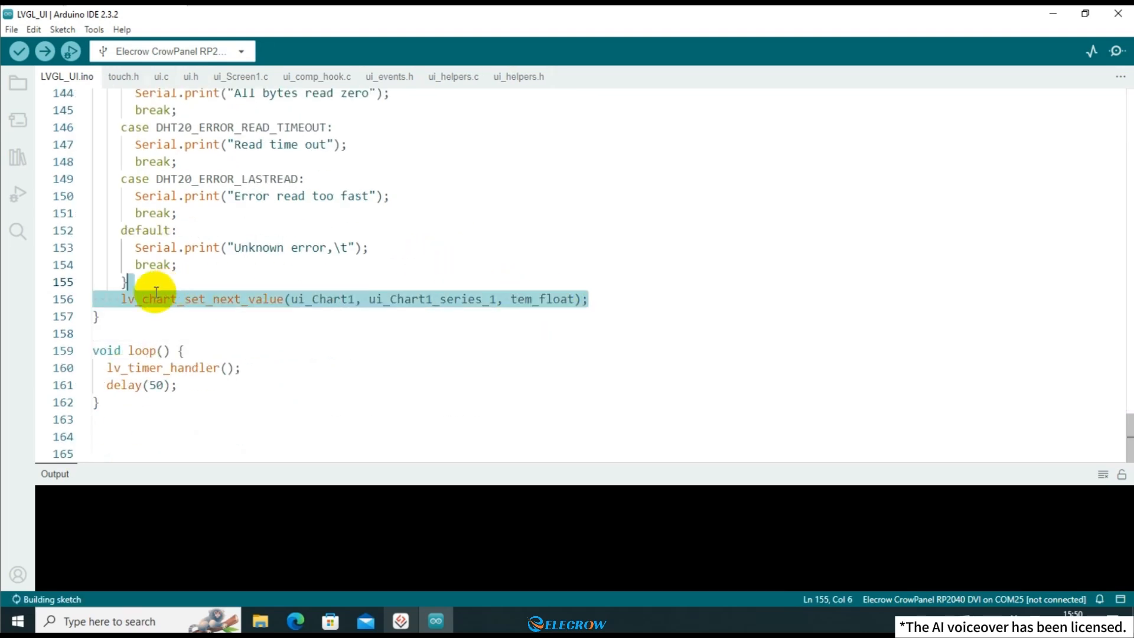
click(612, 300)
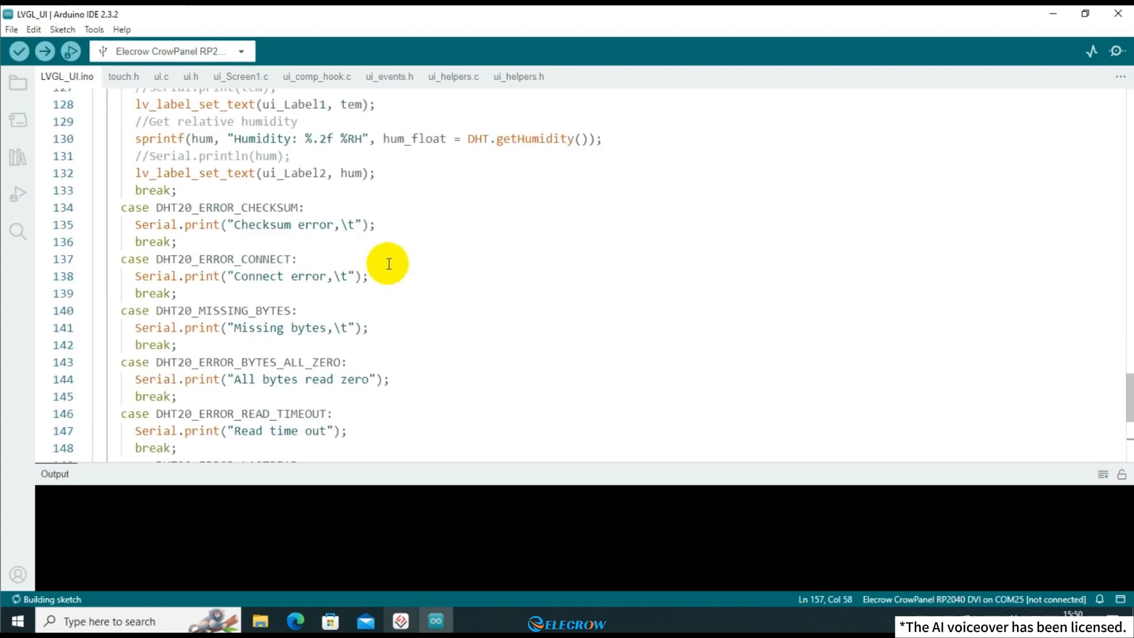
double_click(414, 173)
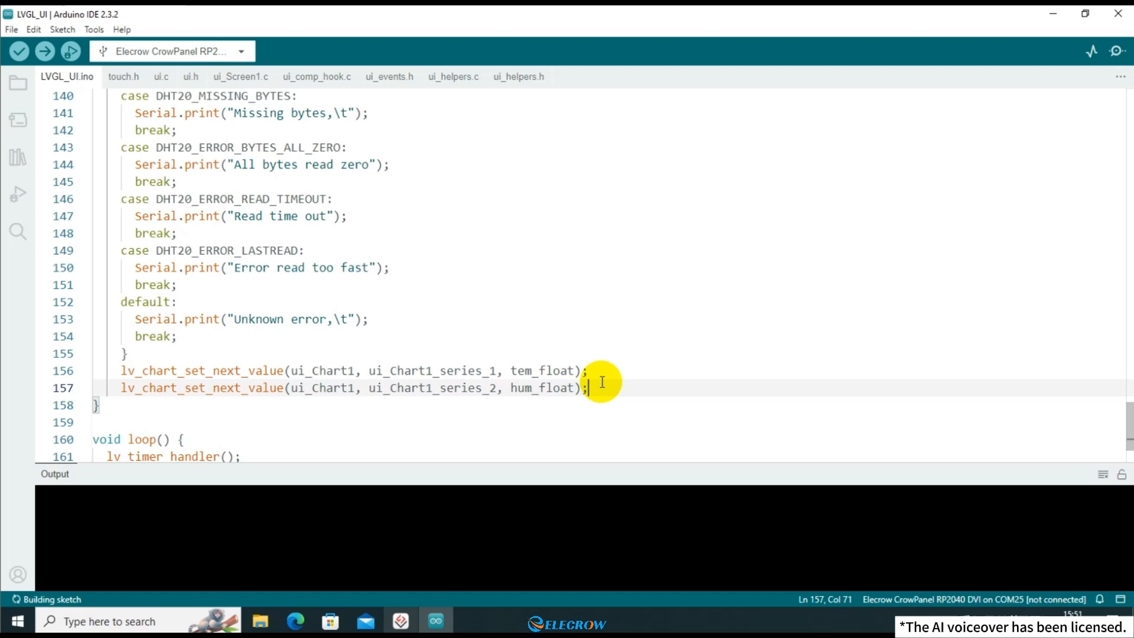
key(Enter)
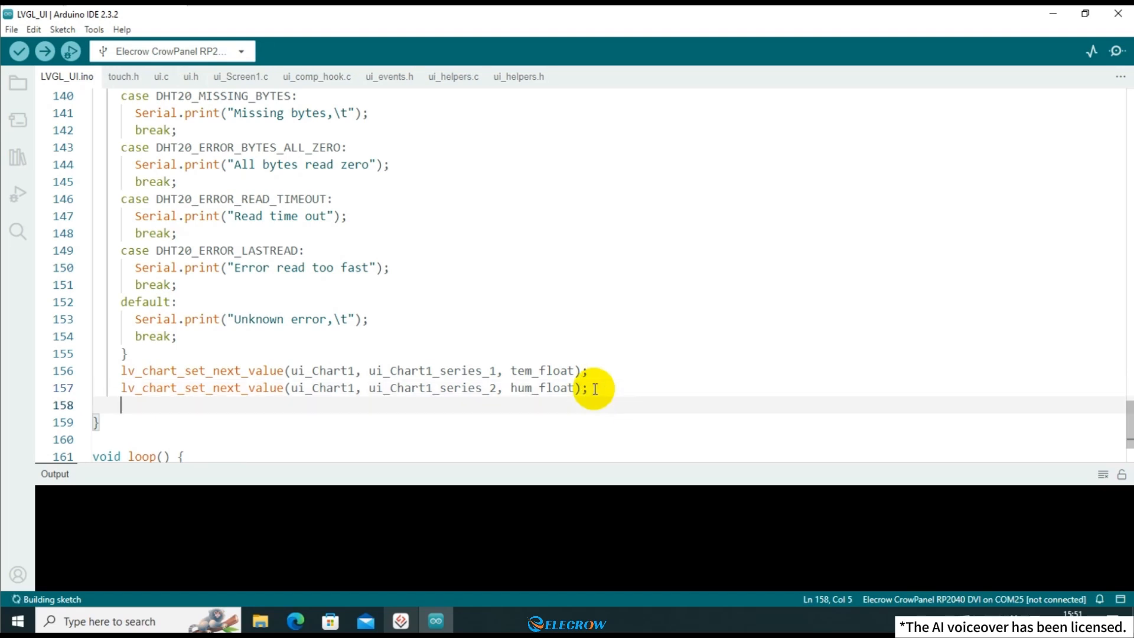
Step: Add lv_chart_refresh(ui_Chart1); after the series updates
text(lv_chart_refresh(chart);)
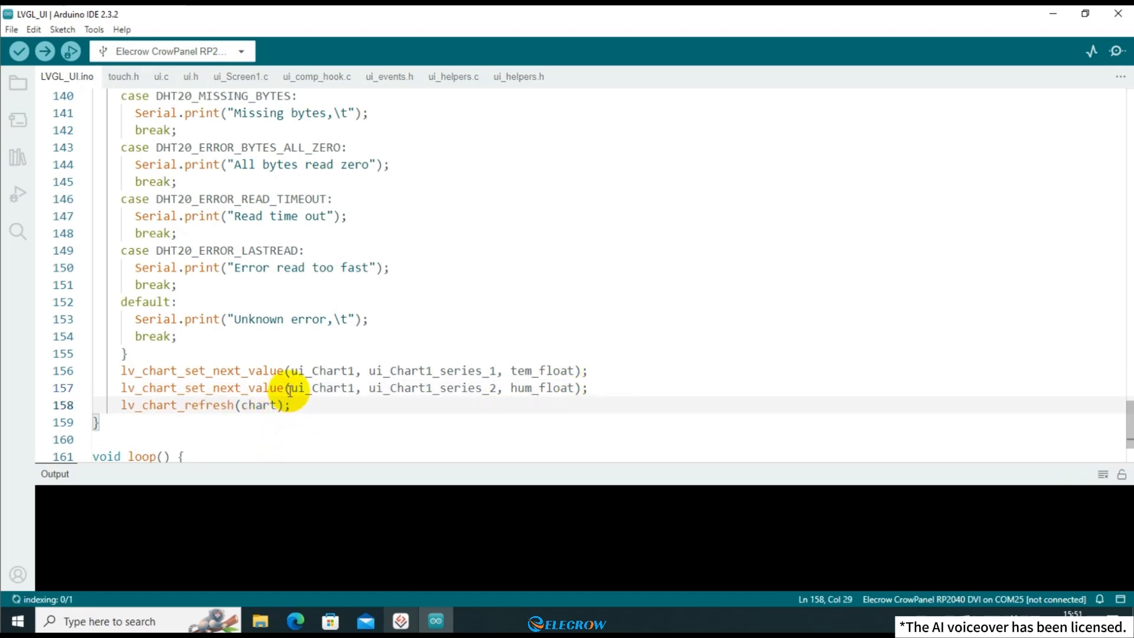
double_click(325, 388)
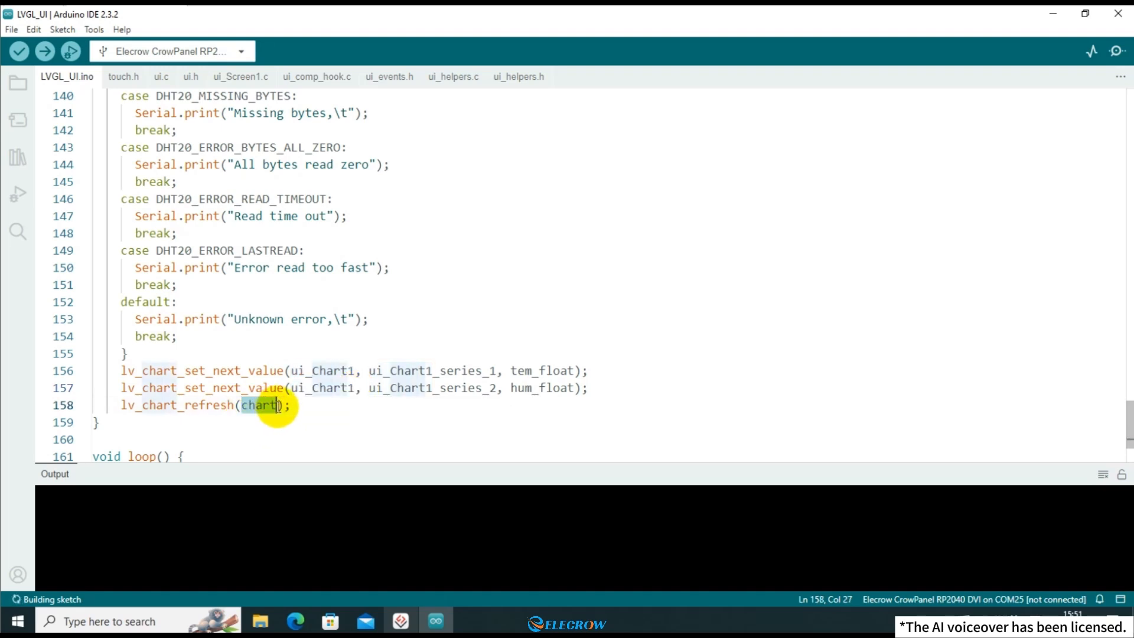
text(ui_Chart1)
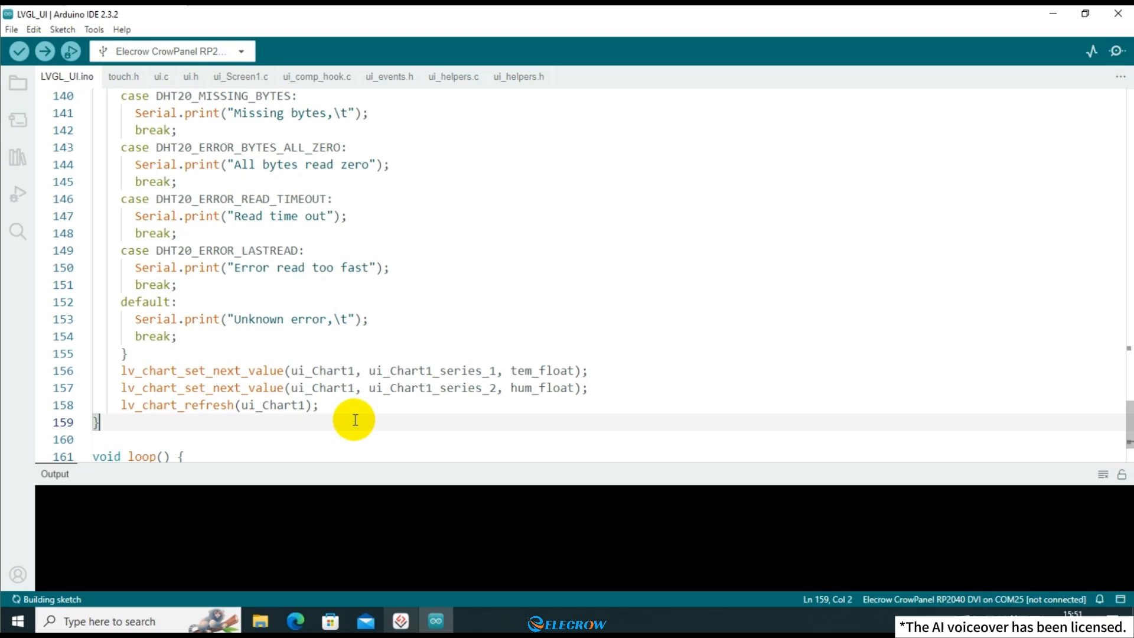
mouse_move(425, 232)
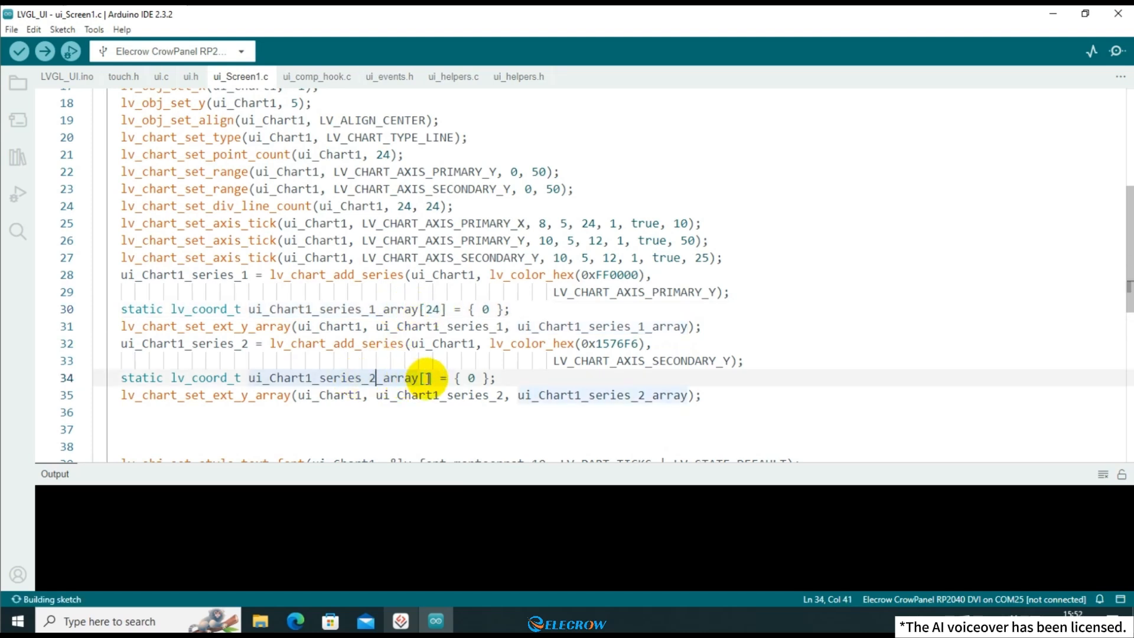
Step: Set the ui_Chart1_series_2_array size to 24 in ui_Screen1.c and switch back to LVGL_UI.ino
text(24)
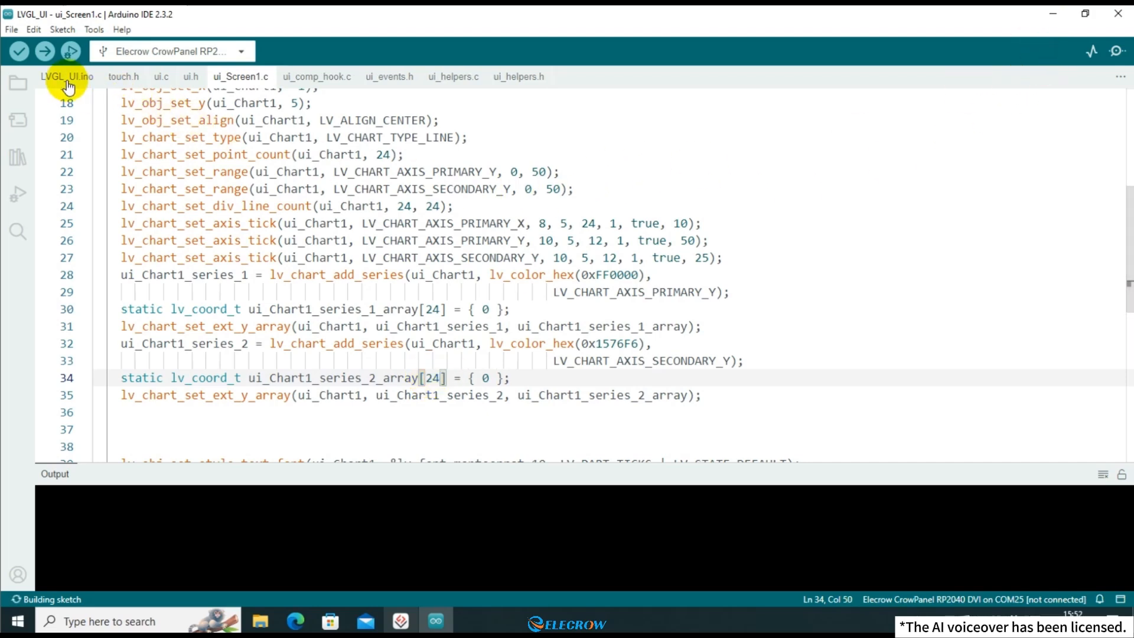
click(68, 76)
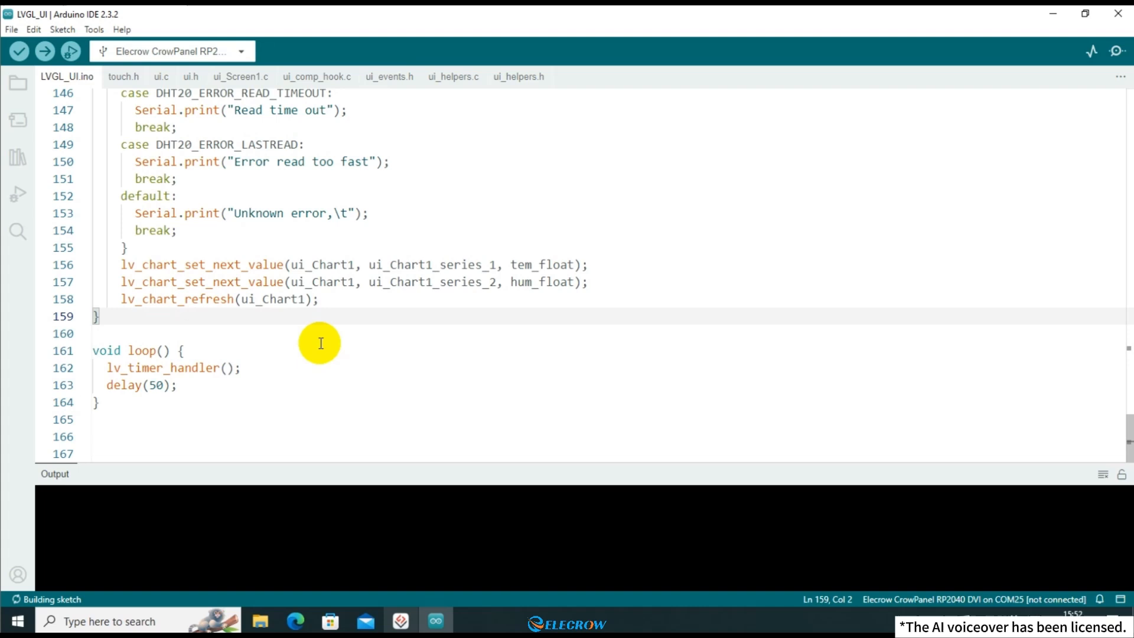
mouse_move(284, 210)
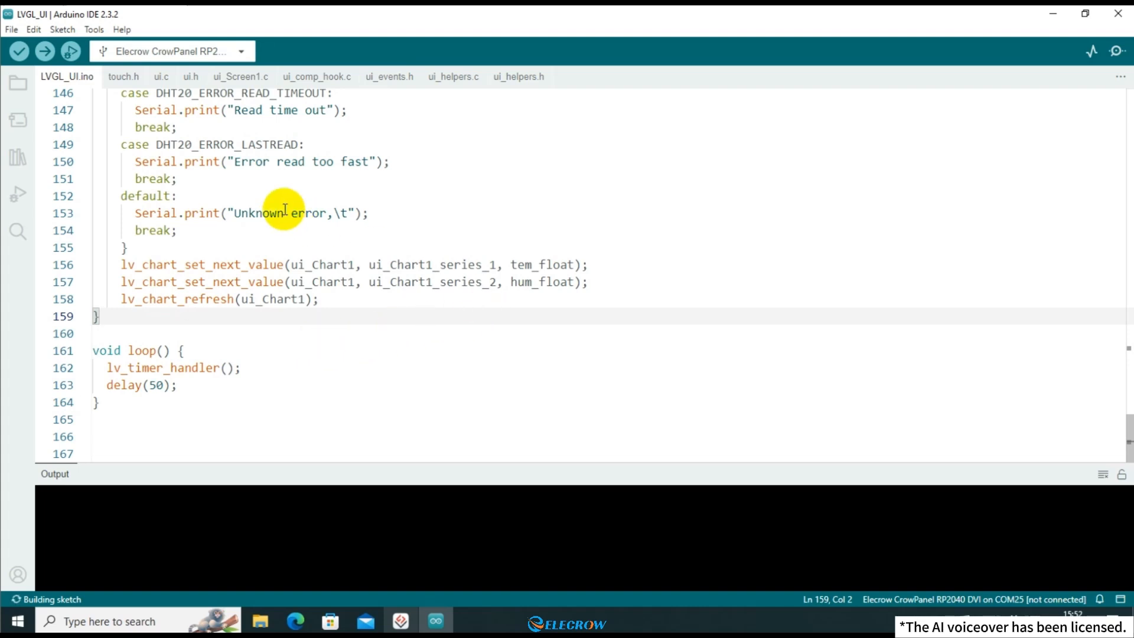
click(241, 77)
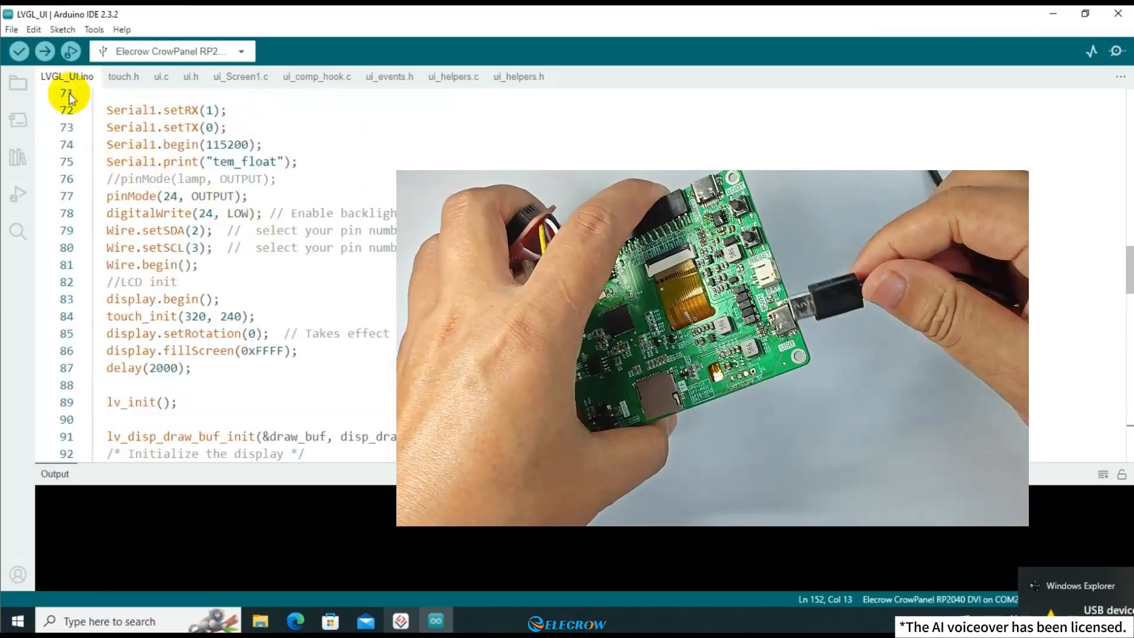
Step: Check the board settings in Tools, then upload LVGL_UI to the CrowPanel RP2040 on COM27
click(93, 29)
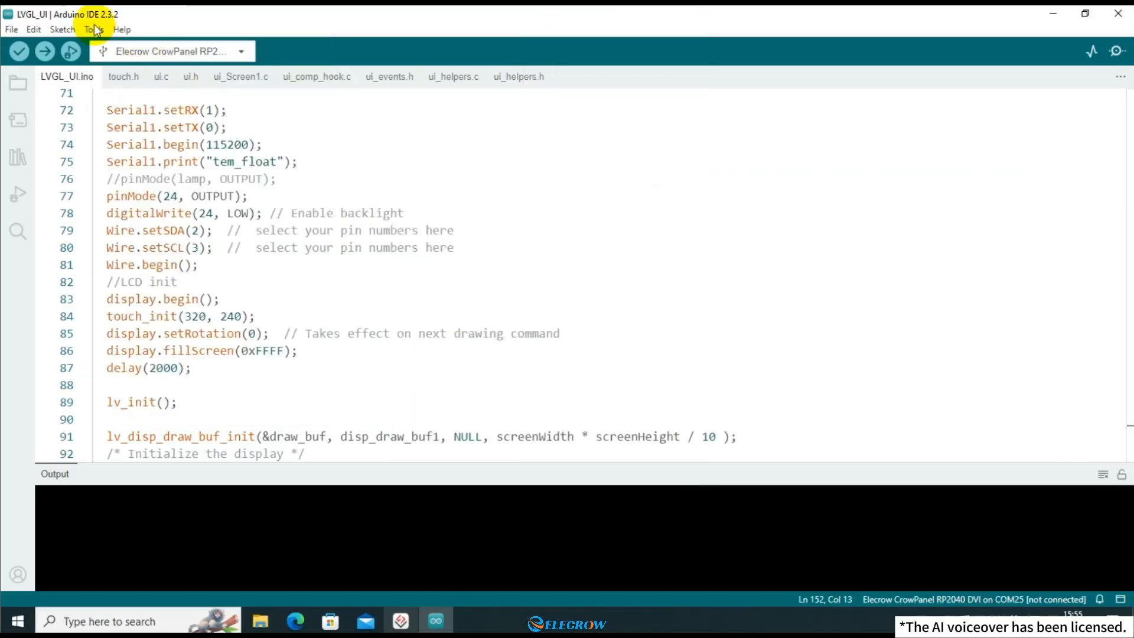
click(93, 29)
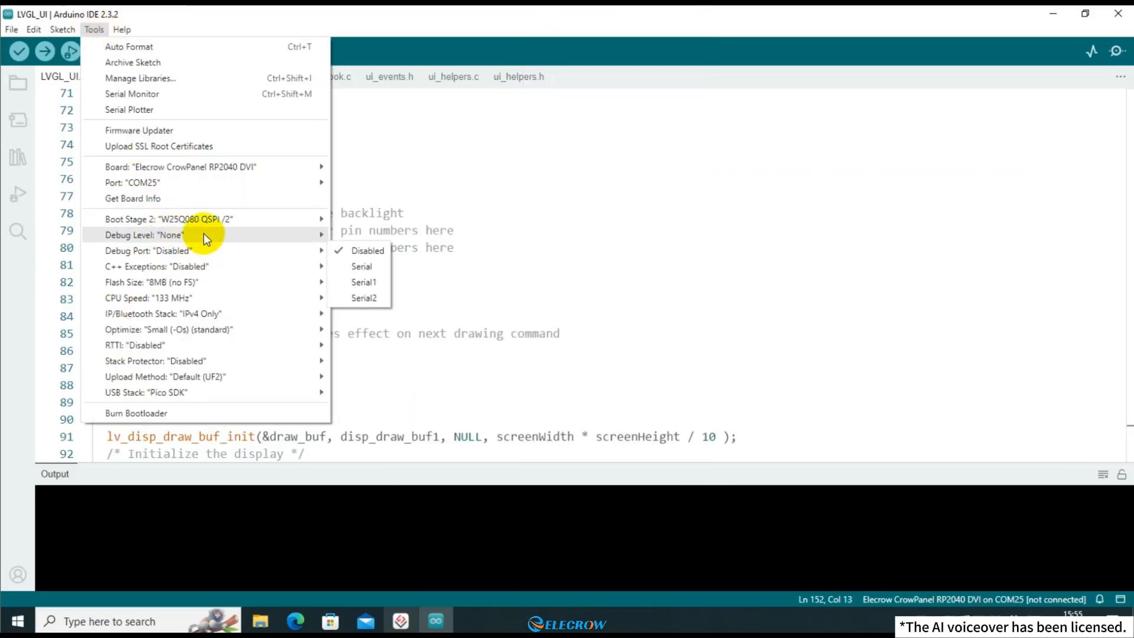
mouse_move(203, 182)
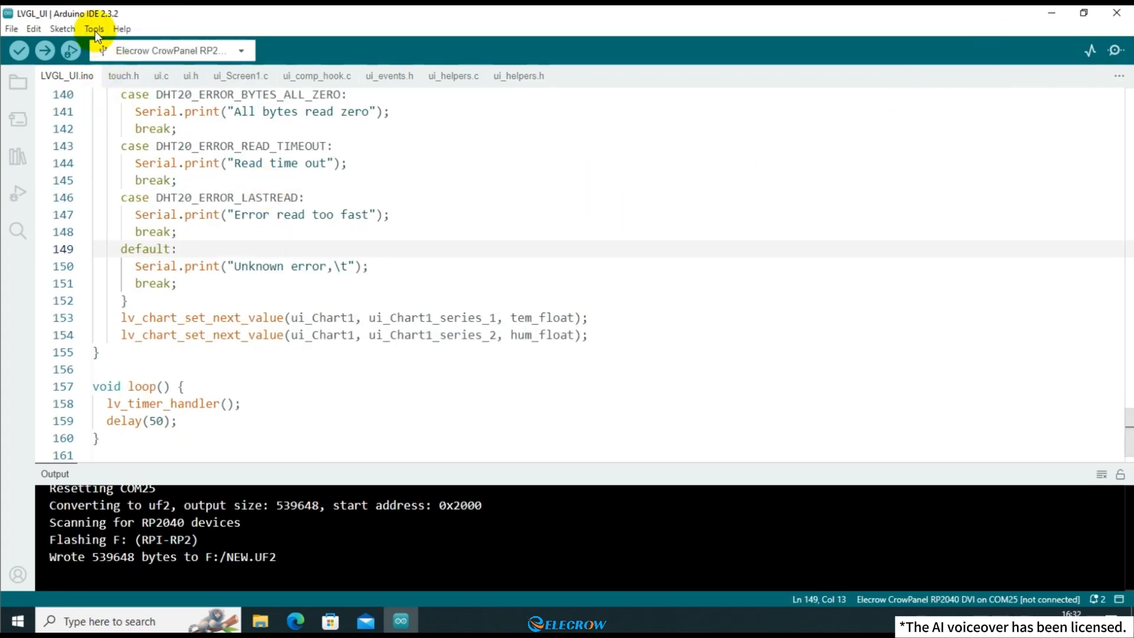
mouse_move(595, 460)
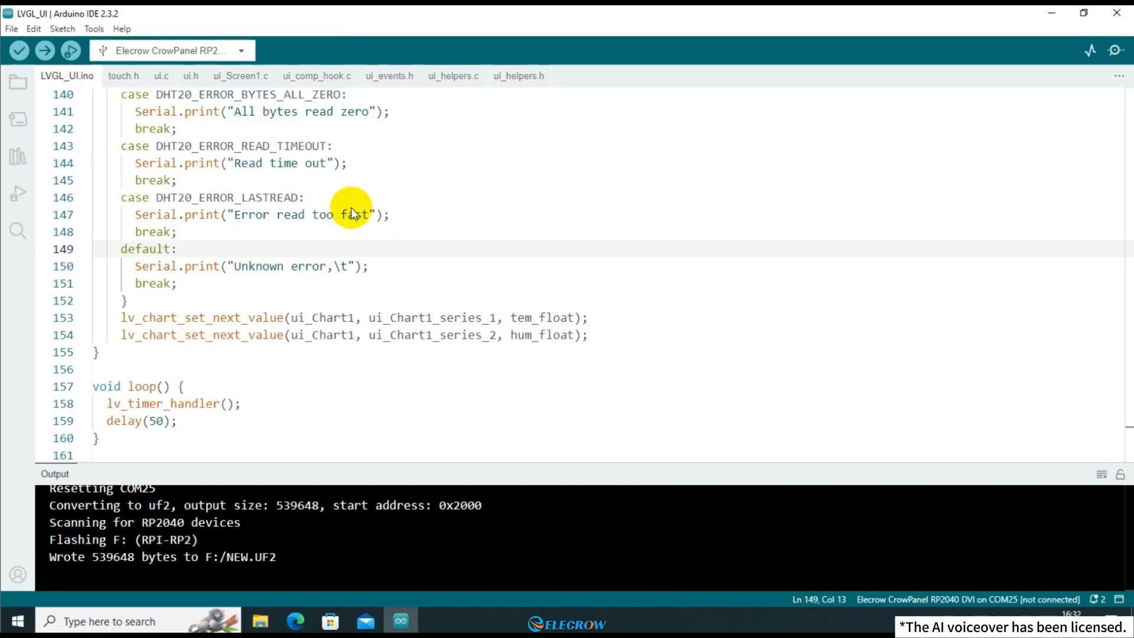
click(44, 51)
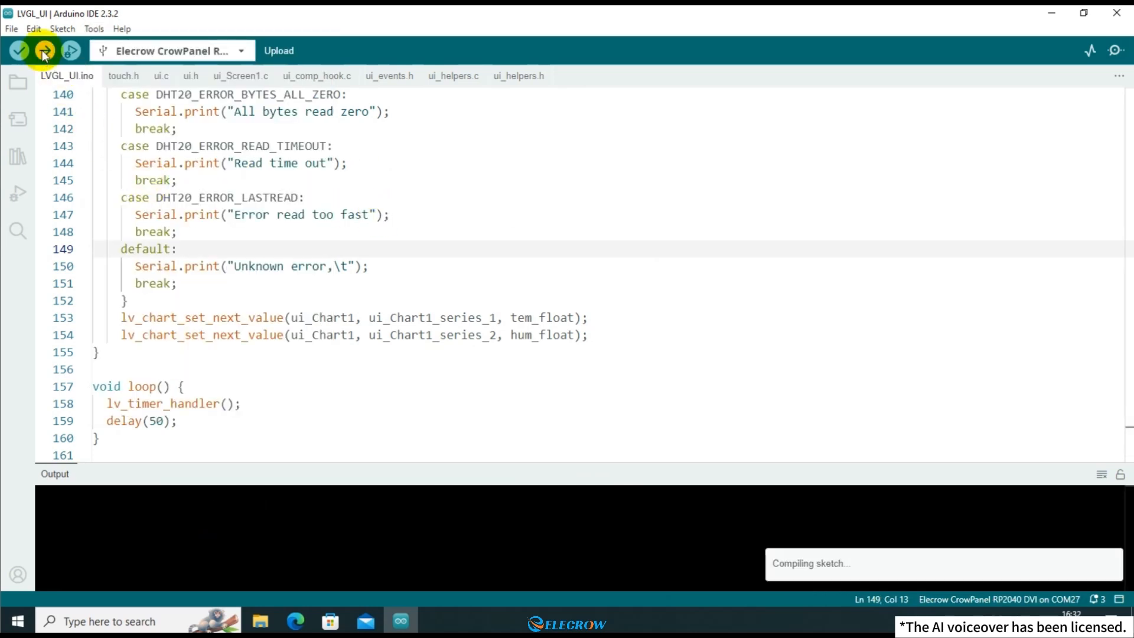
click(44, 51)
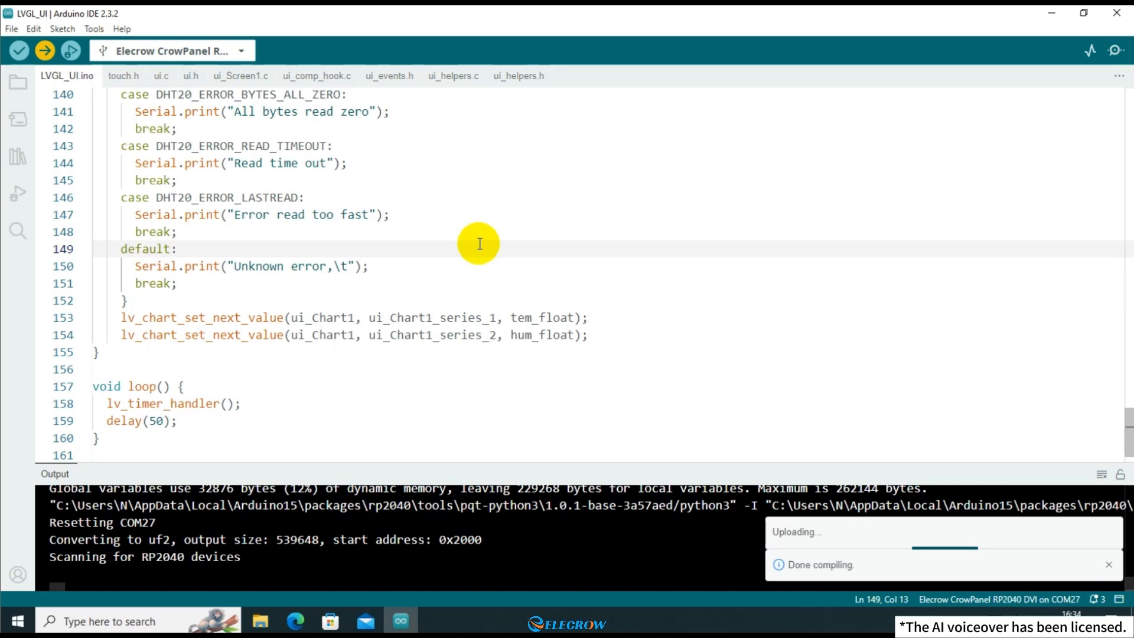